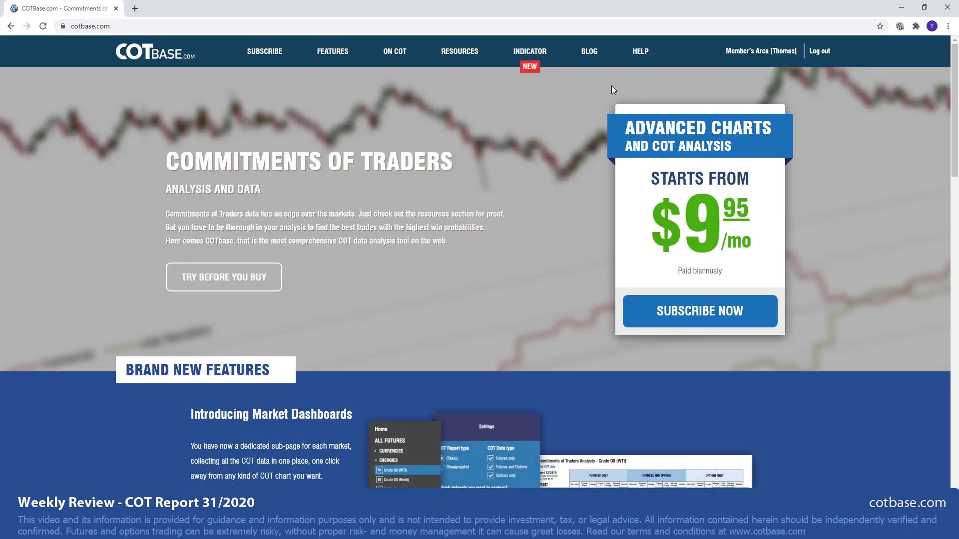
- Browse the Help page tutorial videos, then switch to the ON COT basics explainer page
{"action": "left_click", "coordinate": [639, 50]}
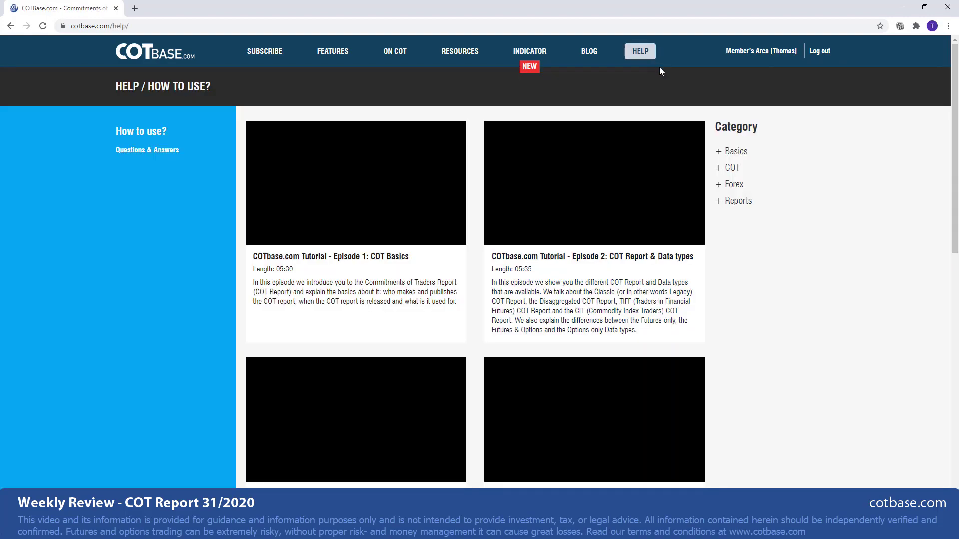
{"action": "scroll", "scroll_direction": "down", "scroll_amount": 3}
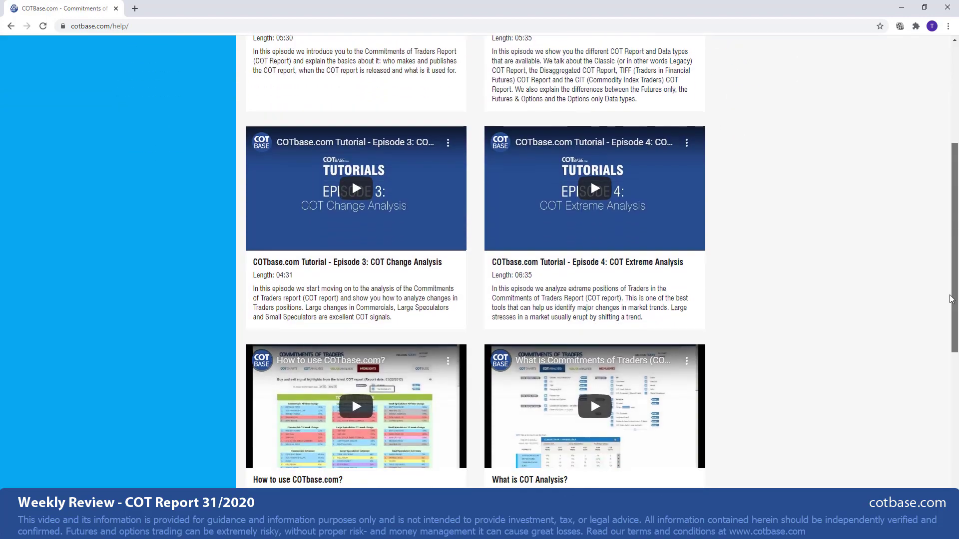
{"action": "scroll", "scroll_direction": "up", "scroll_amount": 3}
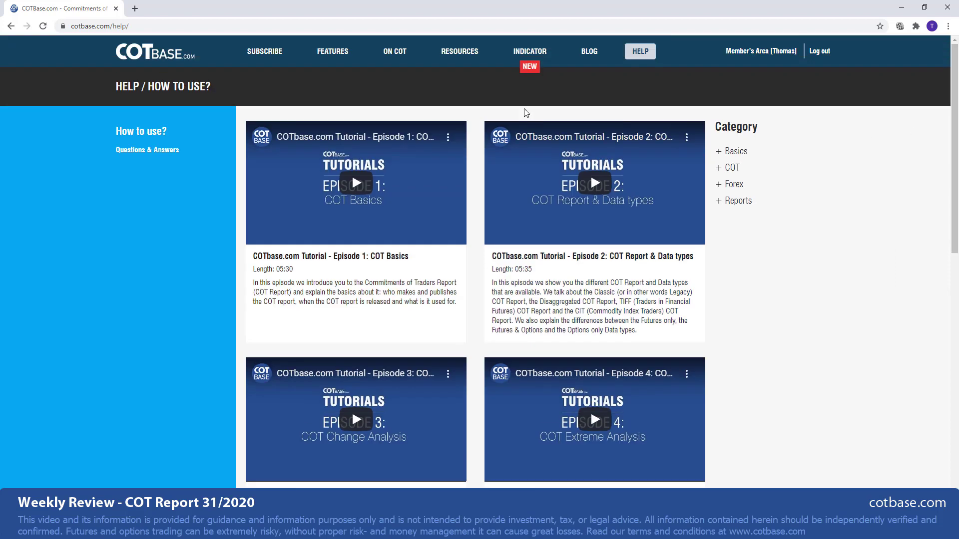
{"action": "left_click", "coordinate": [395, 51]}
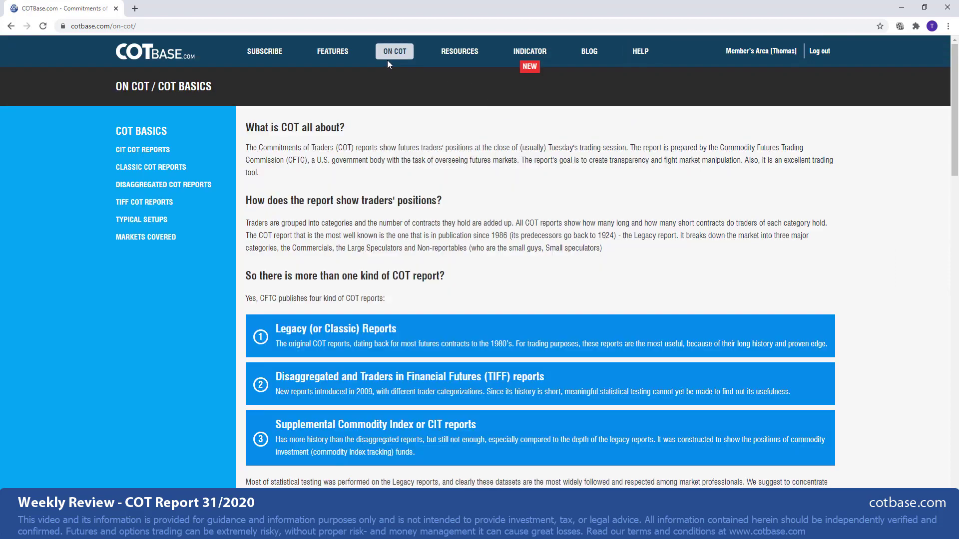
{"action": "mouse_move", "coordinate": [760, 51]}
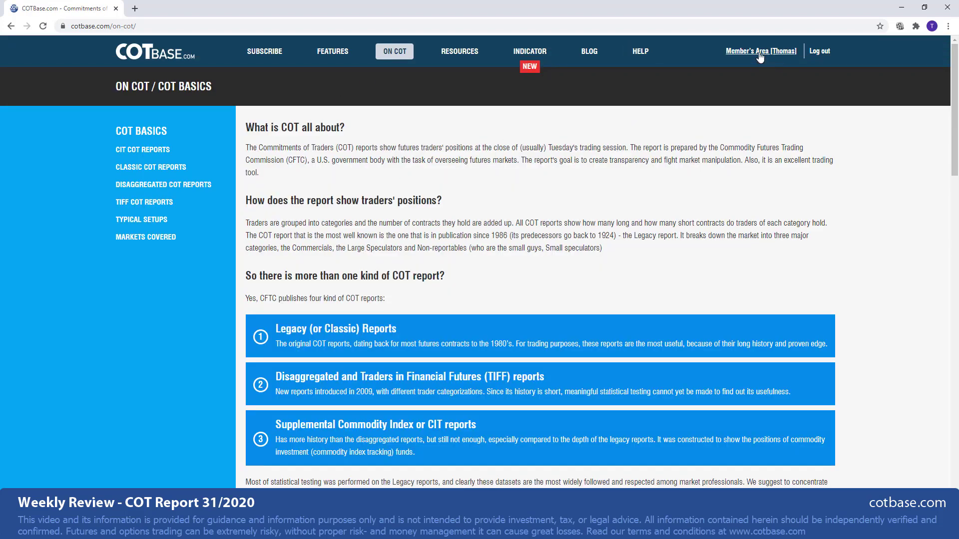
- Enter the Member's Area and expand the Silver row to show its net positions chart
{"action": "left_click", "coordinate": [760, 51]}
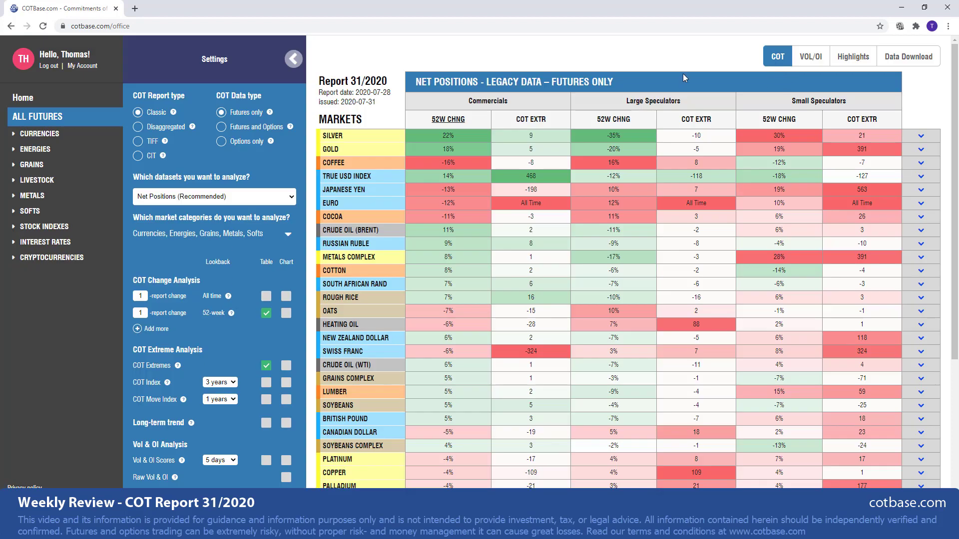
{"action": "left_click", "coordinate": [293, 59]}
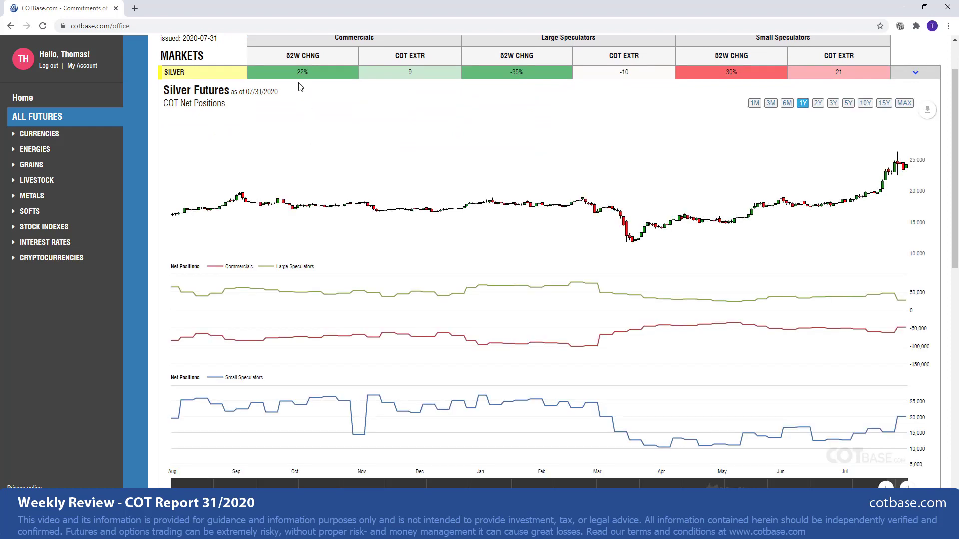
{"action": "mouse_move", "coordinate": [453, 208]}
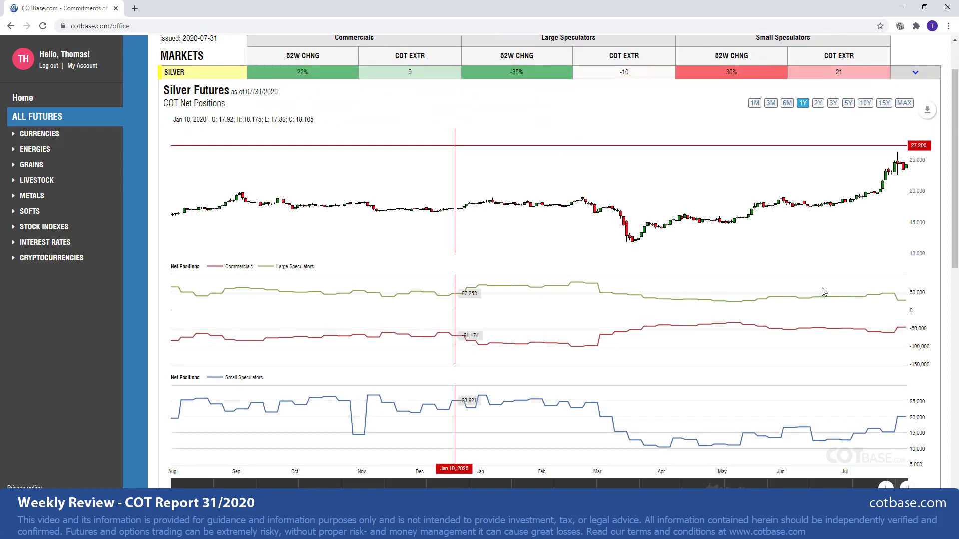
{"action": "mouse_move", "coordinate": [903, 296]}
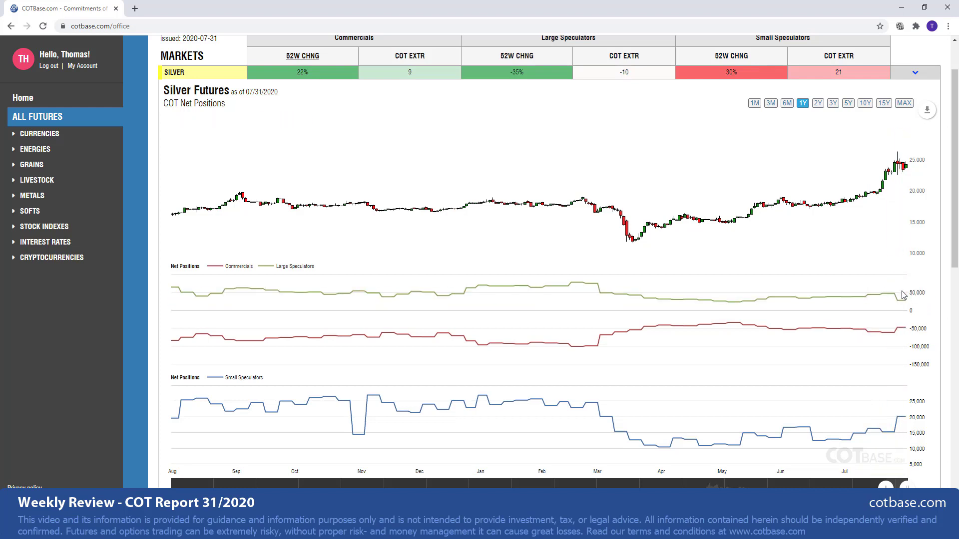
{"action": "mouse_move", "coordinate": [901, 312]}
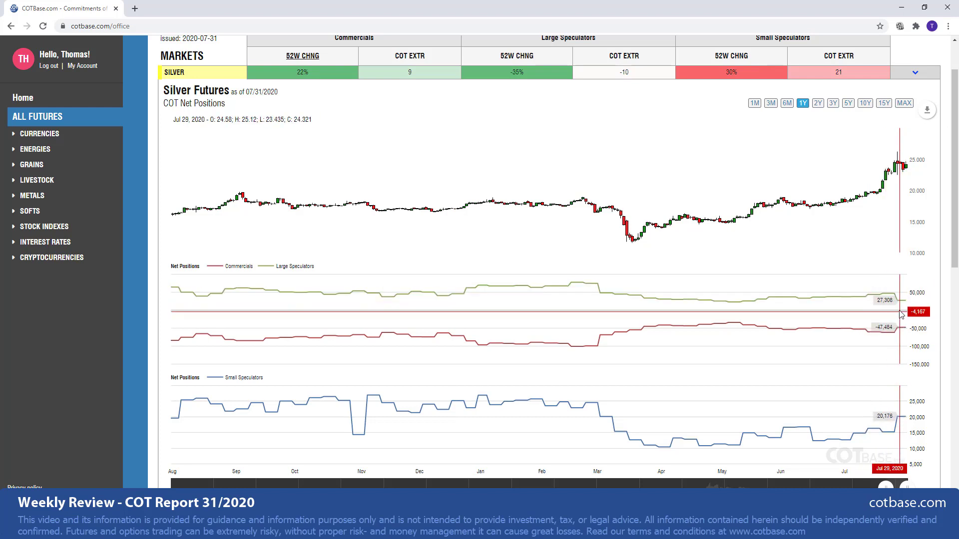
{"action": "mouse_move", "coordinate": [914, 433]}
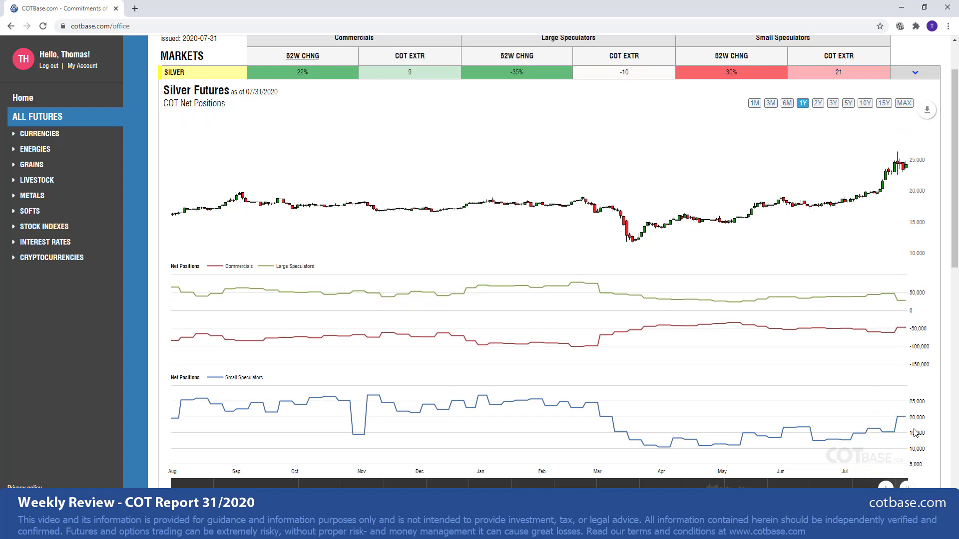
{"action": "mouse_move", "coordinate": [897, 437]}
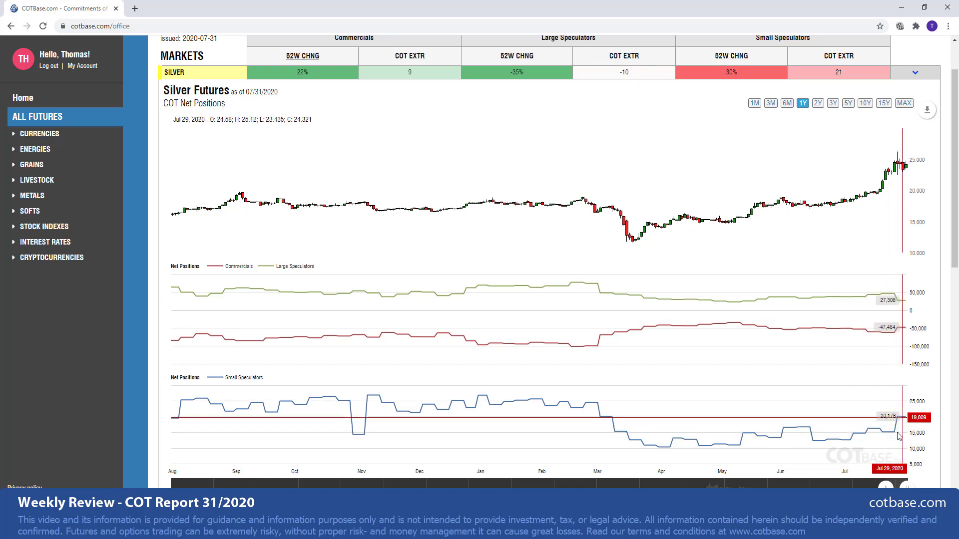
{"action": "mouse_move", "coordinate": [729, 83]}
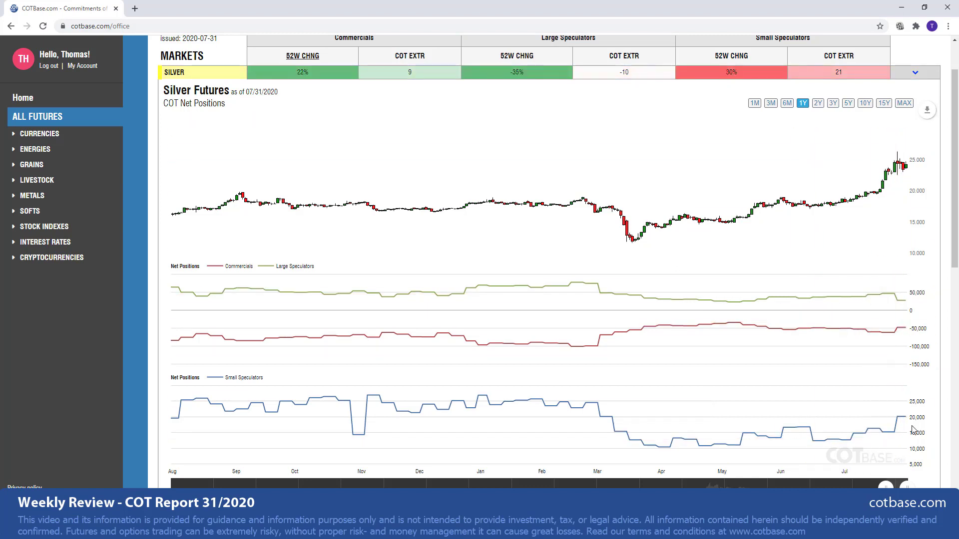
{"action": "mouse_move", "coordinate": [905, 435]}
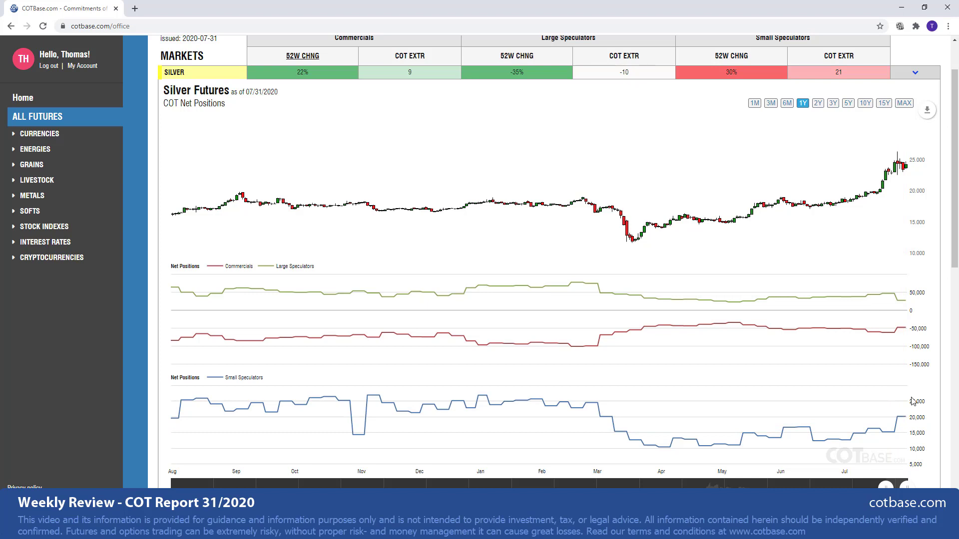
{"action": "mouse_move", "coordinate": [894, 432]}
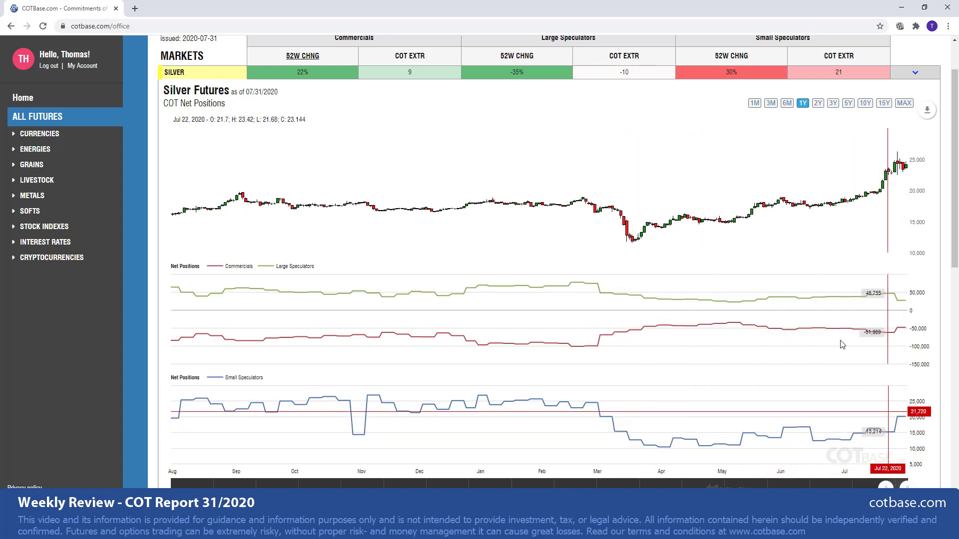
{"action": "mouse_move", "coordinate": [890, 420]}
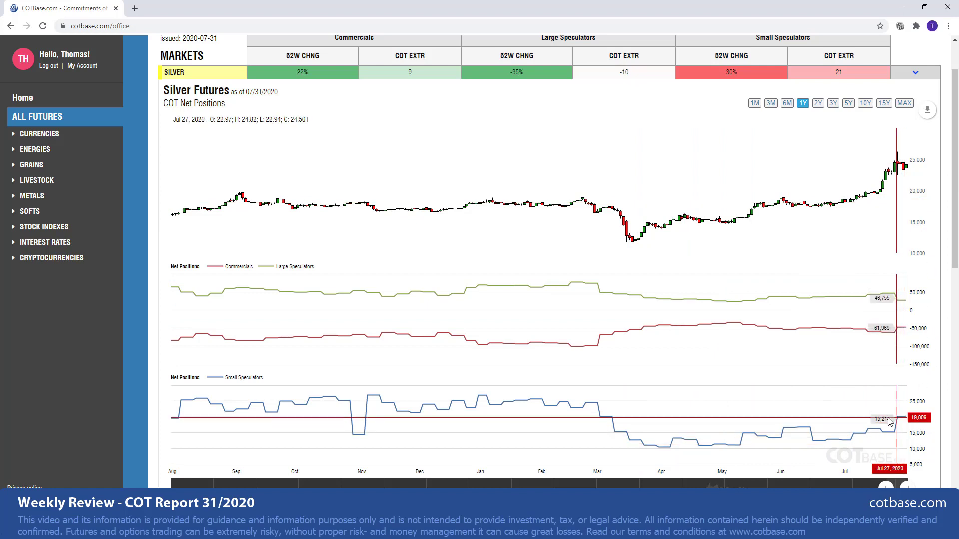
{"action": "mouse_move", "coordinate": [916, 412]}
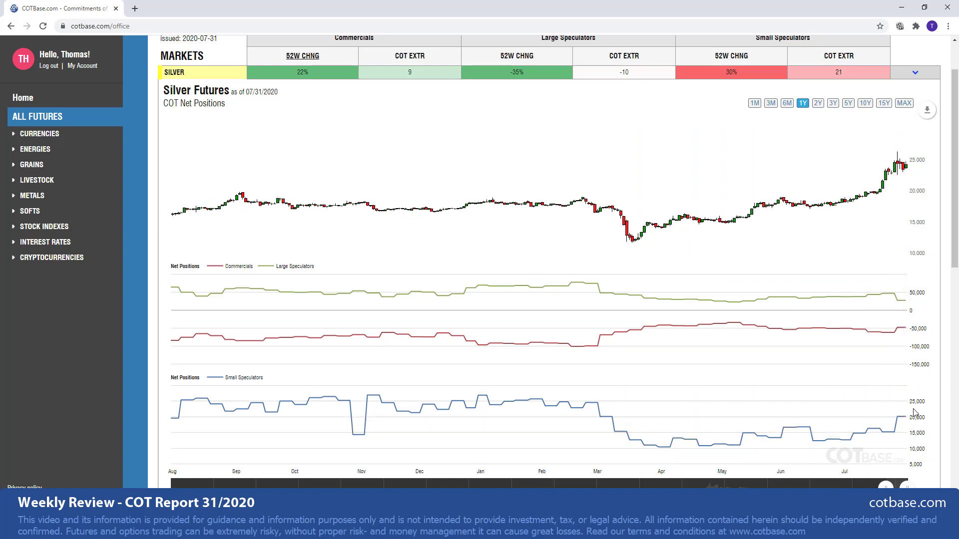
{"action": "mouse_move", "coordinate": [893, 343]}
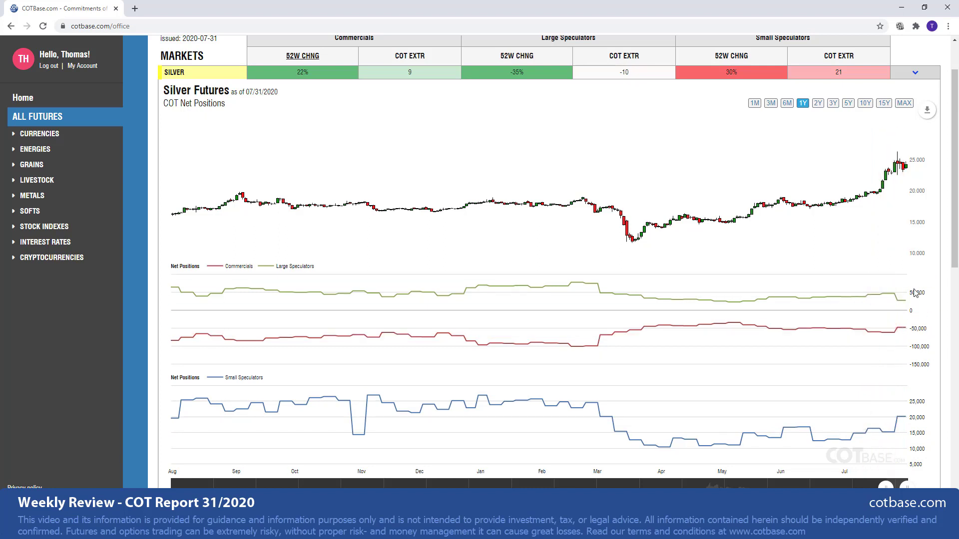
{"action": "mouse_move", "coordinate": [899, 315]}
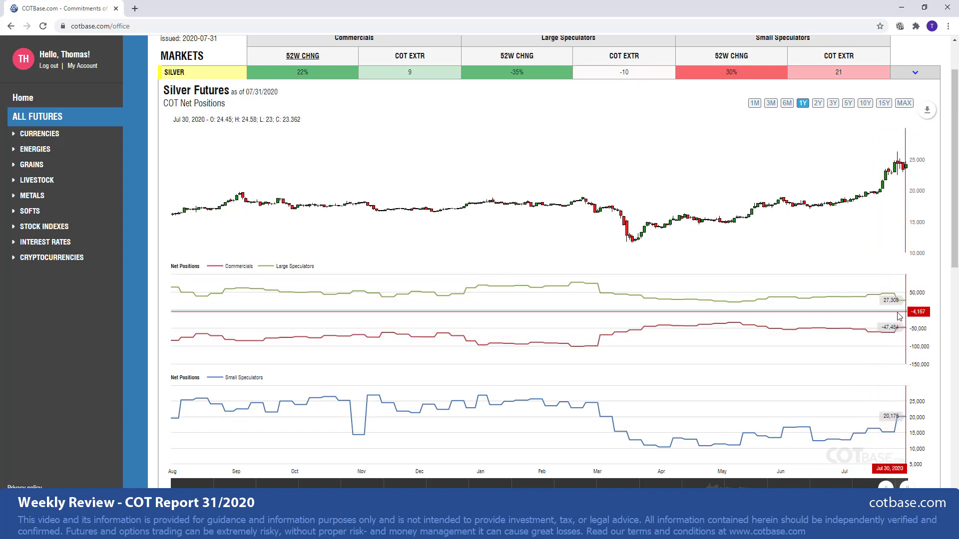
{"action": "mouse_move", "coordinate": [897, 331]}
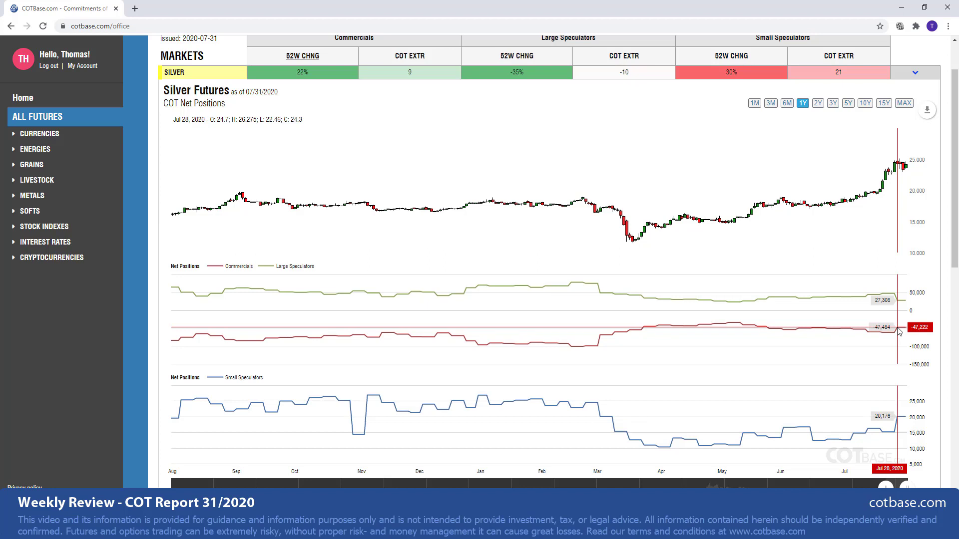
{"action": "mouse_move", "coordinate": [850, 107]}
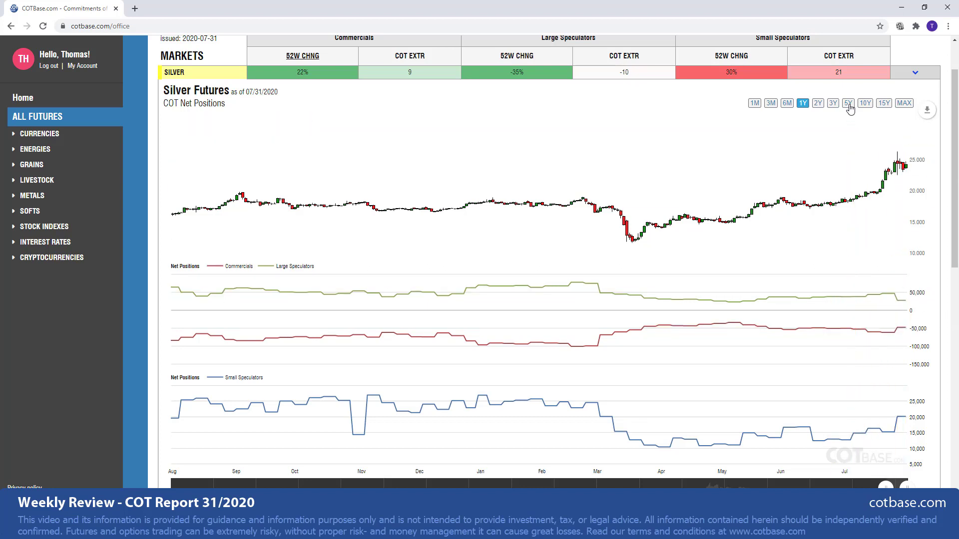
- Switch the Silver Futures net positions chart to the 5Y range
{"action": "left_click", "coordinate": [848, 103]}
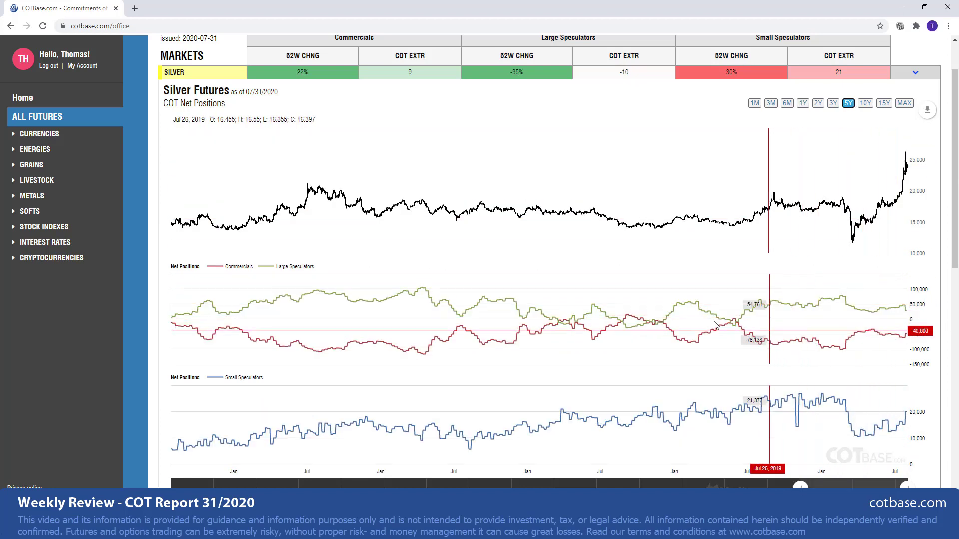
{"action": "mouse_move", "coordinate": [625, 328]}
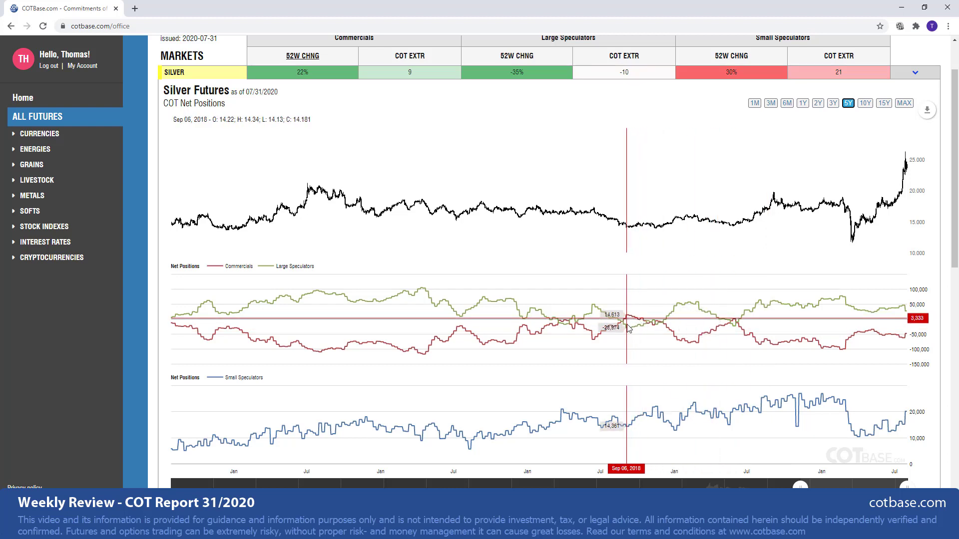
{"action": "mouse_move", "coordinate": [766, 342]}
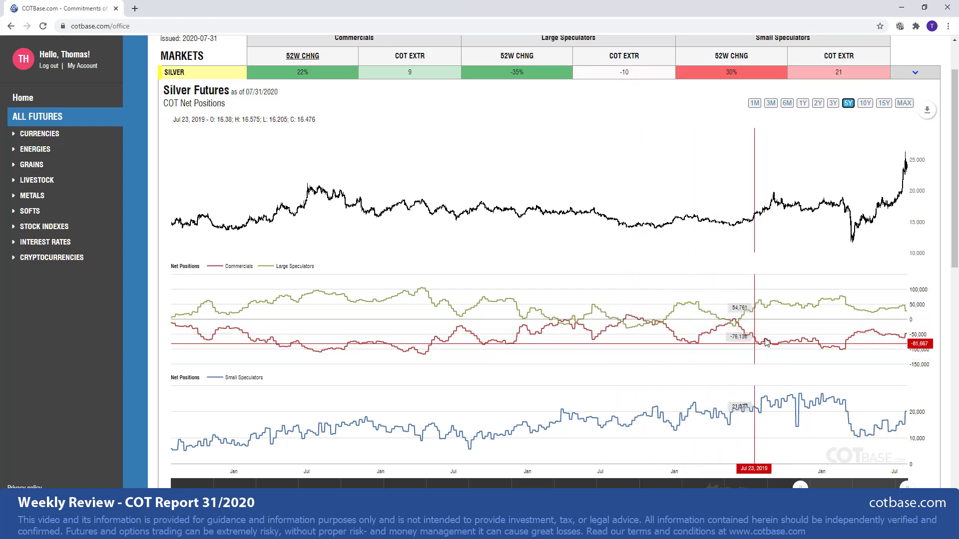
{"action": "mouse_move", "coordinate": [843, 341]}
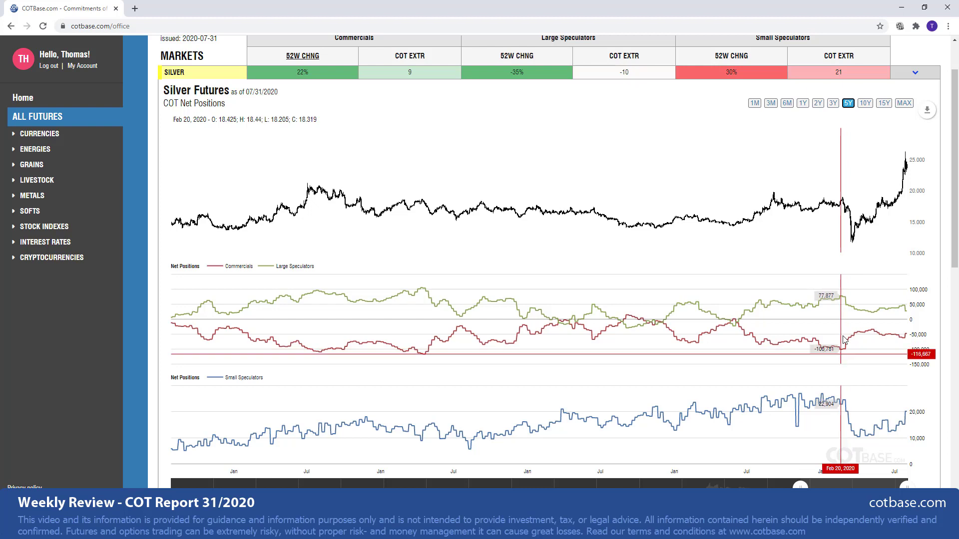
{"action": "mouse_move", "coordinate": [871, 330]}
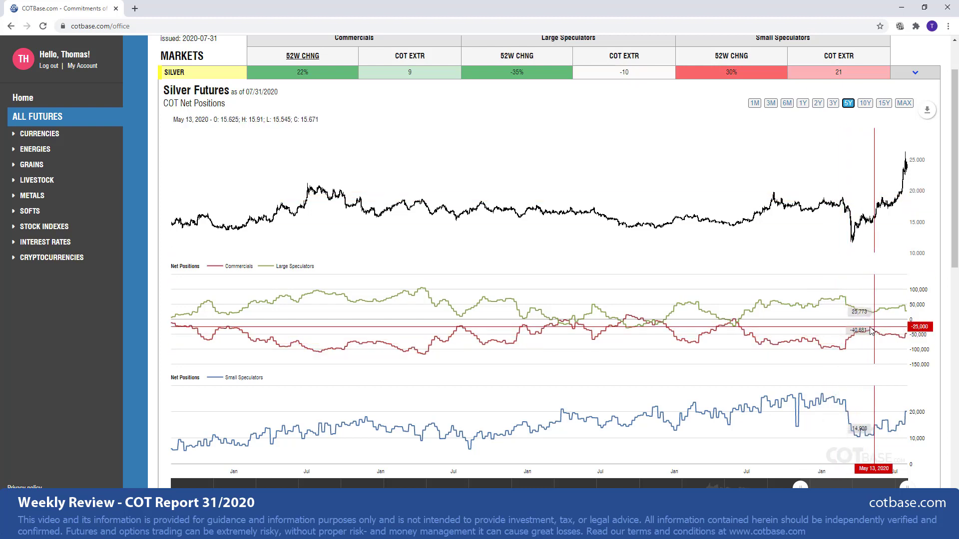
{"action": "mouse_move", "coordinate": [876, 328]}
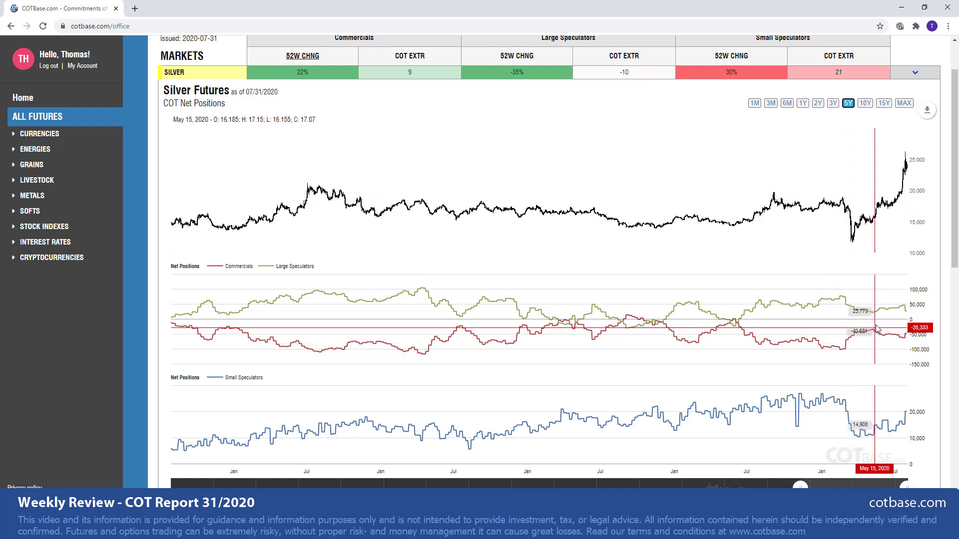
{"action": "mouse_move", "coordinate": [922, 191]}
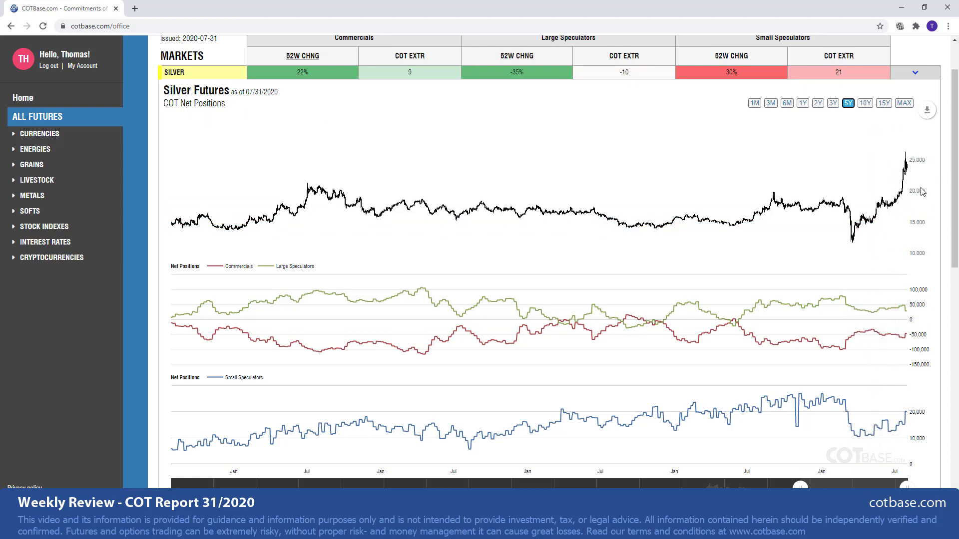
{"action": "mouse_move", "coordinate": [892, 225]}
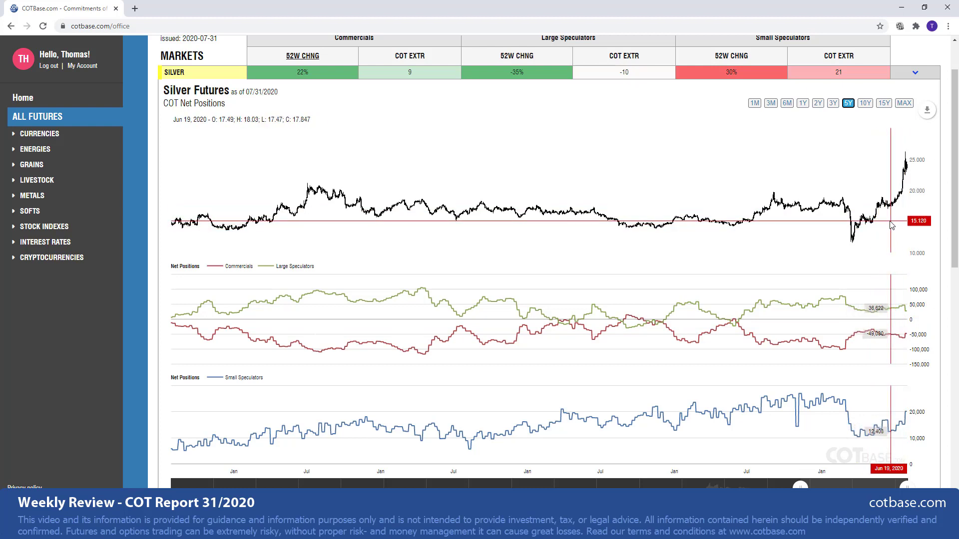
{"action": "mouse_move", "coordinate": [923, 325]}
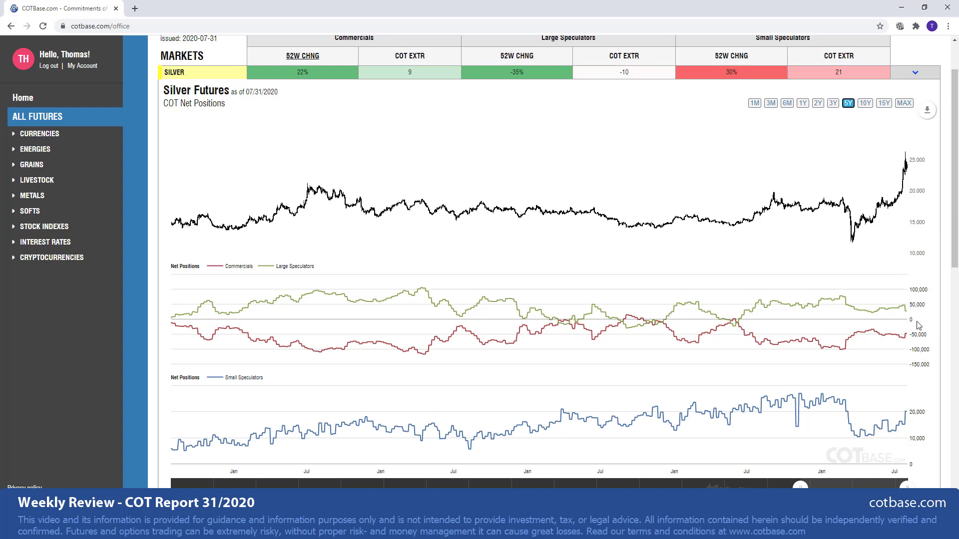
{"action": "mouse_move", "coordinate": [922, 328]}
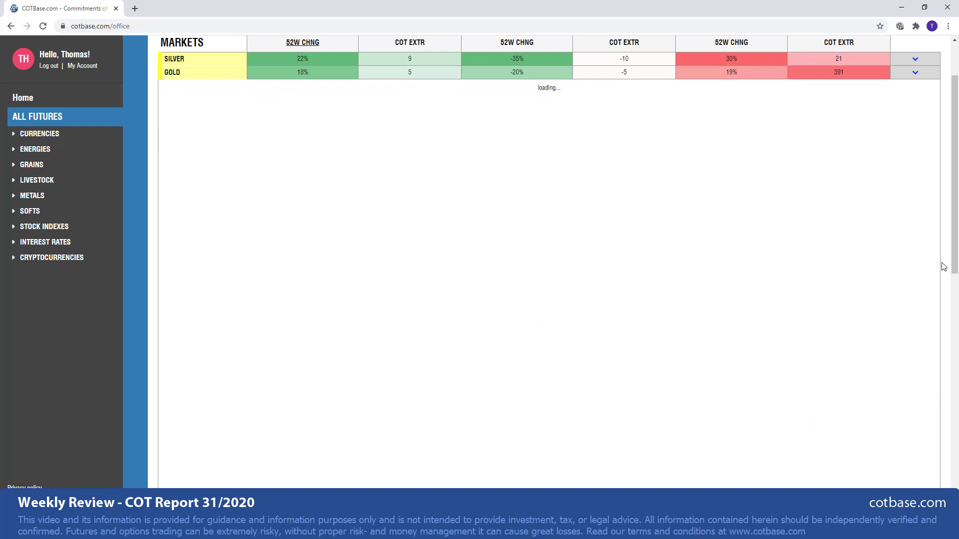
- Expand the Gold Futures chart and limit it to the 1Y range
{"action": "left_click", "coordinate": [173, 72]}
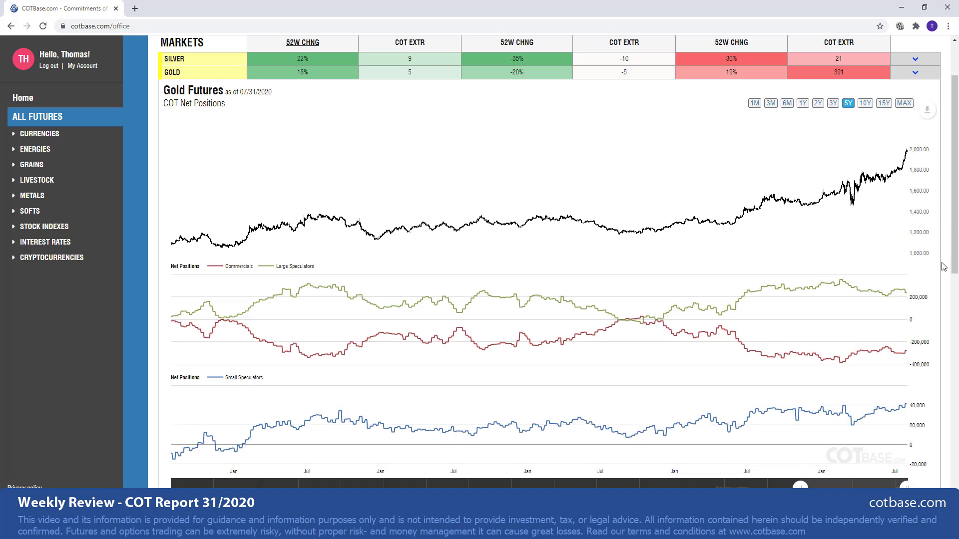
{"action": "left_click", "coordinate": [802, 103]}
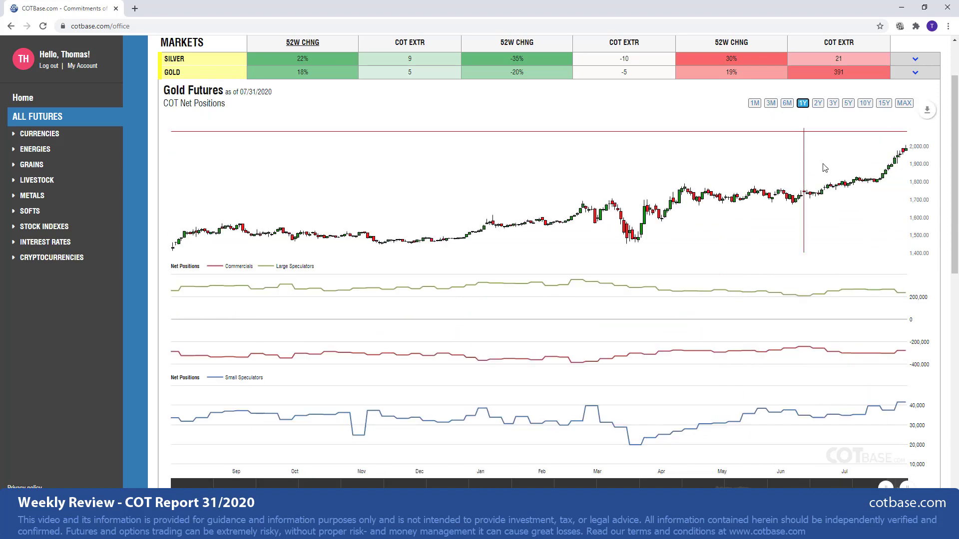
{"action": "mouse_move", "coordinate": [905, 321]}
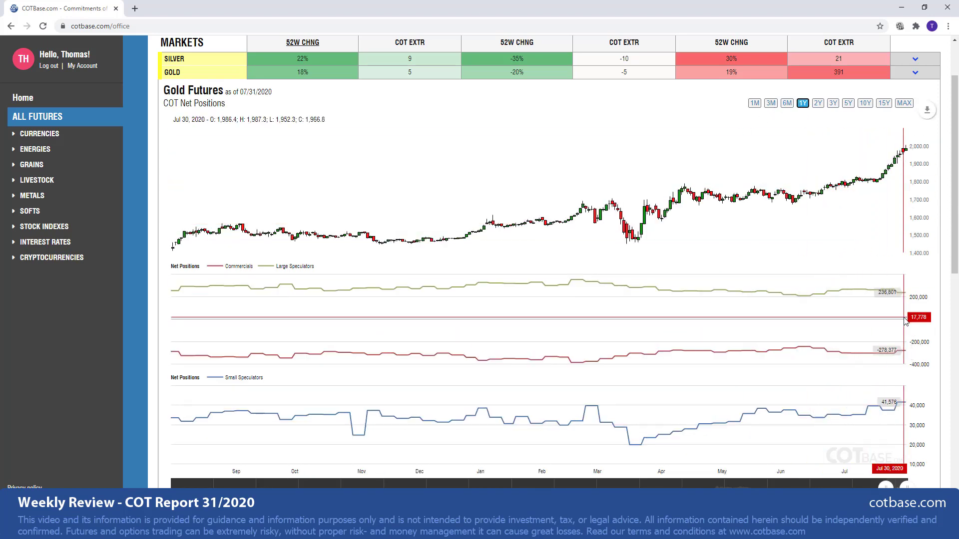
{"action": "mouse_move", "coordinate": [893, 288]}
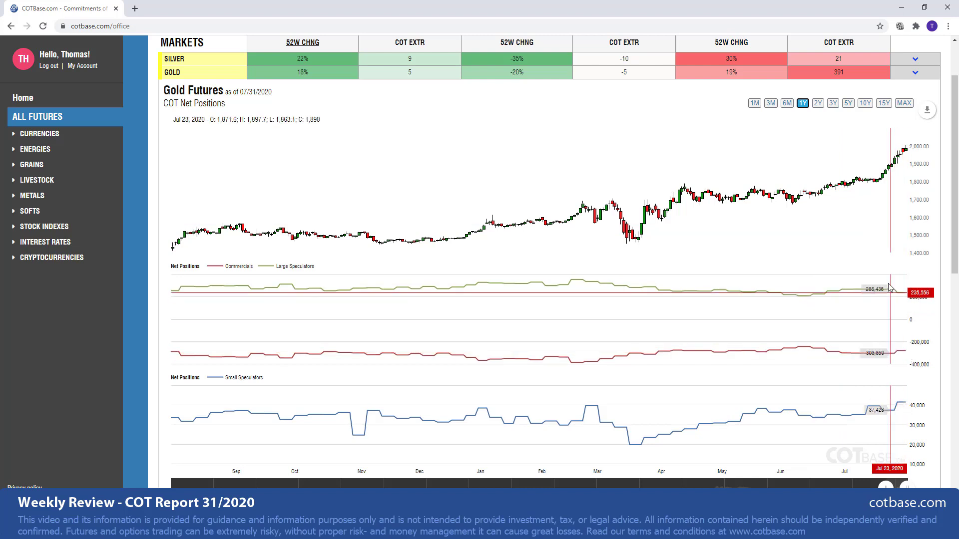
{"action": "mouse_move", "coordinate": [897, 353]}
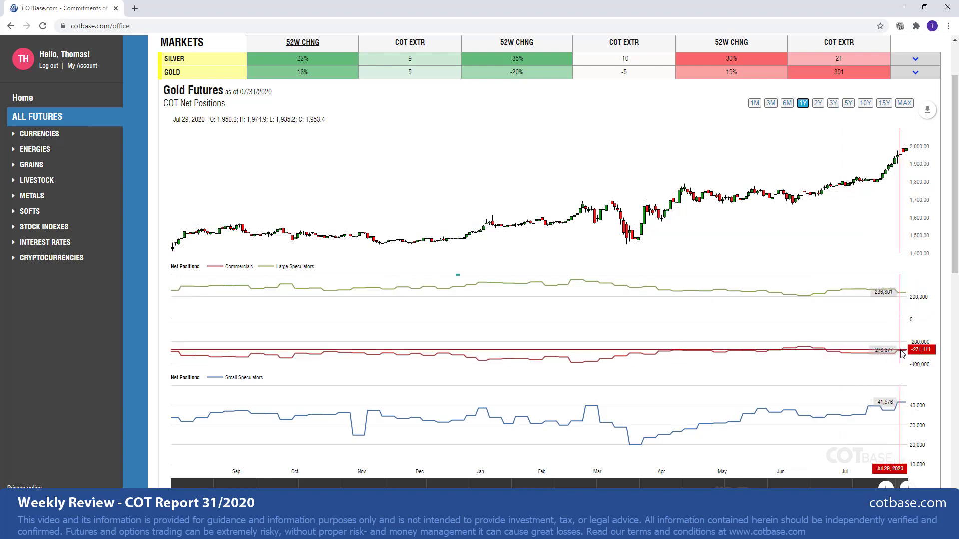
{"action": "mouse_move", "coordinate": [899, 351]}
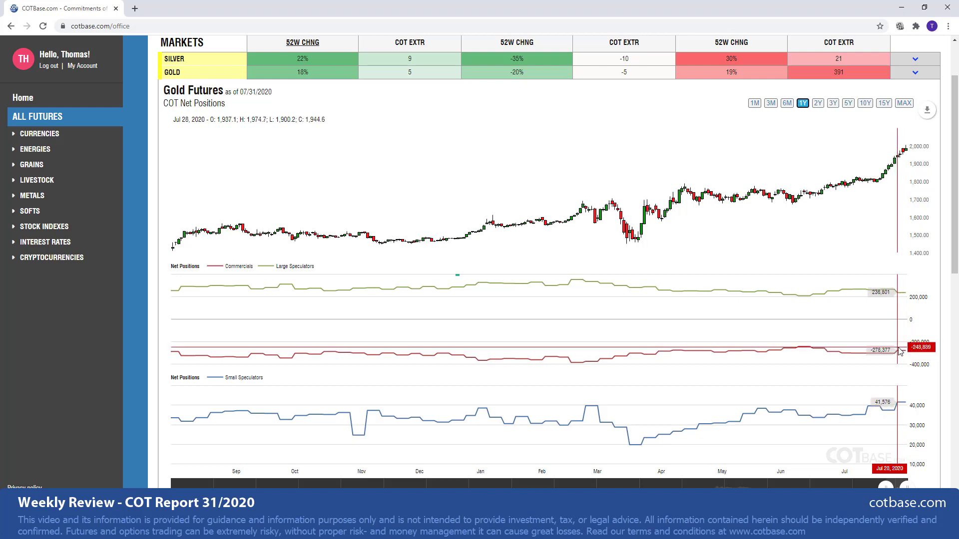
{"action": "mouse_move", "coordinate": [902, 359]}
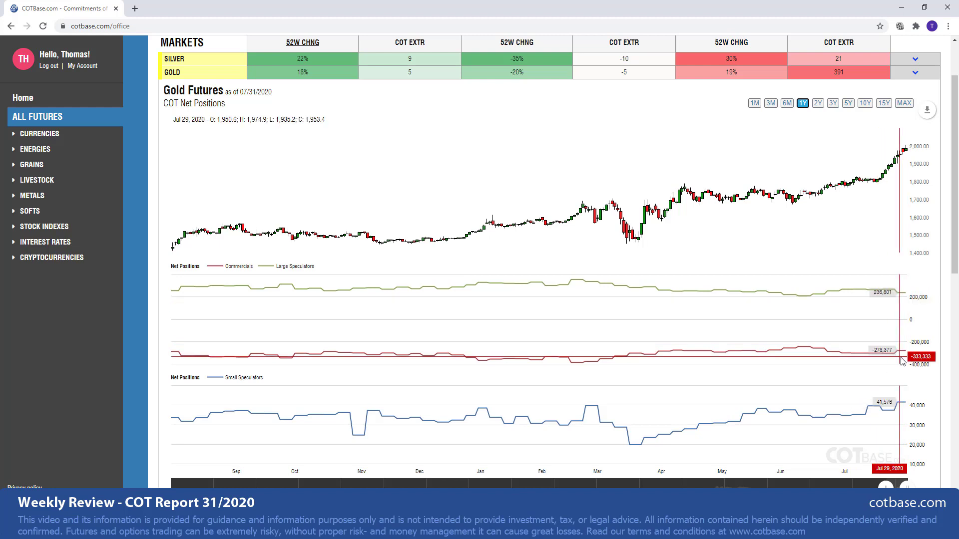
{"action": "mouse_move", "coordinate": [848, 112]}
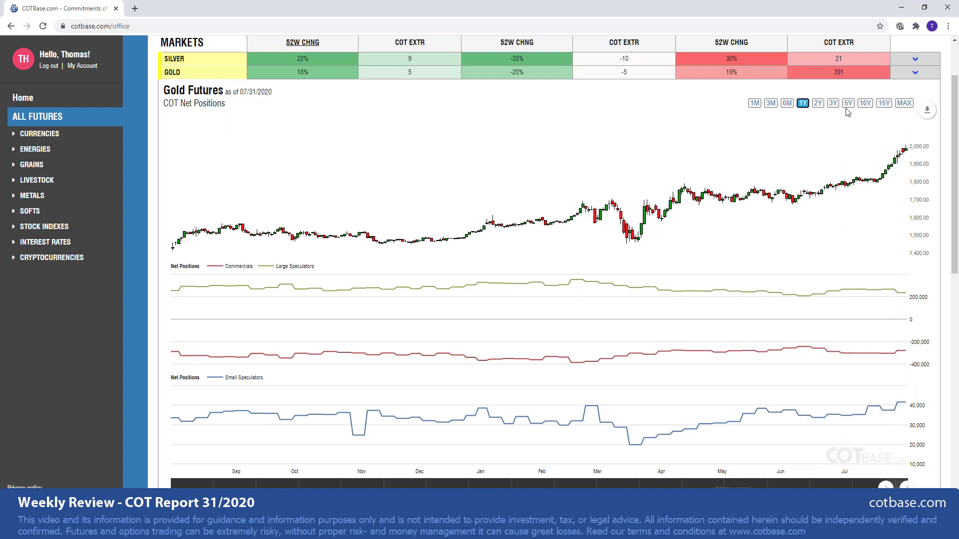
- Switch the Gold Futures net positions chart to the 5Y range
{"action": "left_click", "coordinate": [848, 103]}
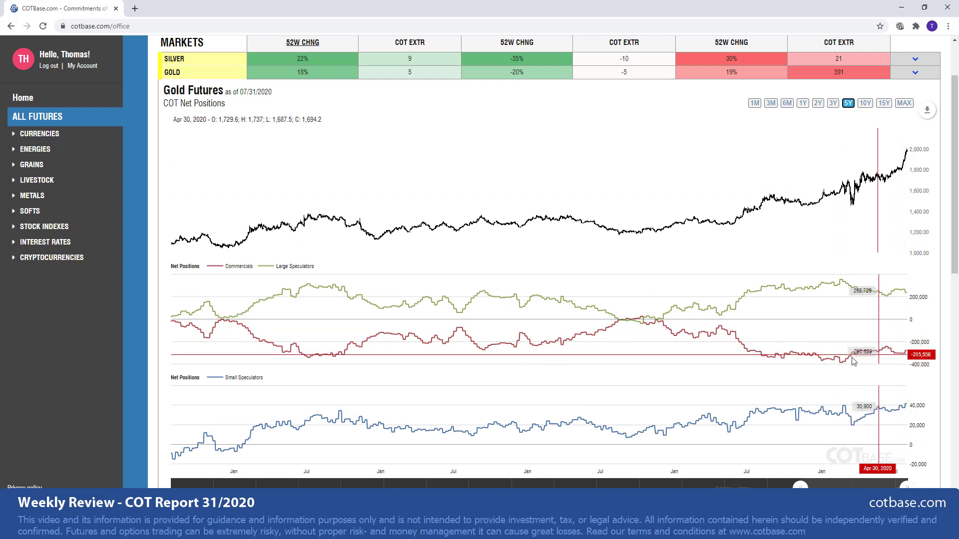
{"action": "mouse_move", "coordinate": [846, 364]}
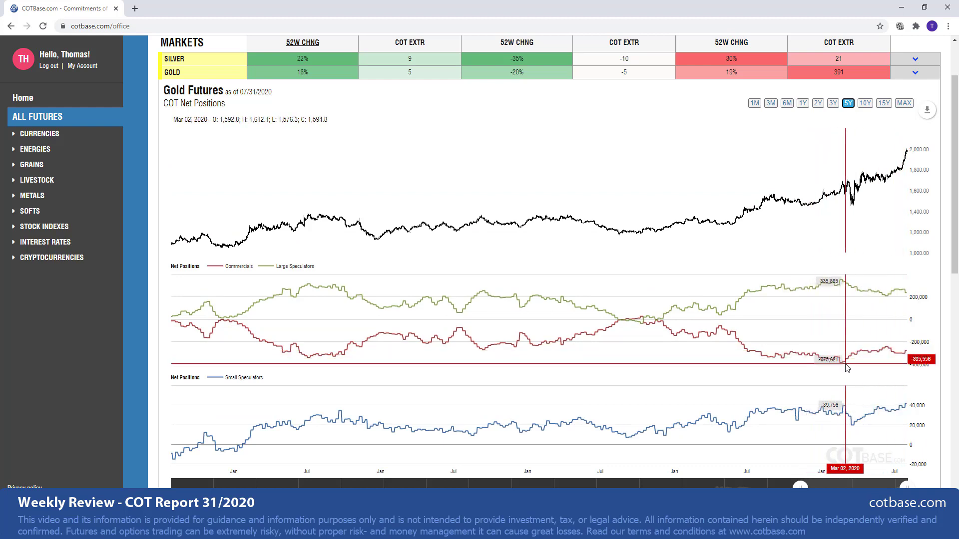
{"action": "mouse_move", "coordinate": [911, 355]}
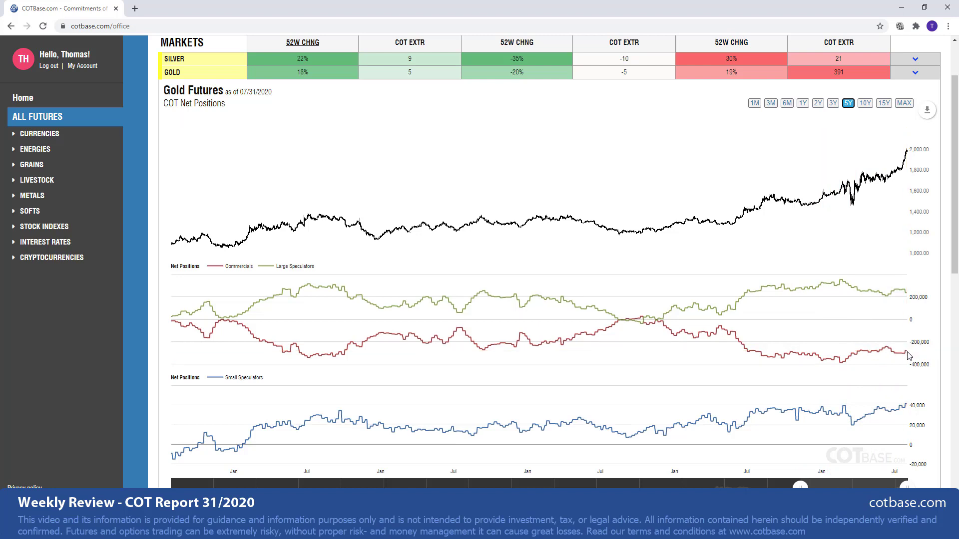
{"action": "mouse_move", "coordinate": [846, 373]}
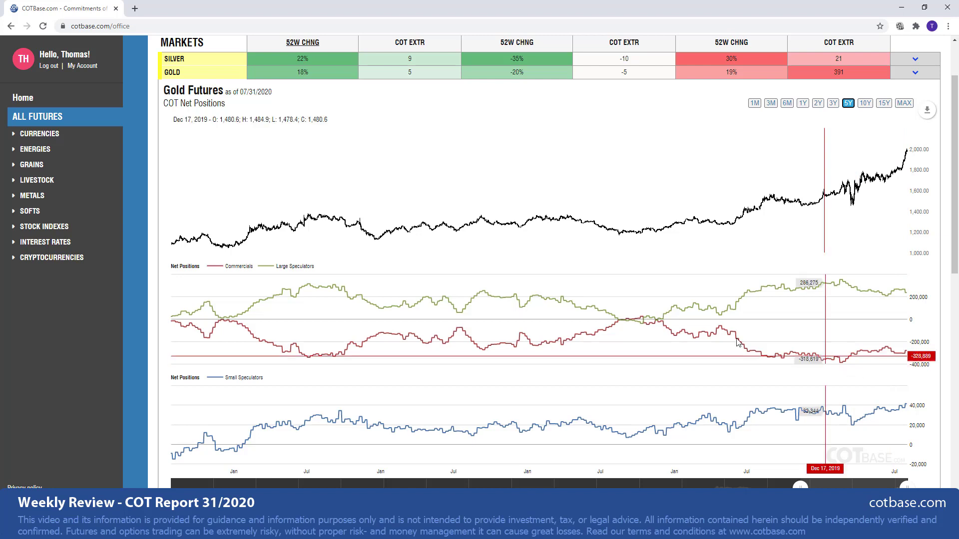
{"action": "mouse_move", "coordinate": [691, 383]}
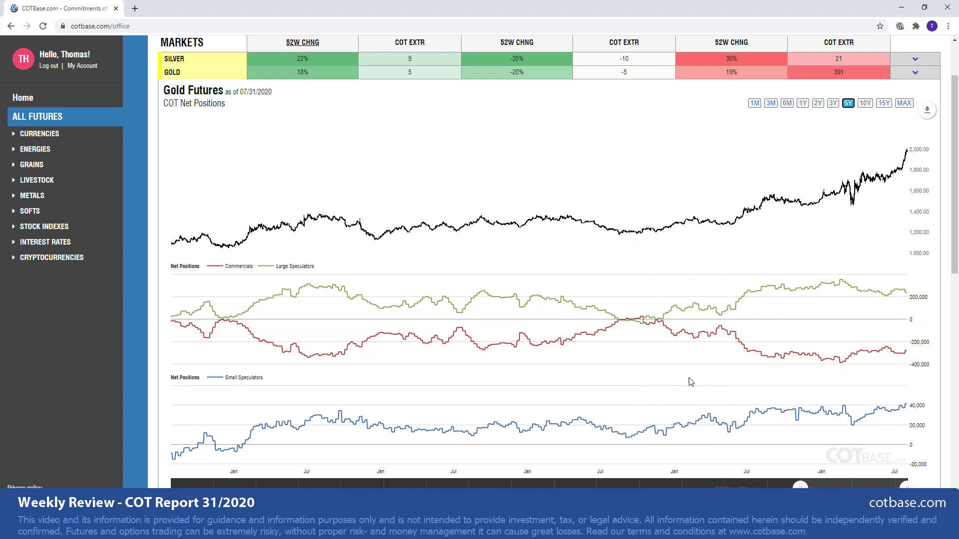
{"action": "mouse_move", "coordinate": [792, 382]}
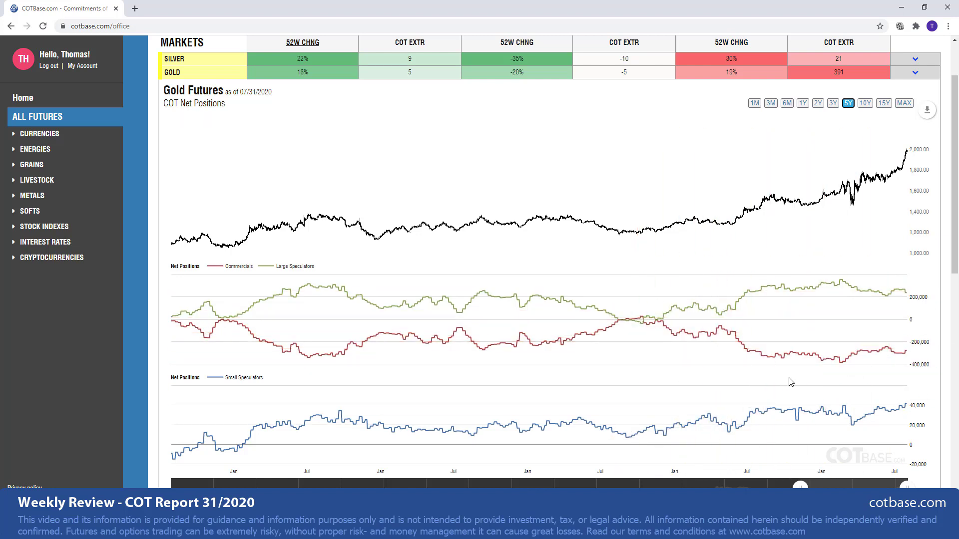
{"action": "mouse_move", "coordinate": [942, 145]}
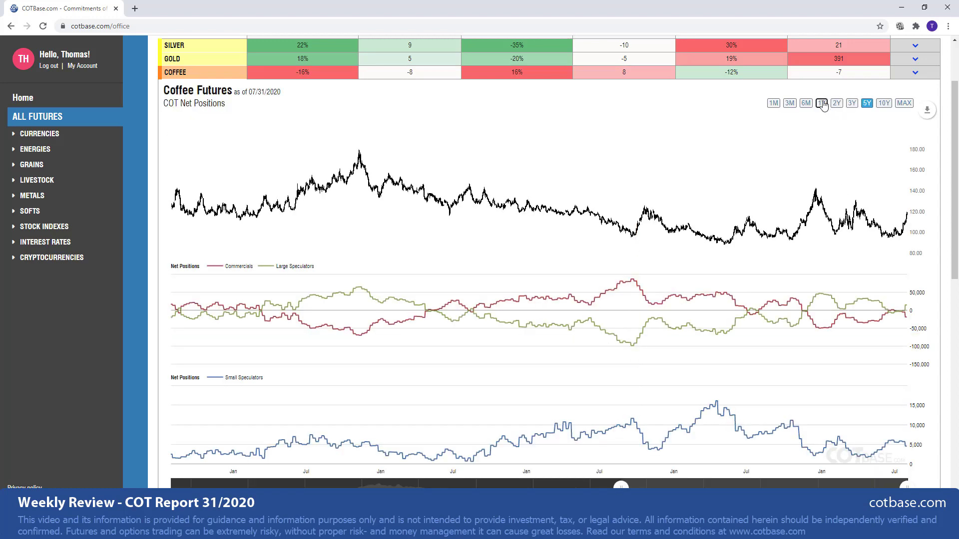
- Limit the Coffee Futures net positions chart to the 1Y range
{"action": "left_click", "coordinate": [821, 90]}
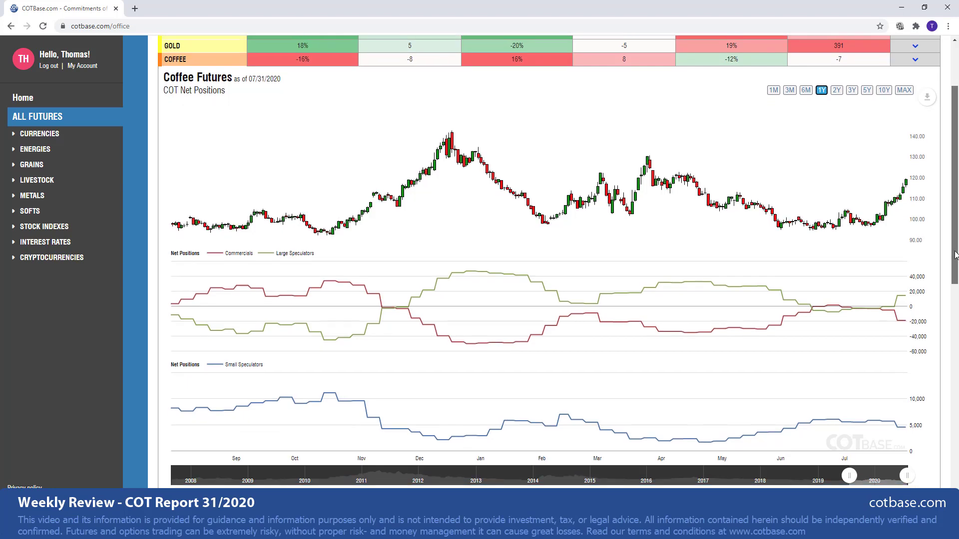
{"action": "mouse_move", "coordinate": [899, 314]}
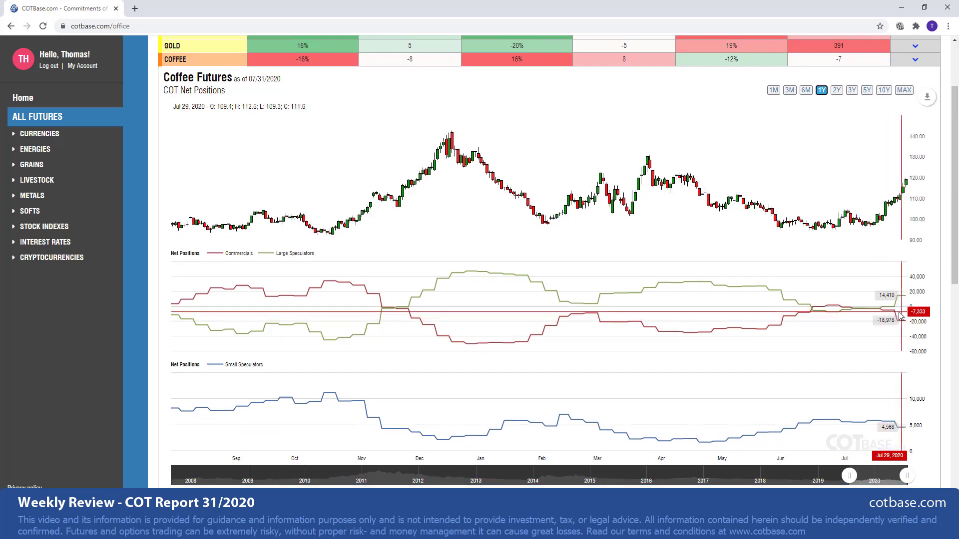
{"action": "mouse_move", "coordinate": [905, 230]}
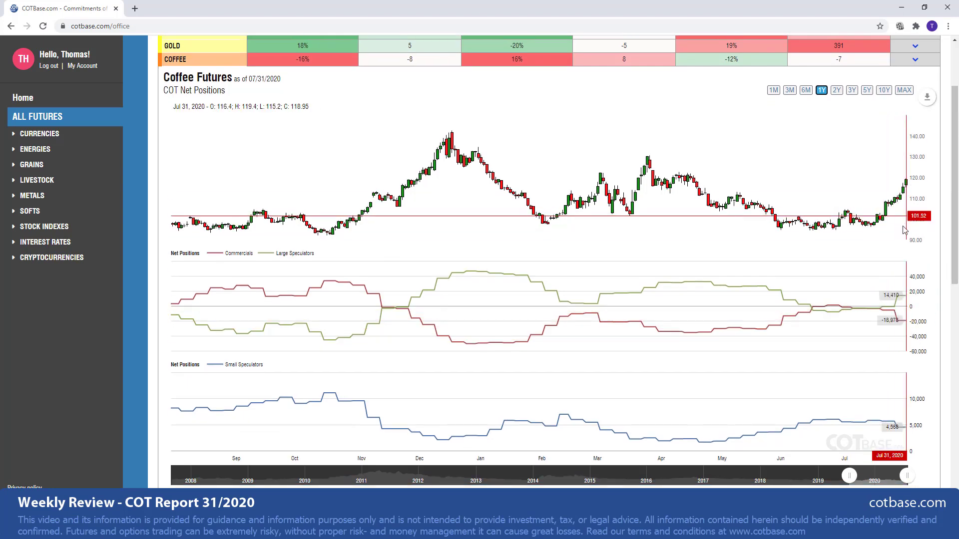
{"action": "mouse_move", "coordinate": [300, 299]}
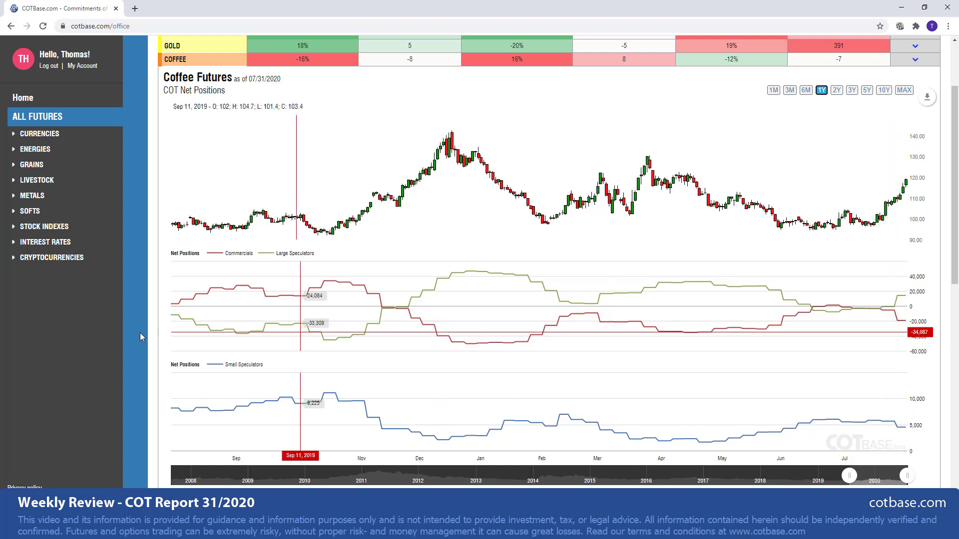
{"action": "mouse_move", "coordinate": [256, 325]}
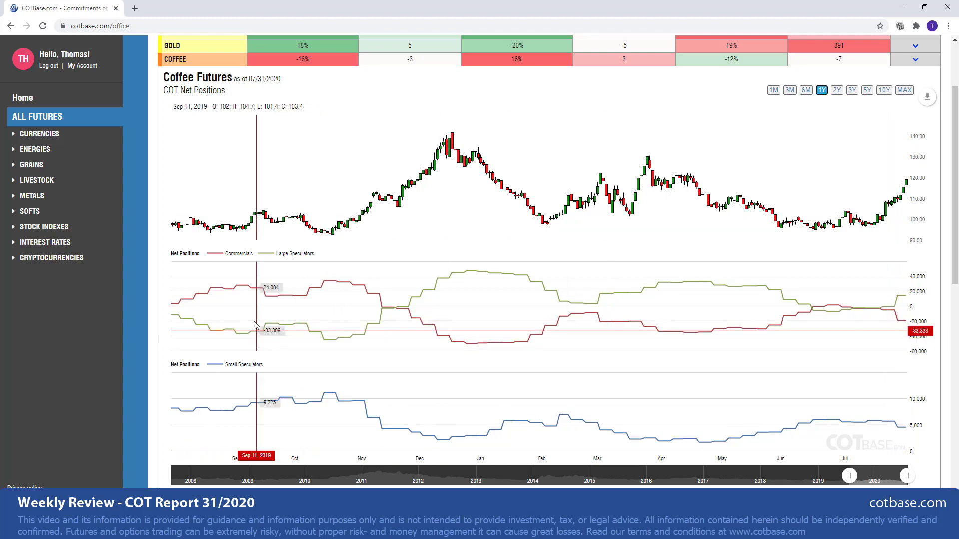
{"action": "mouse_move", "coordinate": [781, 361]}
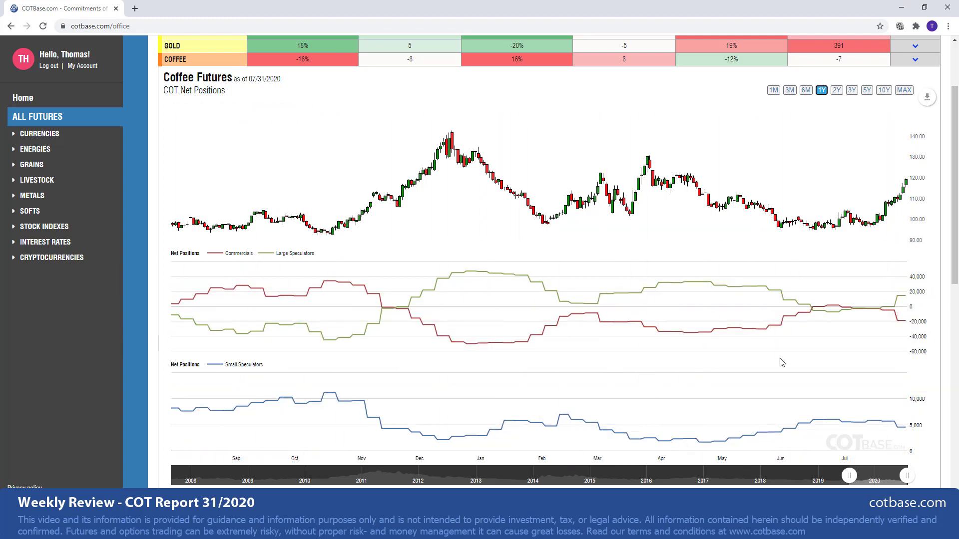
{"action": "mouse_move", "coordinate": [902, 334]}
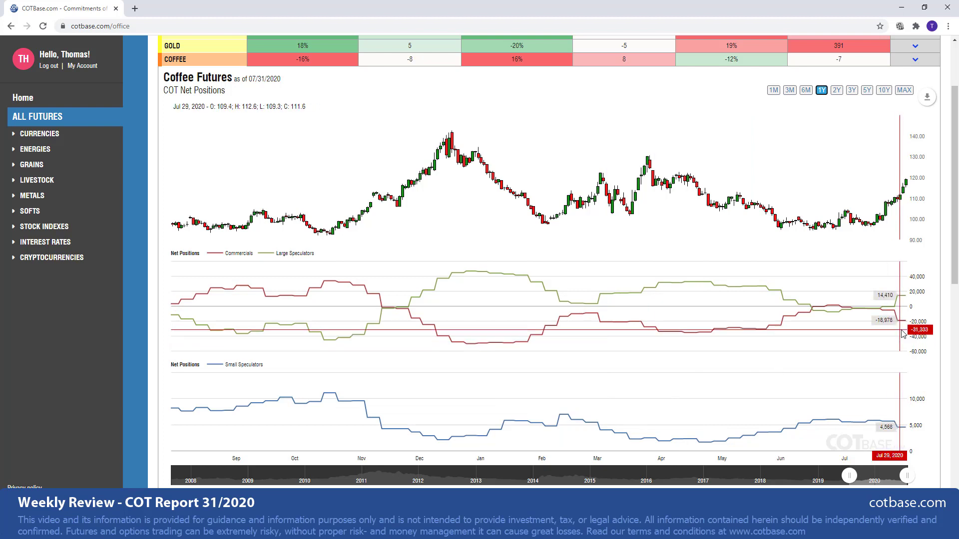
{"action": "mouse_move", "coordinate": [881, 340]}
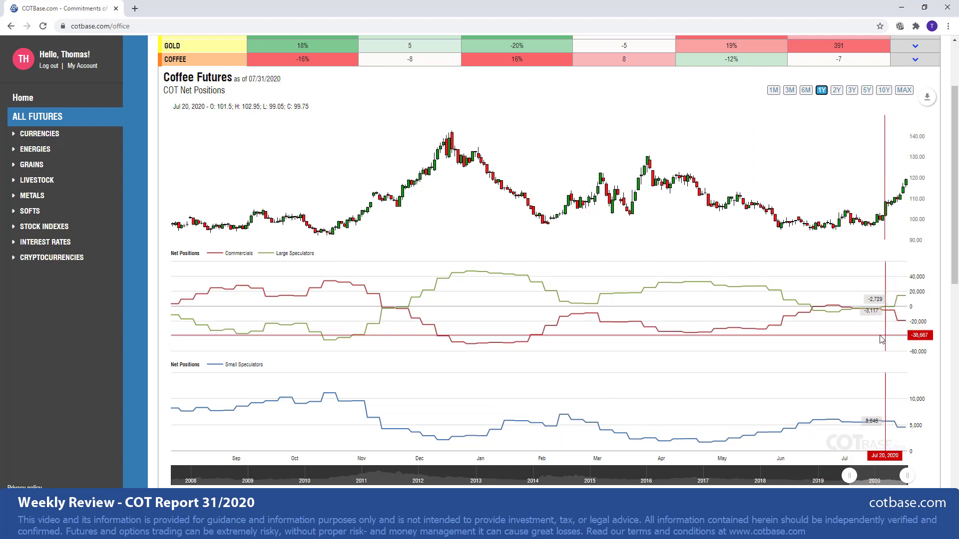
{"action": "mouse_move", "coordinate": [453, 342]}
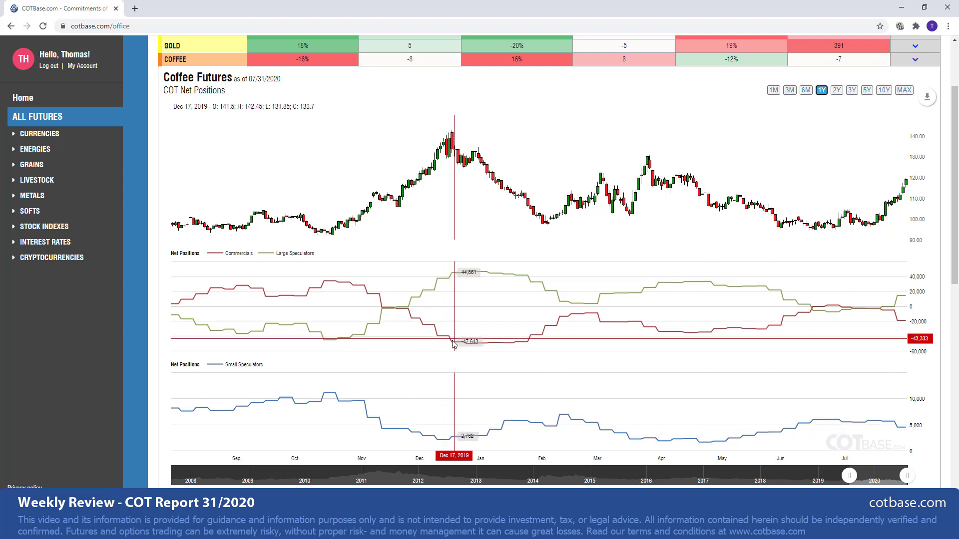
{"action": "mouse_move", "coordinate": [415, 325]}
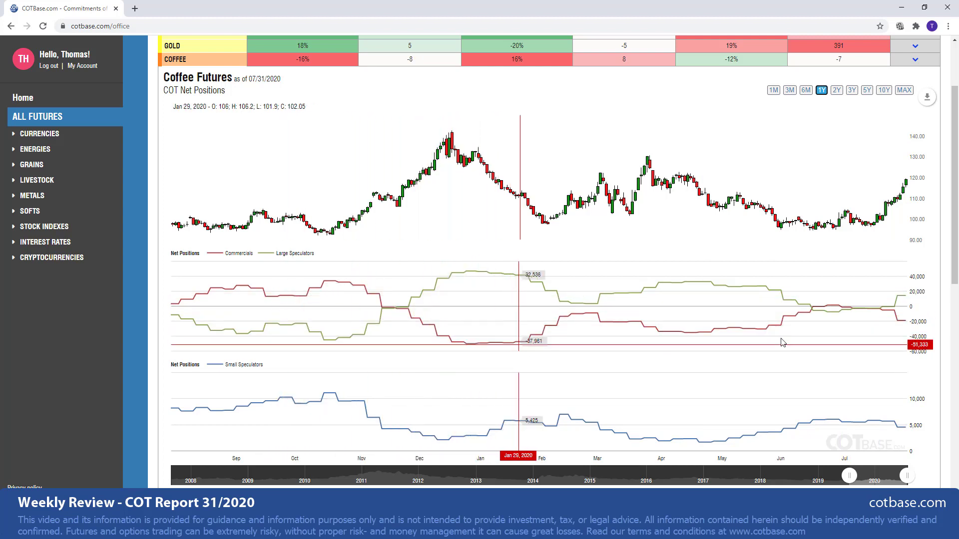
{"action": "mouse_move", "coordinate": [953, 332]}
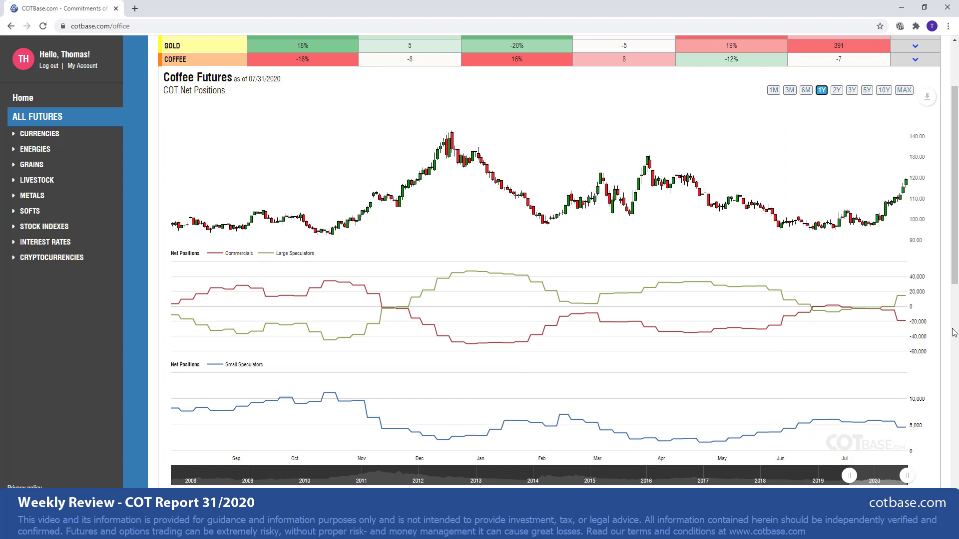
{"action": "mouse_move", "coordinate": [908, 329]}
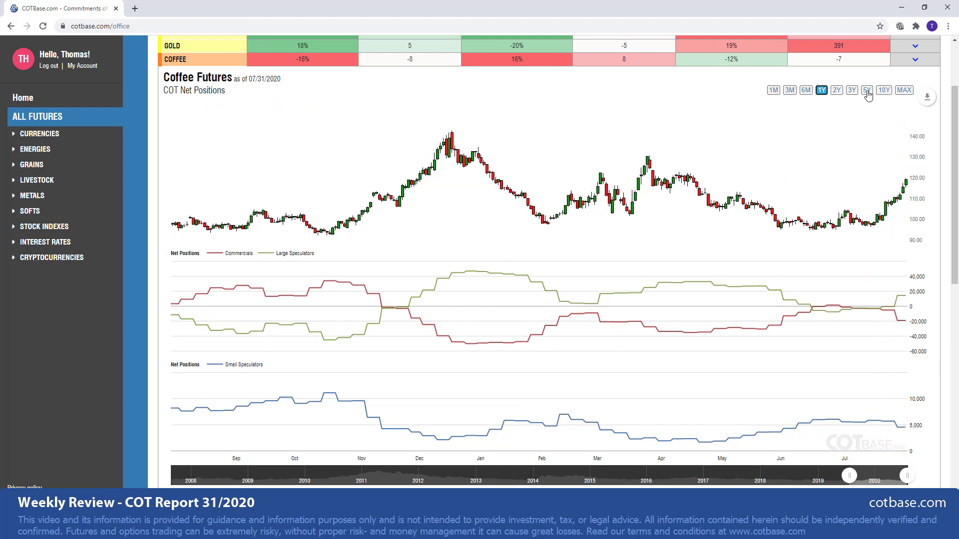
- Switch the Coffee Futures net positions chart to the 5Y range
{"action": "left_click", "coordinate": [868, 90]}
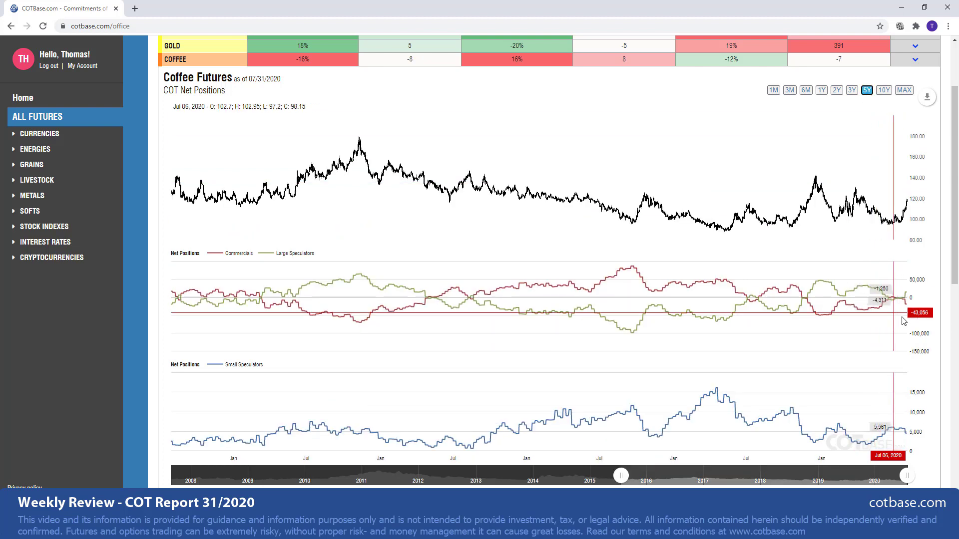
{"action": "mouse_move", "coordinate": [893, 309]}
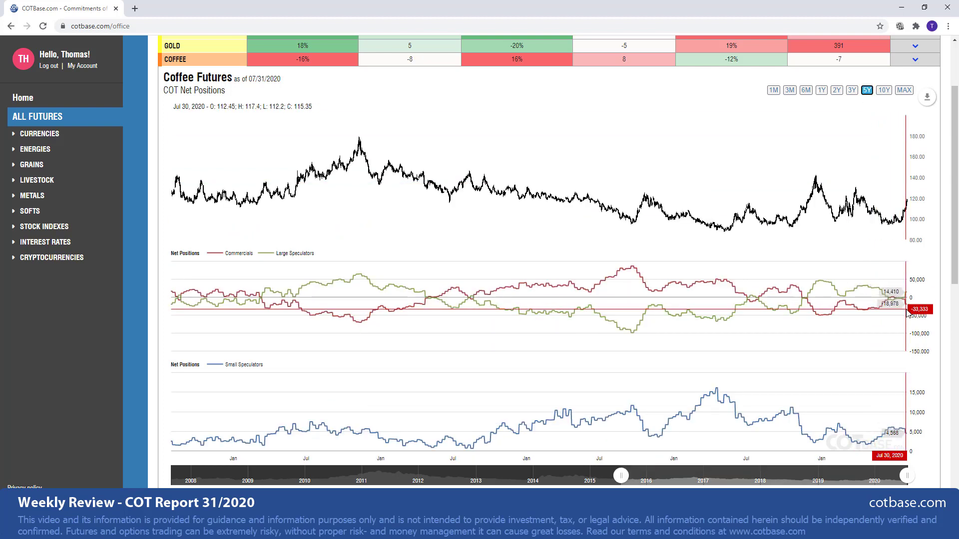
{"action": "mouse_move", "coordinate": [832, 316]}
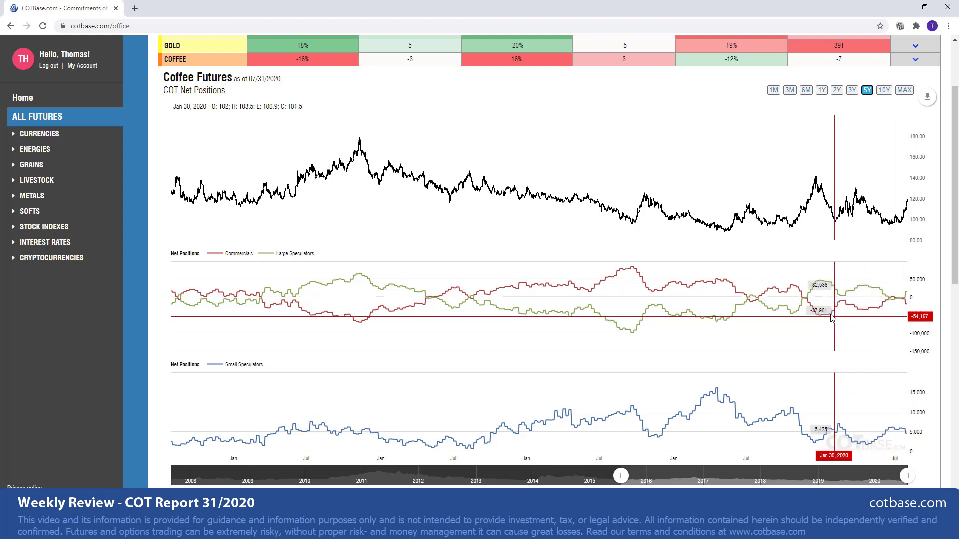
{"action": "mouse_move", "coordinate": [819, 317]}
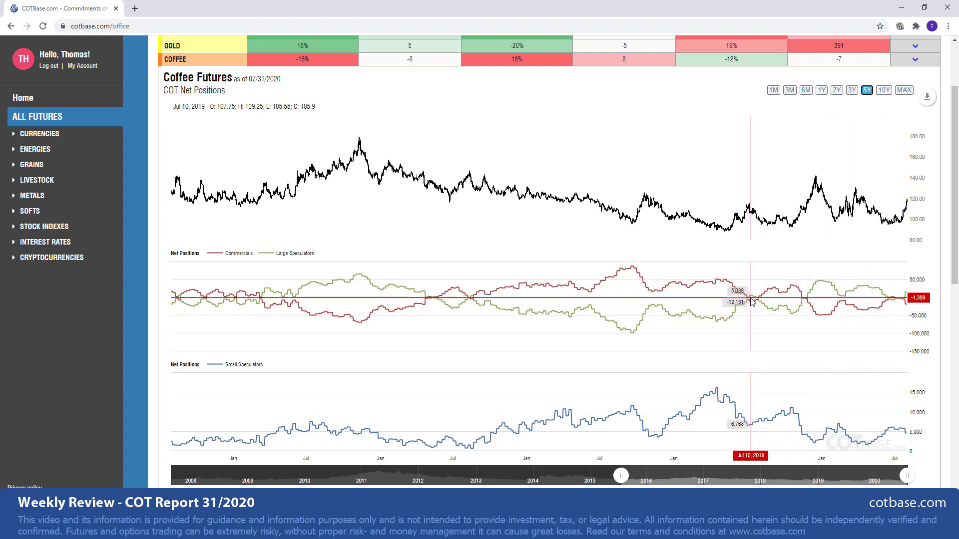
{"action": "mouse_move", "coordinate": [588, 319]}
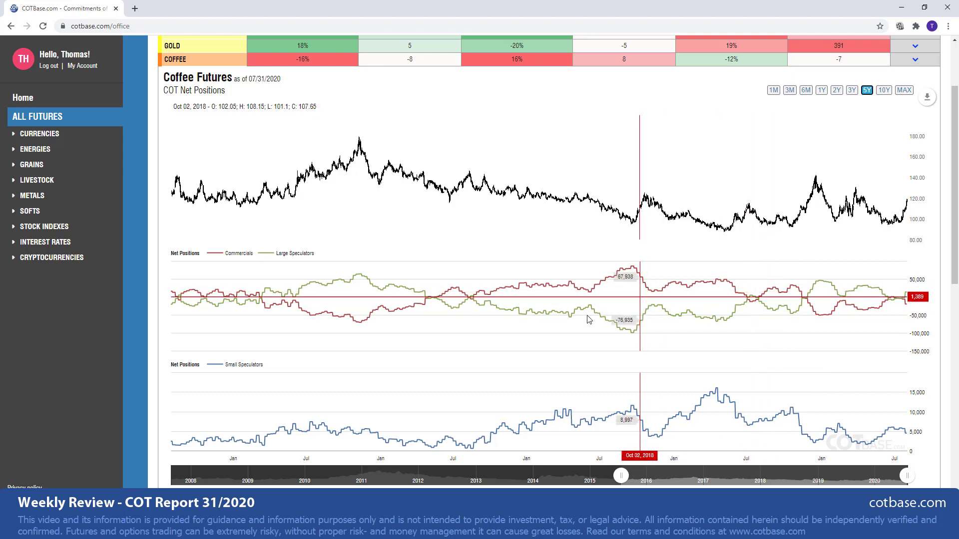
{"action": "mouse_move", "coordinate": [358, 324]}
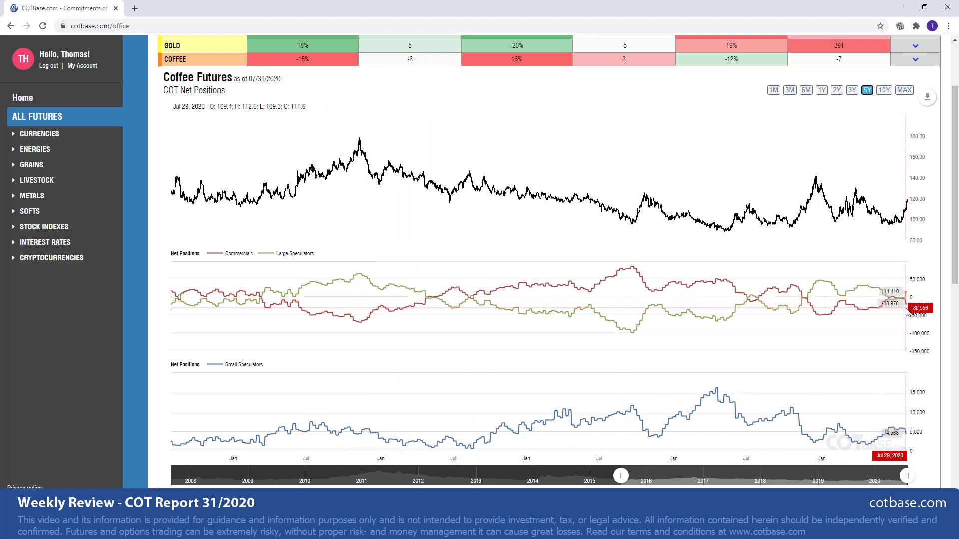
{"action": "mouse_move", "coordinate": [920, 317]}
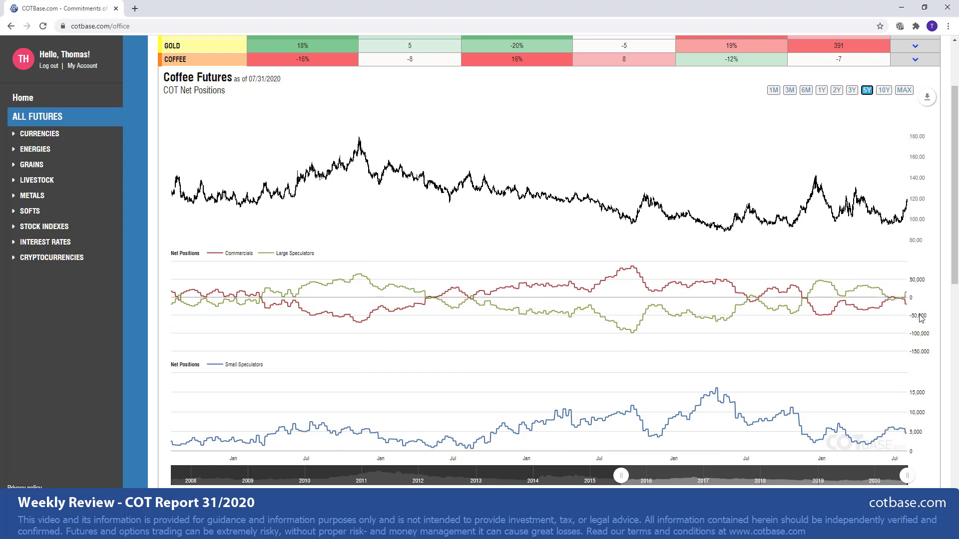
{"action": "mouse_move", "coordinate": [920, 178]}
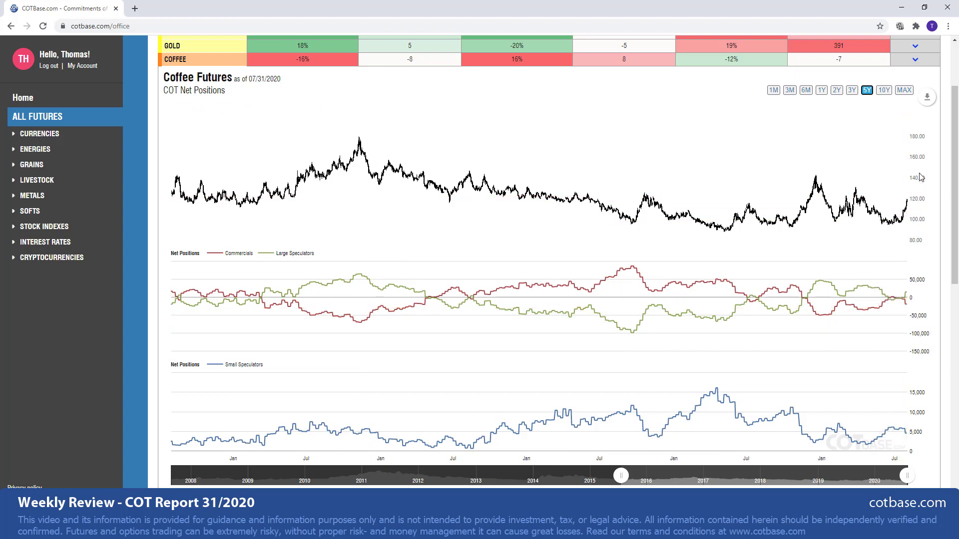
{"action": "mouse_move", "coordinate": [933, 343]}
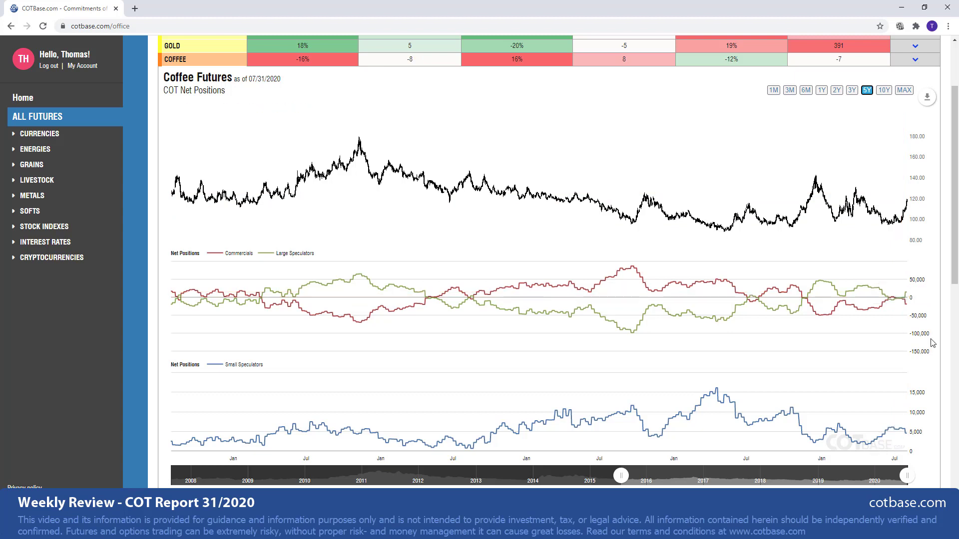
{"action": "mouse_move", "coordinate": [926, 344]}
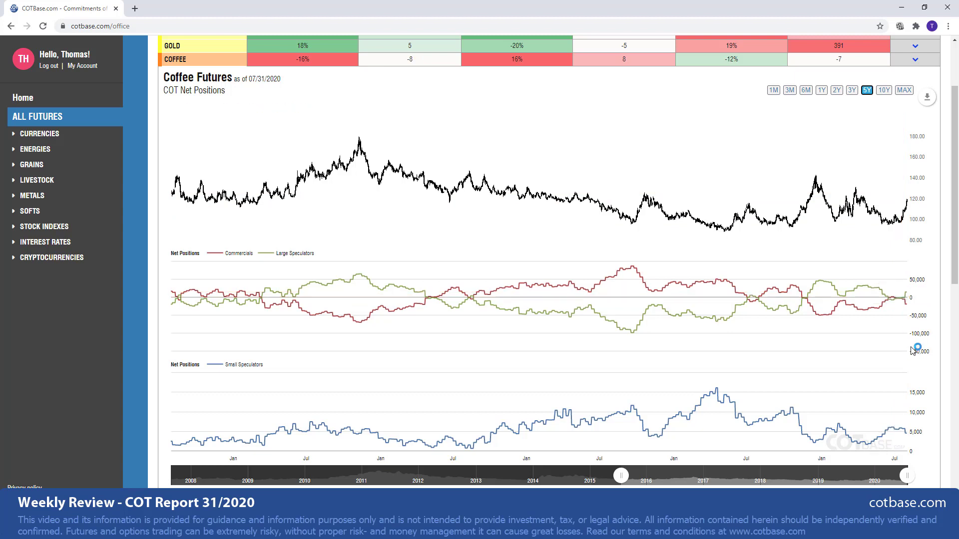
{"action": "mouse_move", "coordinate": [850, 331]}
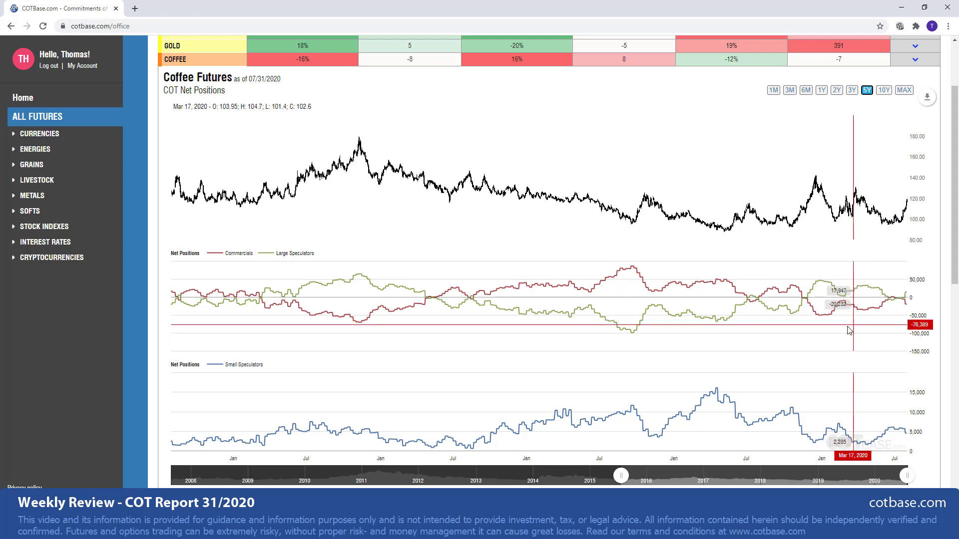
- Sort by the Large Speculators COT EXTR column and expand the Euro Futures chart
{"action": "scroll", "scroll_direction": "up", "scroll_amount": 3}
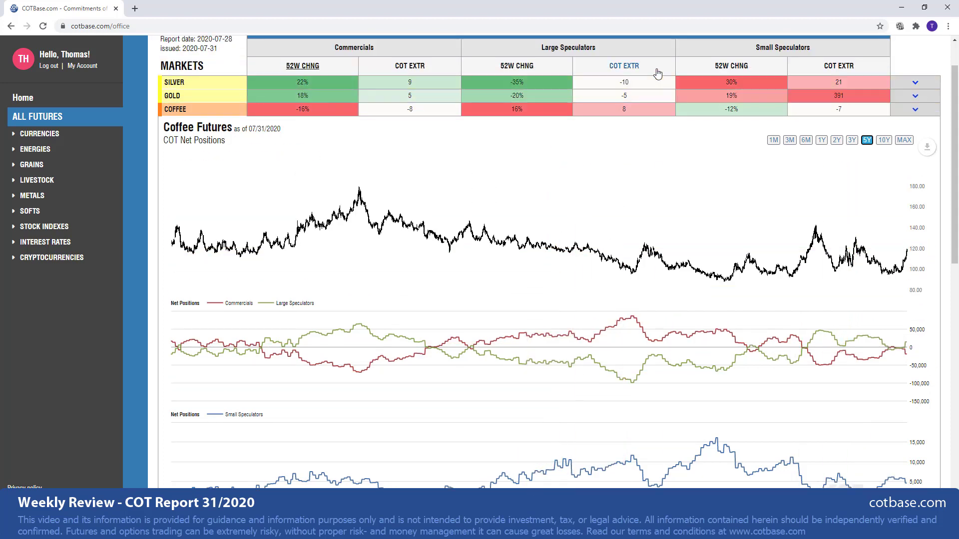
{"action": "left_click", "coordinate": [623, 65]}
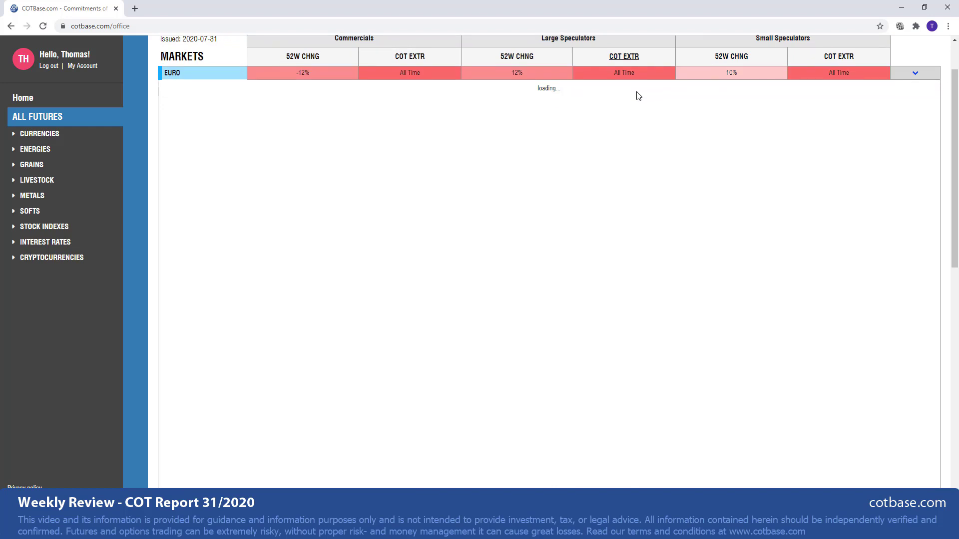
{"action": "left_click", "coordinate": [914, 72]}
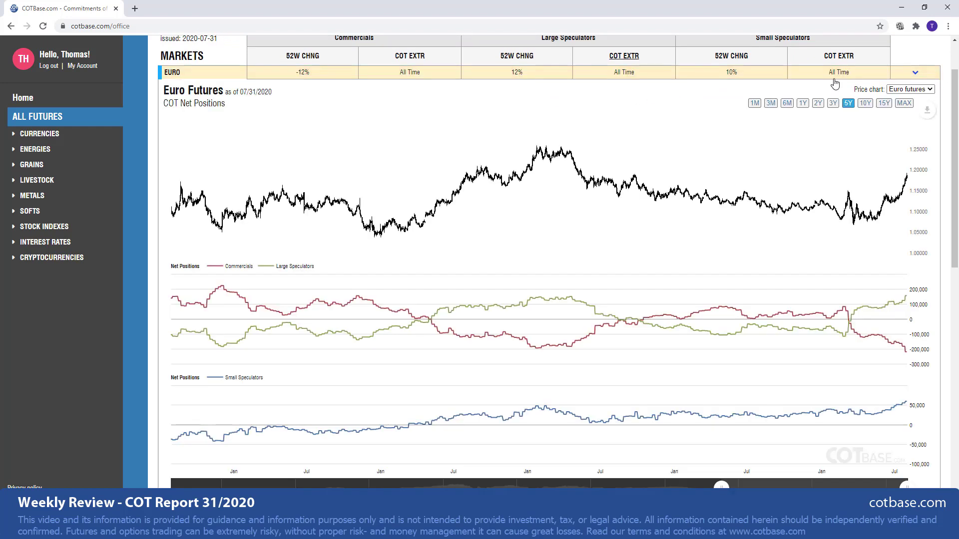
{"action": "mouse_move", "coordinate": [708, 171]}
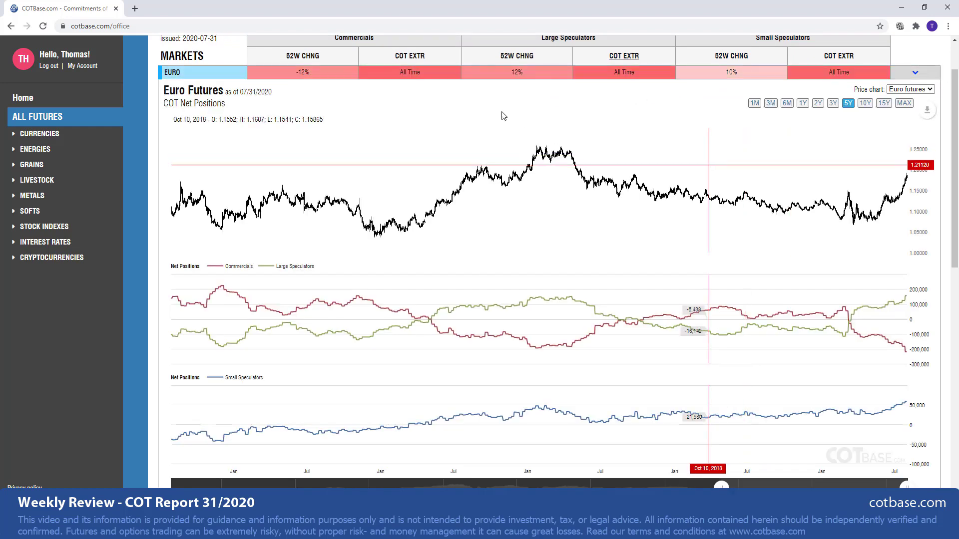
{"action": "mouse_move", "coordinate": [578, 122]}
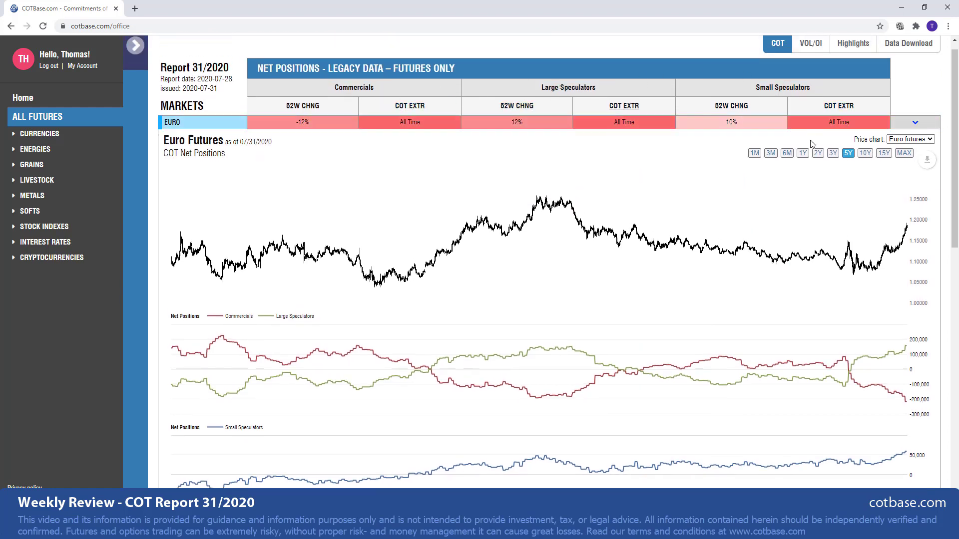
{"action": "scroll", "scroll_direction": "down", "scroll_amount": 3}
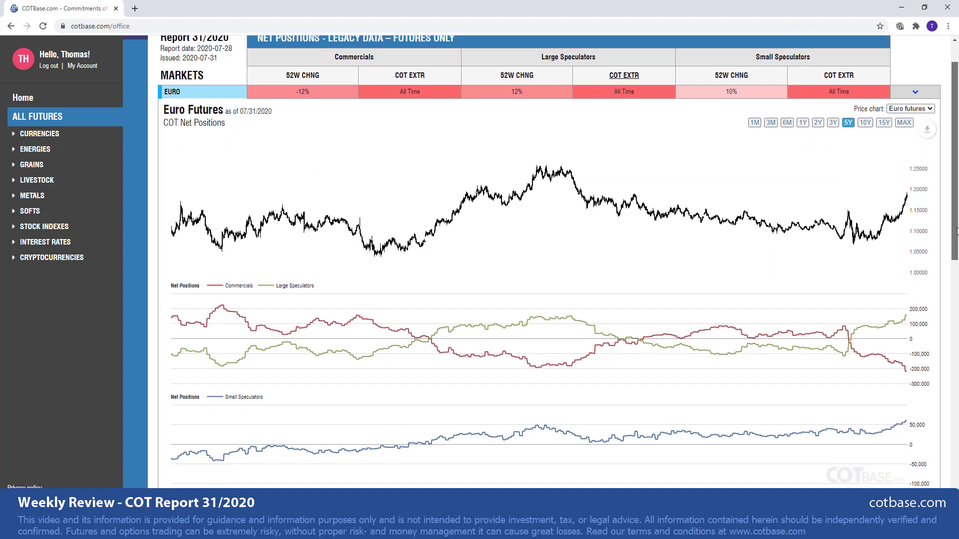
{"action": "scroll", "scroll_direction": "down", "scroll_amount": 3}
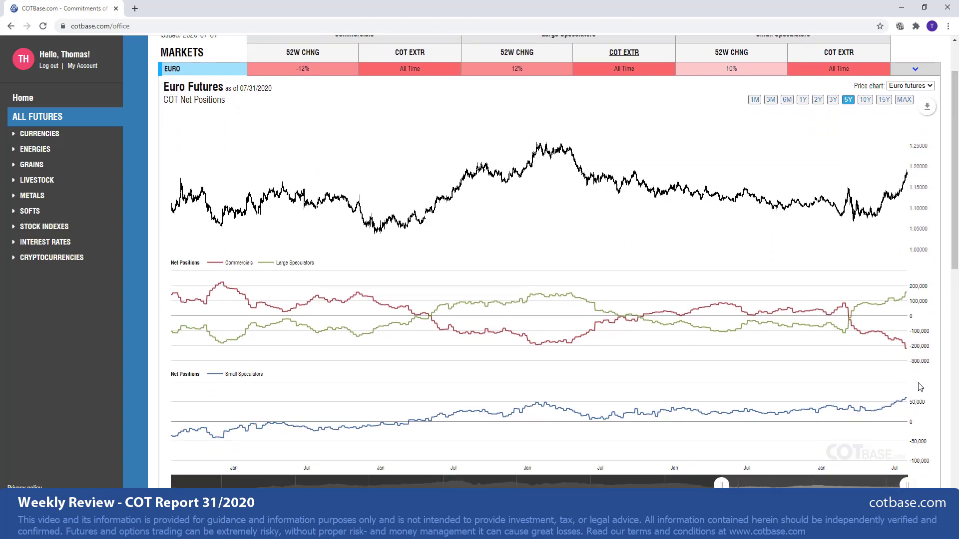
{"action": "mouse_move", "coordinate": [908, 401]}
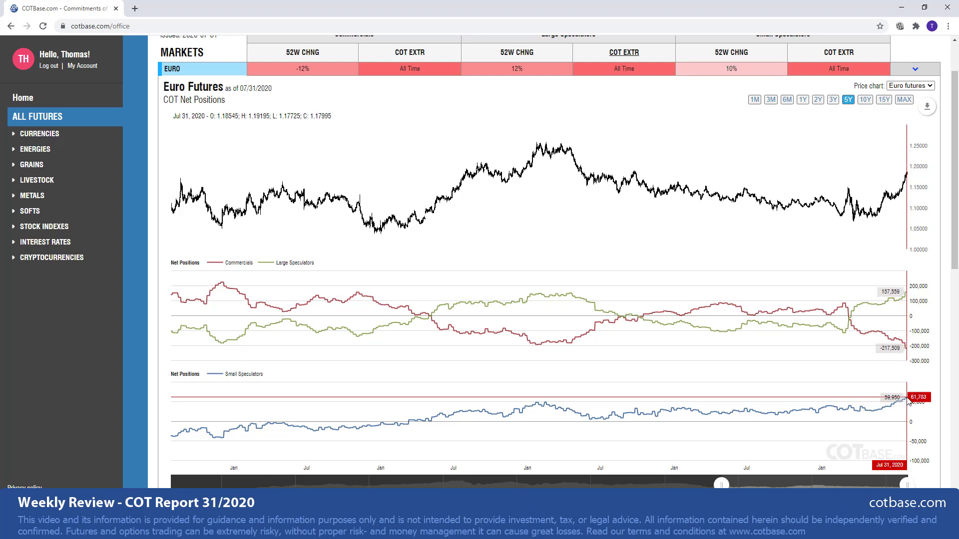
{"action": "mouse_move", "coordinate": [904, 383]}
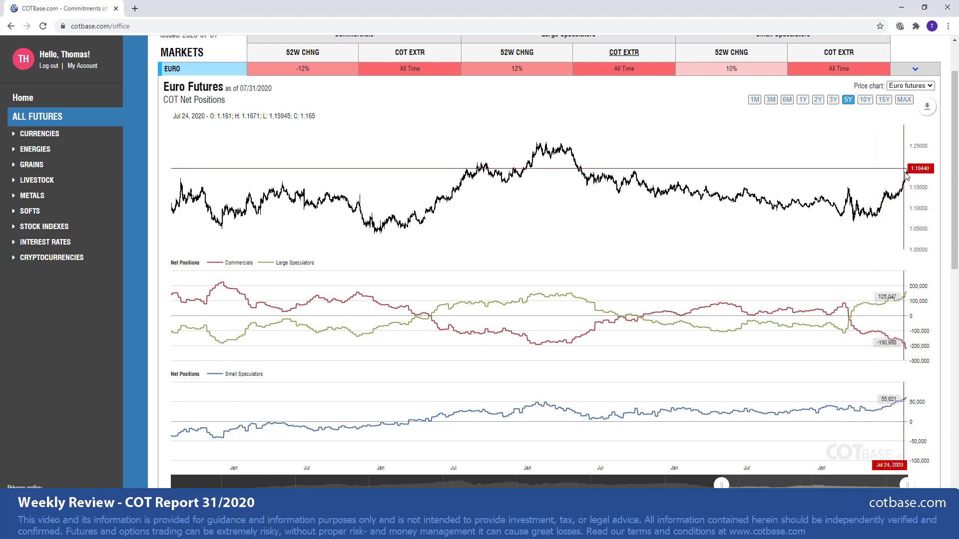
{"action": "mouse_move", "coordinate": [919, 173]}
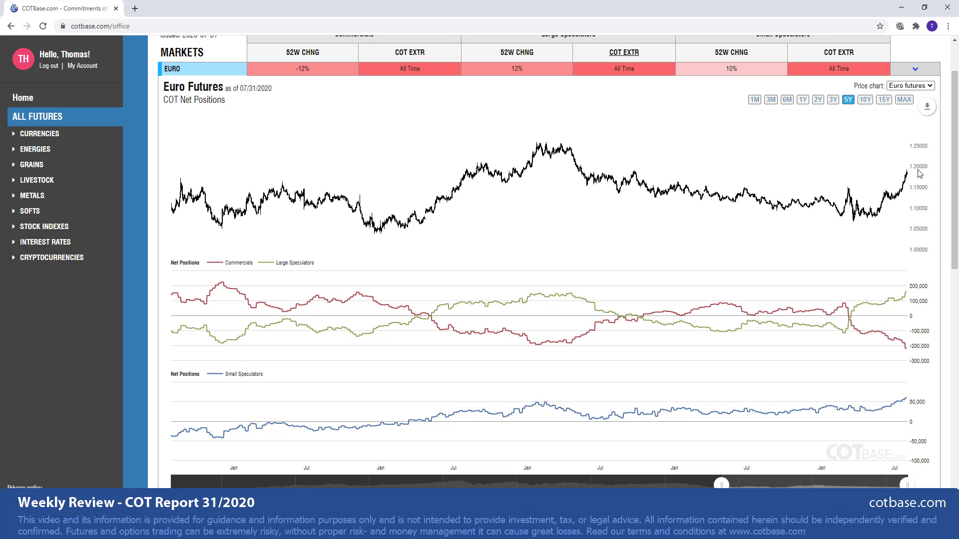
{"action": "mouse_move", "coordinate": [917, 207]}
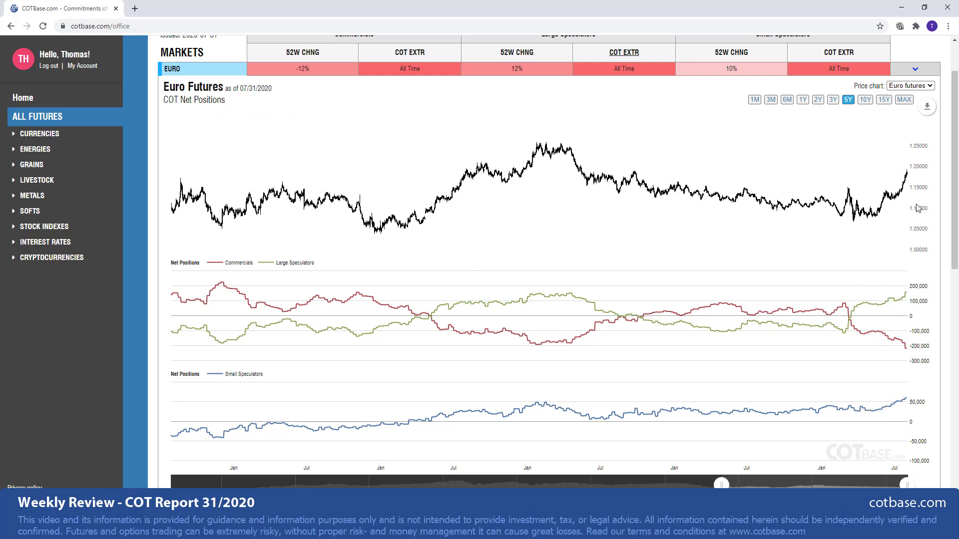
{"action": "mouse_move", "coordinate": [845, 308]}
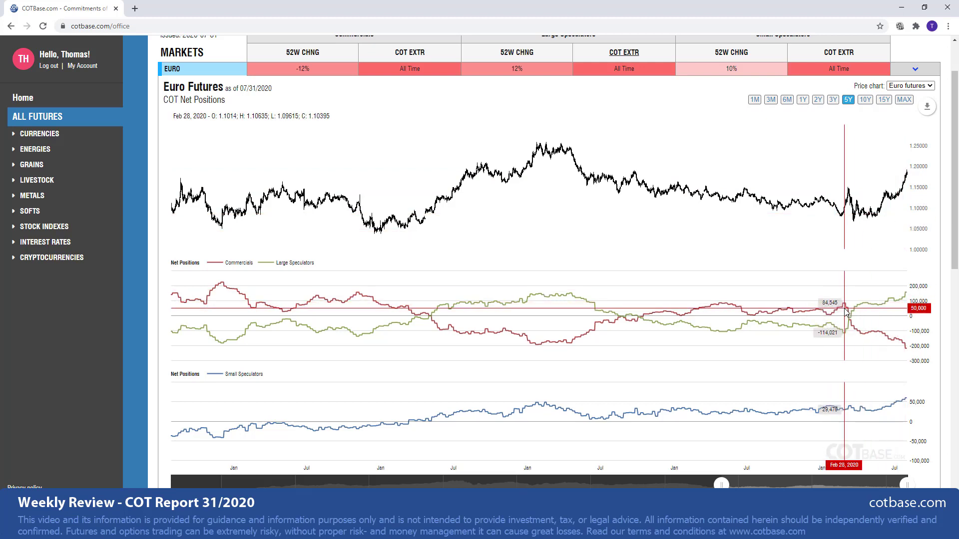
{"action": "mouse_move", "coordinate": [847, 272]}
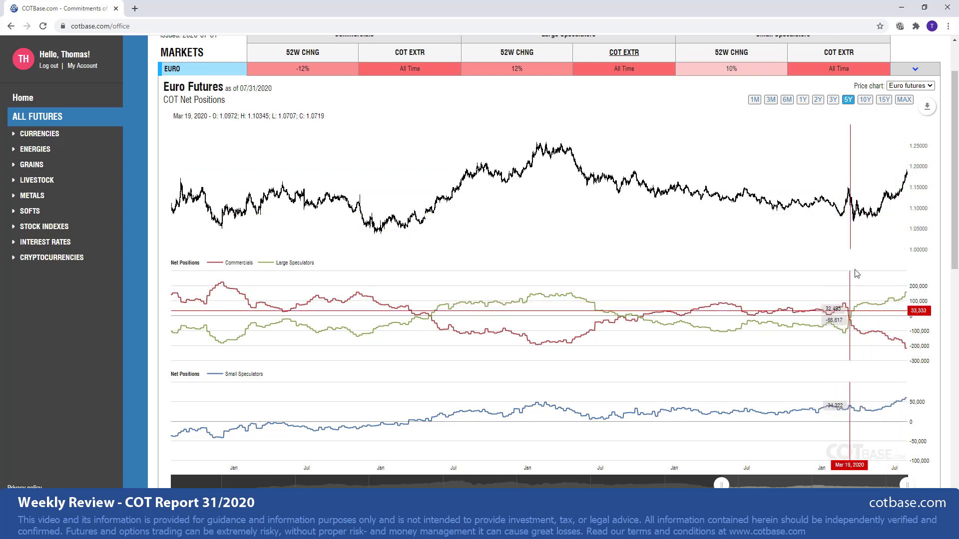
{"action": "mouse_move", "coordinate": [839, 211]}
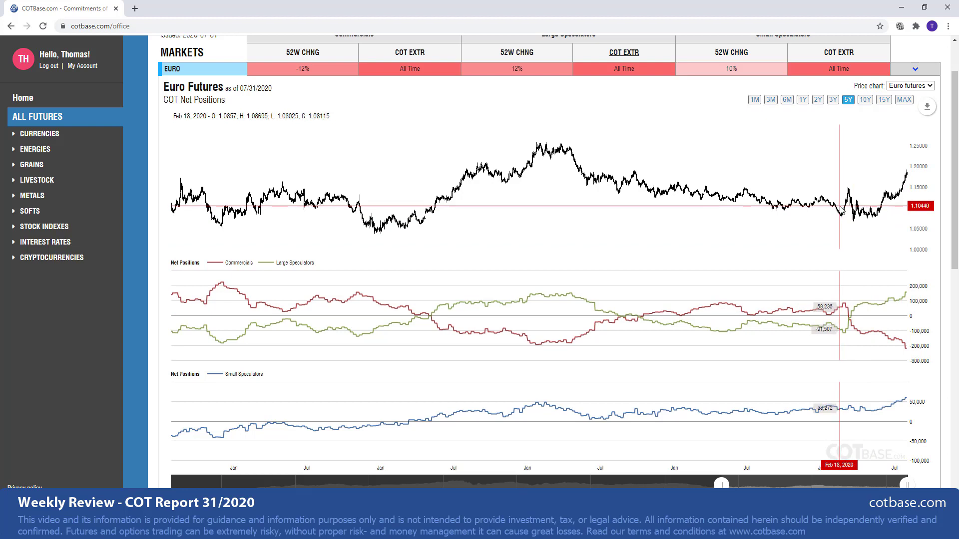
{"action": "mouse_move", "coordinate": [832, 206]}
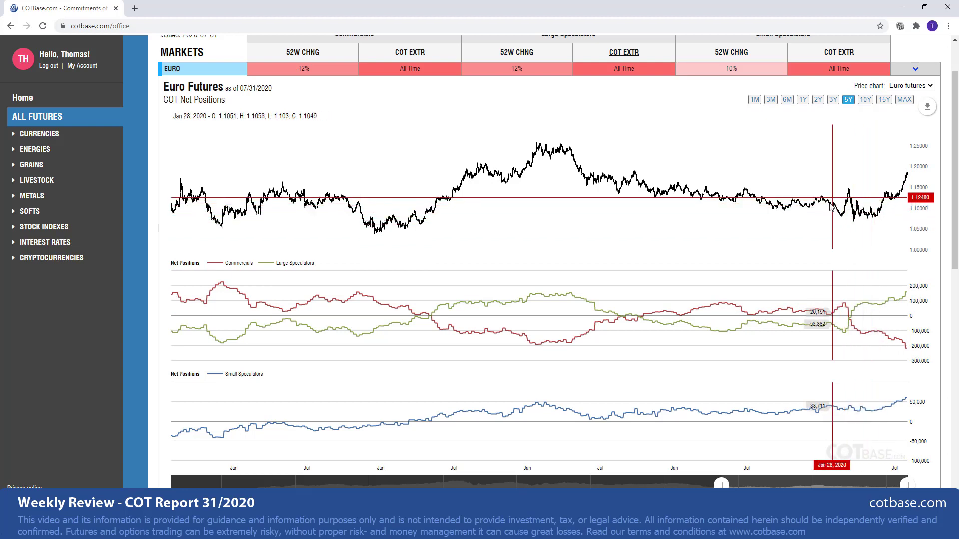
{"action": "mouse_move", "coordinate": [952, 235]}
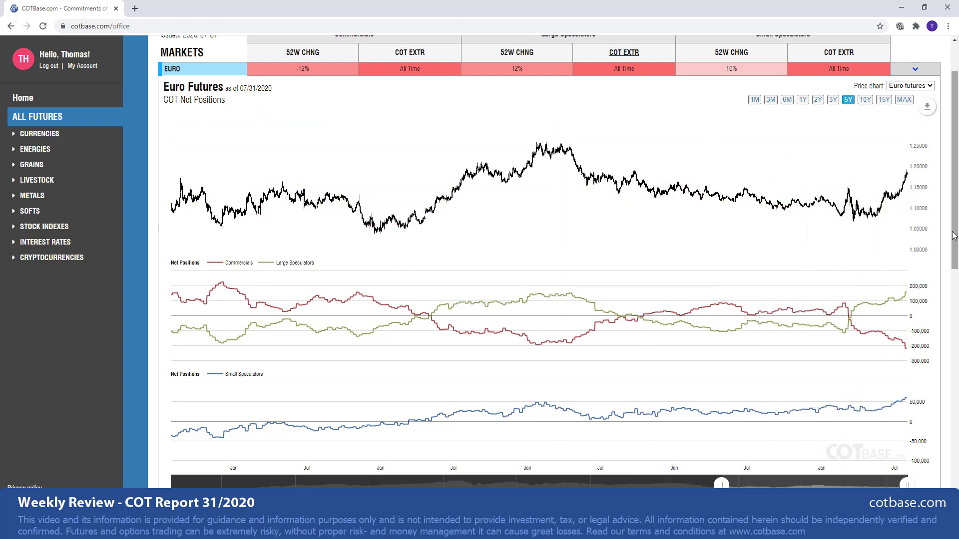
{"action": "mouse_move", "coordinate": [900, 222]}
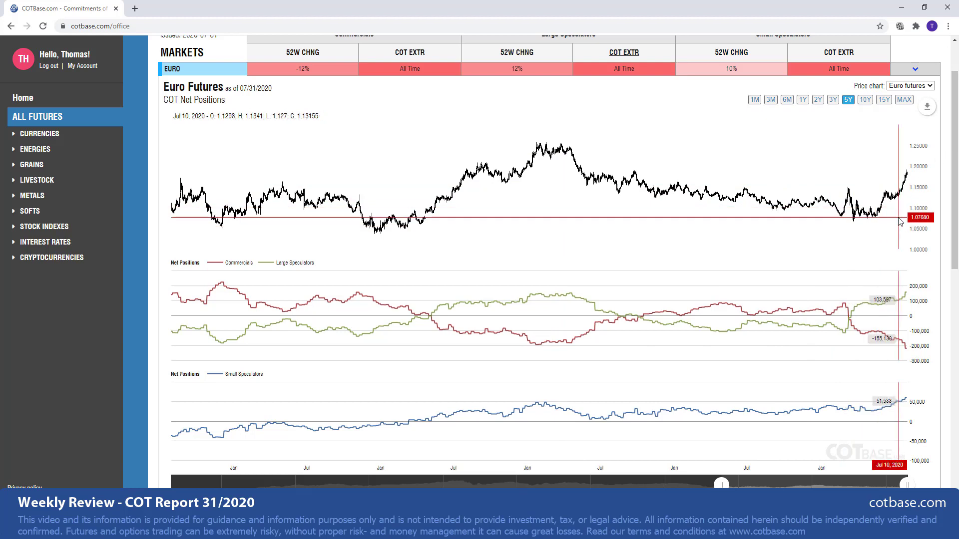
{"action": "mouse_move", "coordinate": [886, 223]}
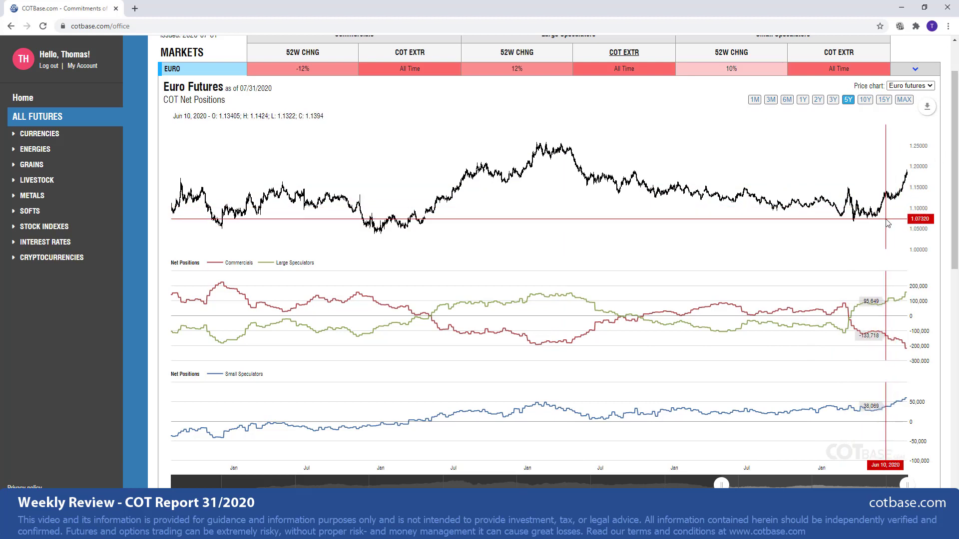
{"action": "mouse_move", "coordinate": [663, 332]}
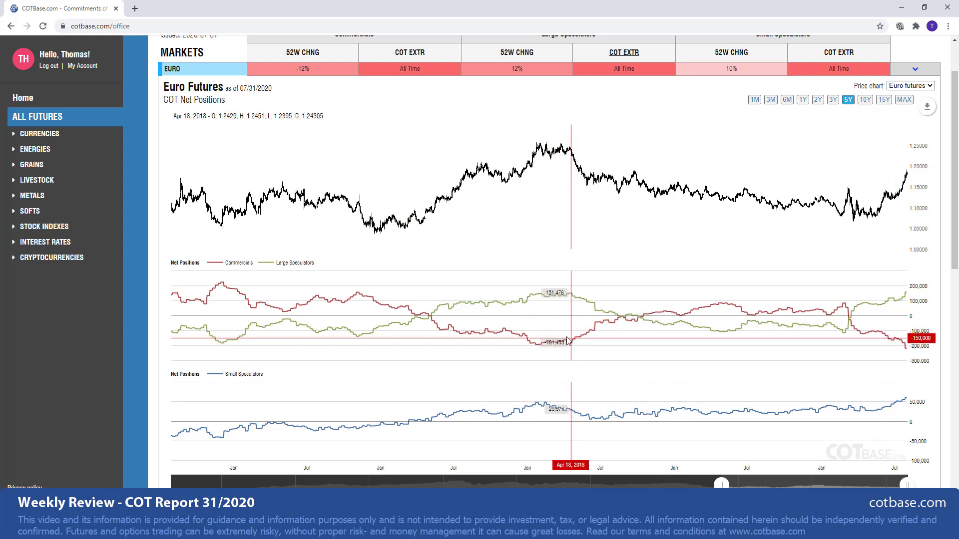
{"action": "mouse_move", "coordinate": [536, 349]}
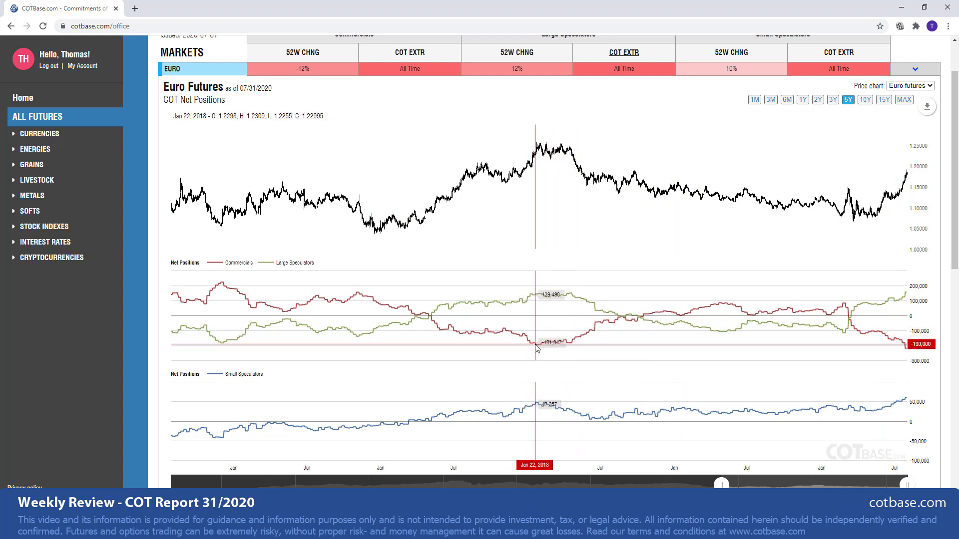
{"action": "mouse_move", "coordinate": [538, 347]}
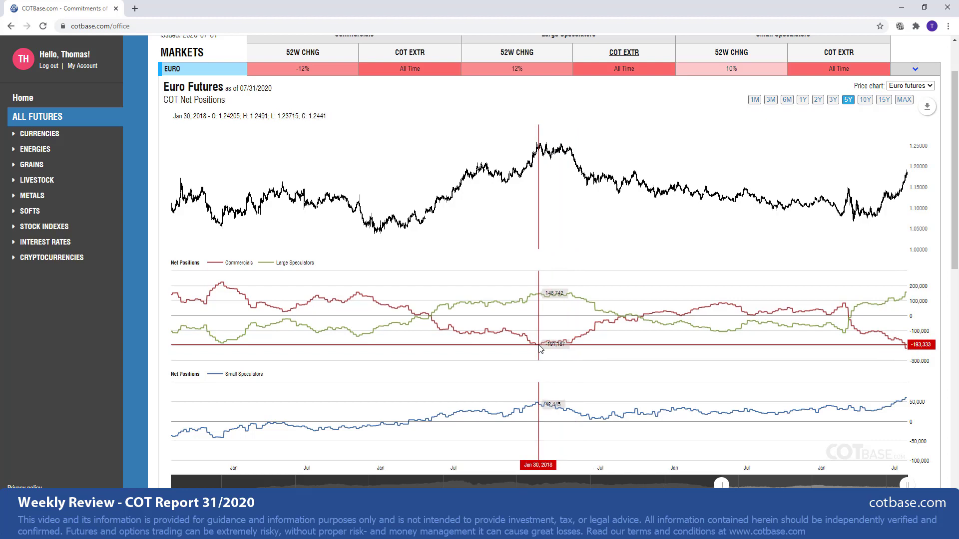
{"action": "mouse_move", "coordinate": [459, 184]}
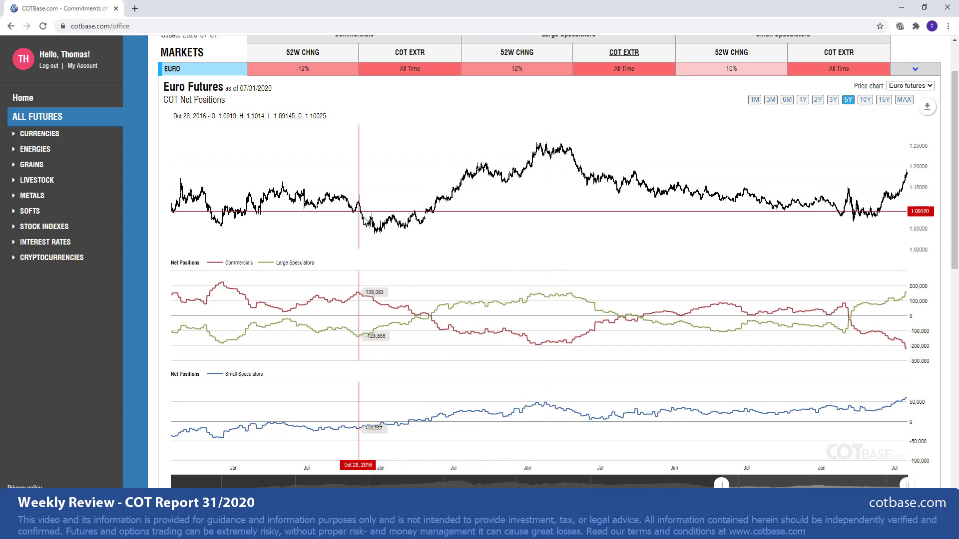
{"action": "mouse_move", "coordinate": [511, 150]}
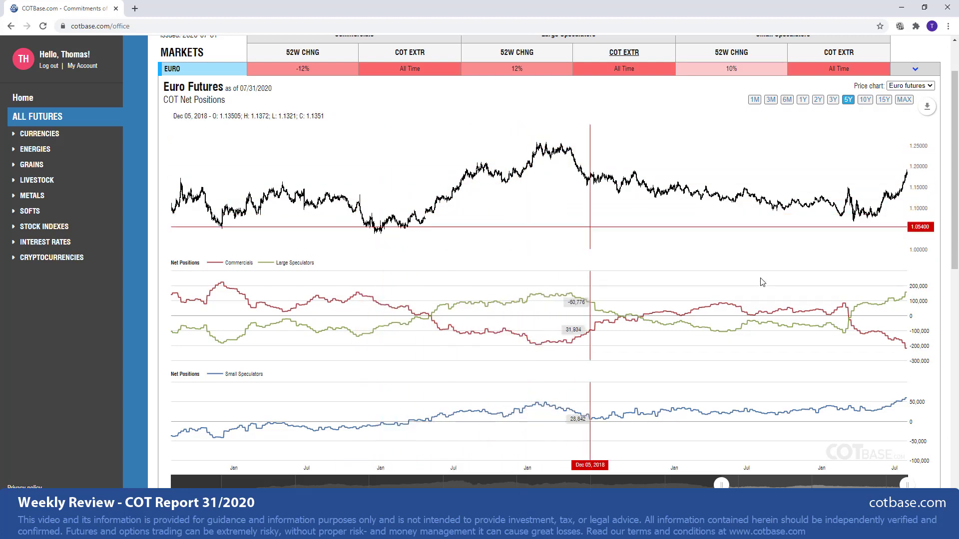
{"action": "mouse_move", "coordinate": [912, 177]}
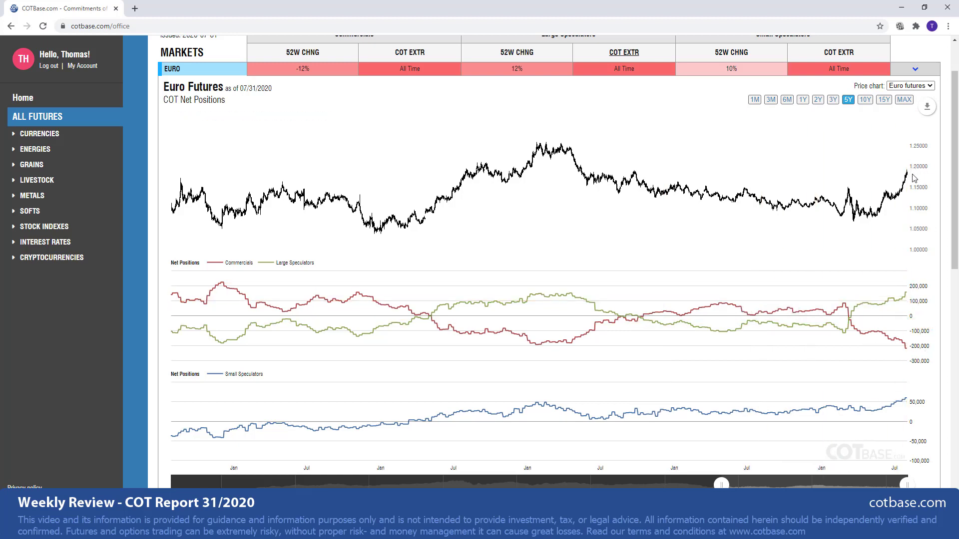
{"action": "mouse_move", "coordinate": [920, 158]}
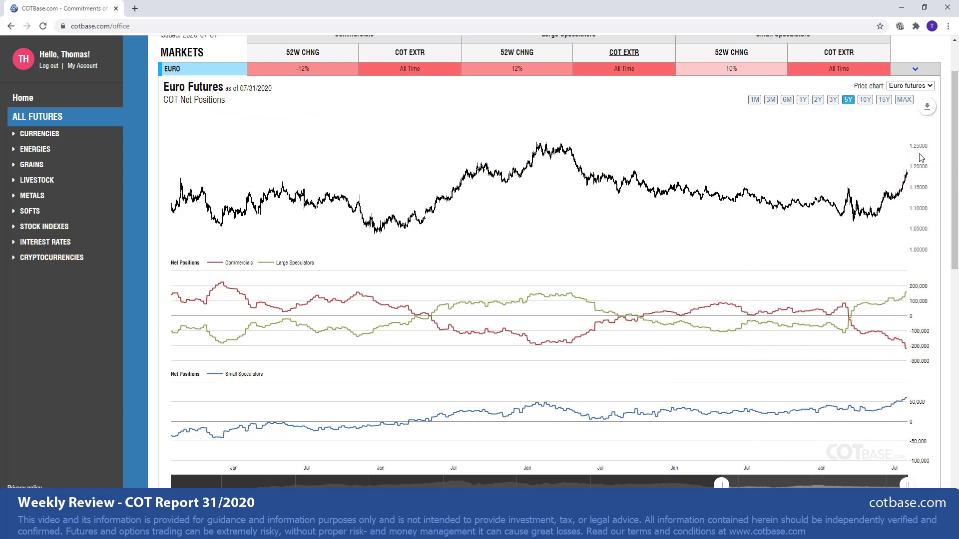
{"action": "mouse_move", "coordinate": [920, 172]}
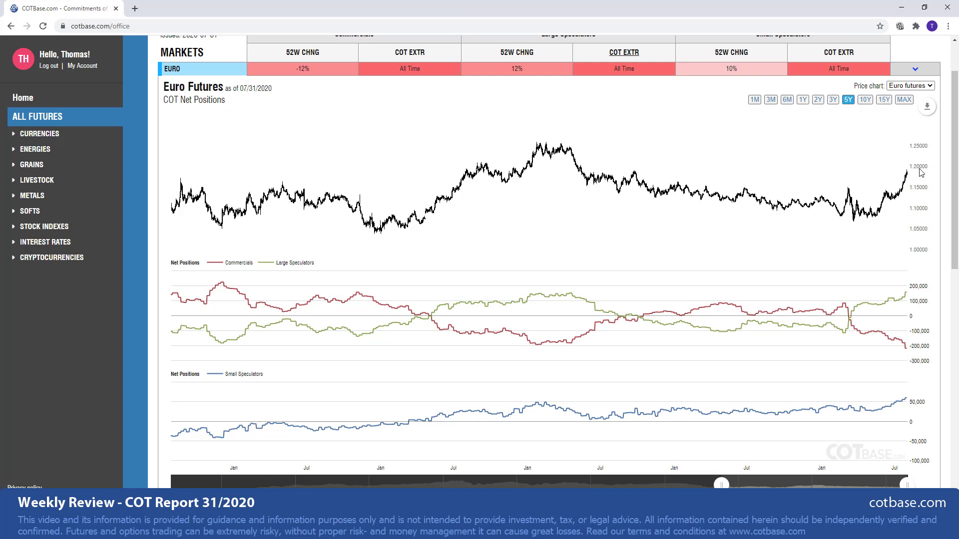
{"action": "mouse_move", "coordinate": [920, 367]}
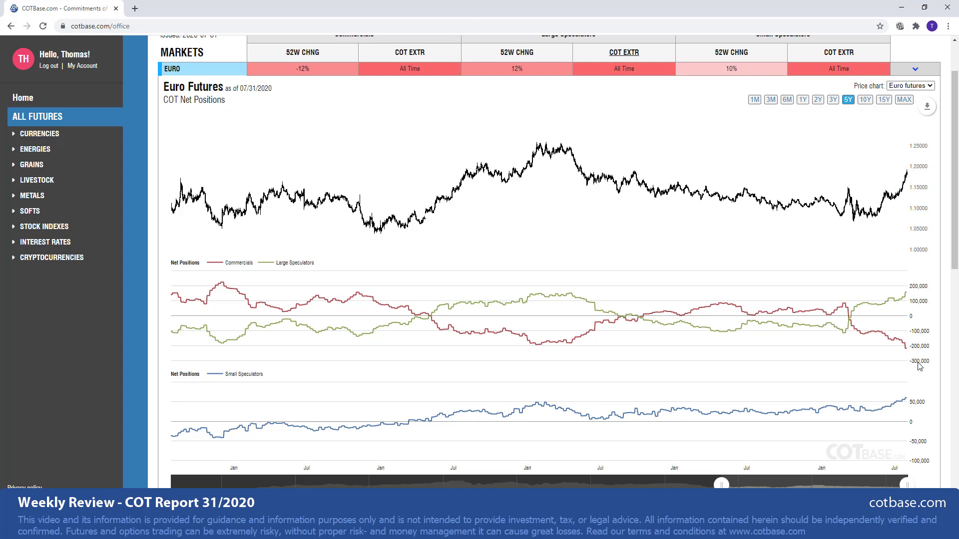
- Expand the USD Index row to load its net positions chart and review it
{"action": "left_click", "coordinate": [915, 68]}
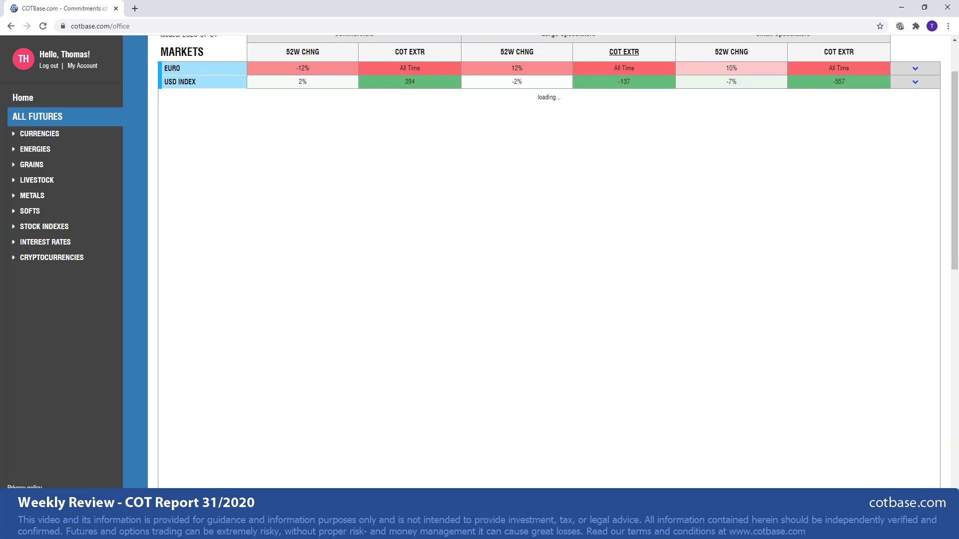
{"action": "left_click", "coordinate": [915, 81]}
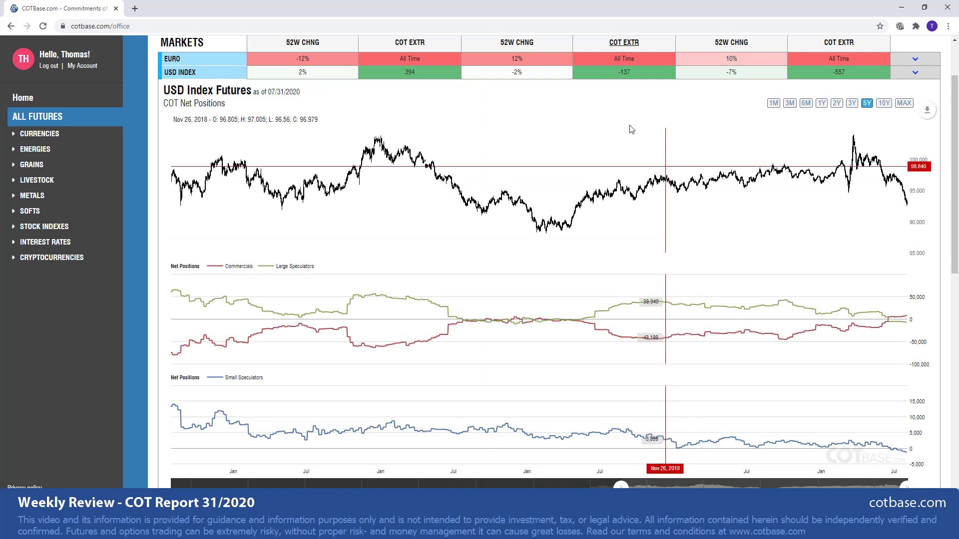
{"action": "mouse_move", "coordinate": [609, 78]}
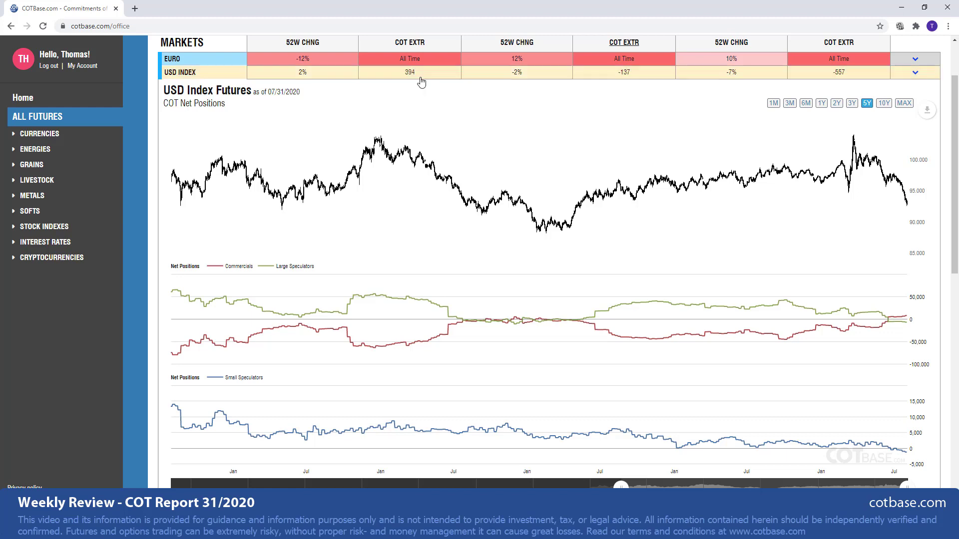
{"action": "mouse_move", "coordinate": [411, 78]}
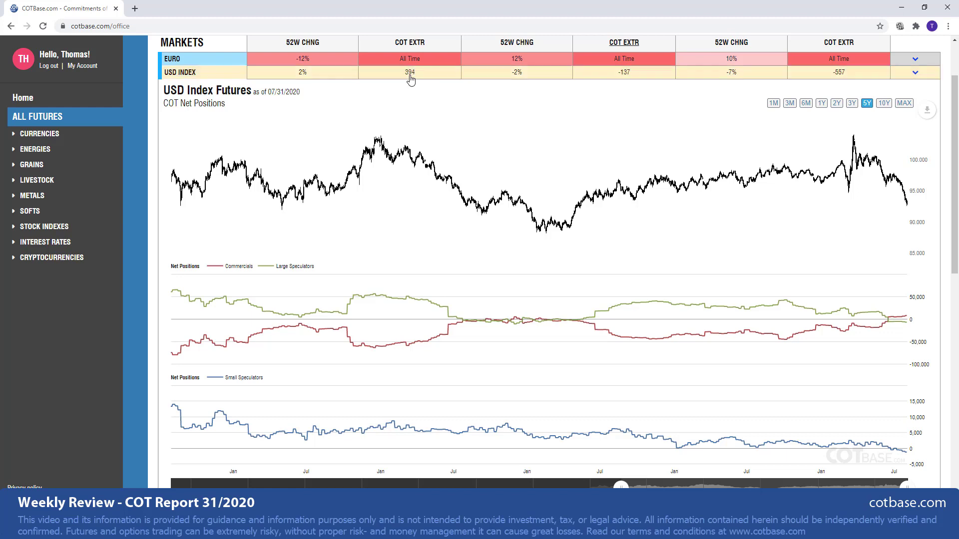
{"action": "mouse_move", "coordinate": [421, 83]}
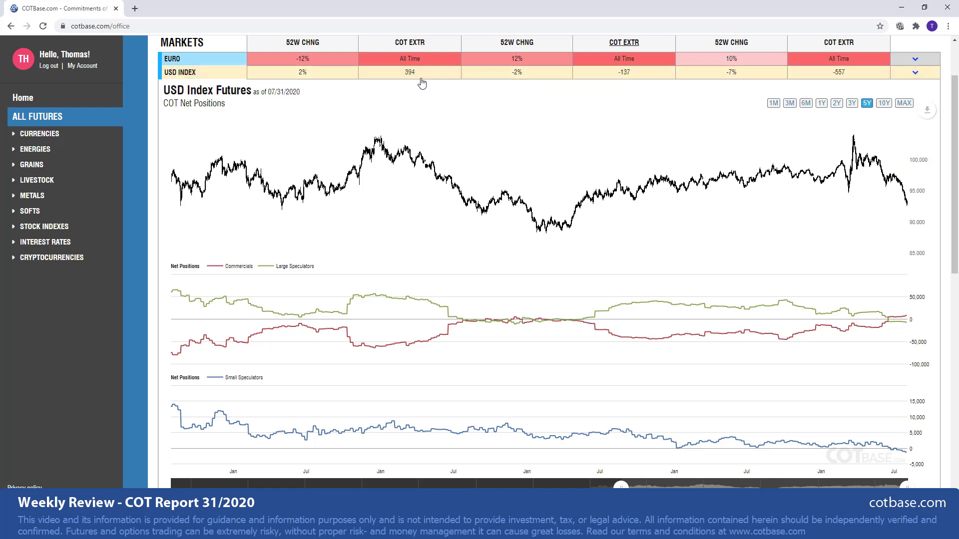
{"action": "mouse_move", "coordinate": [848, 83]}
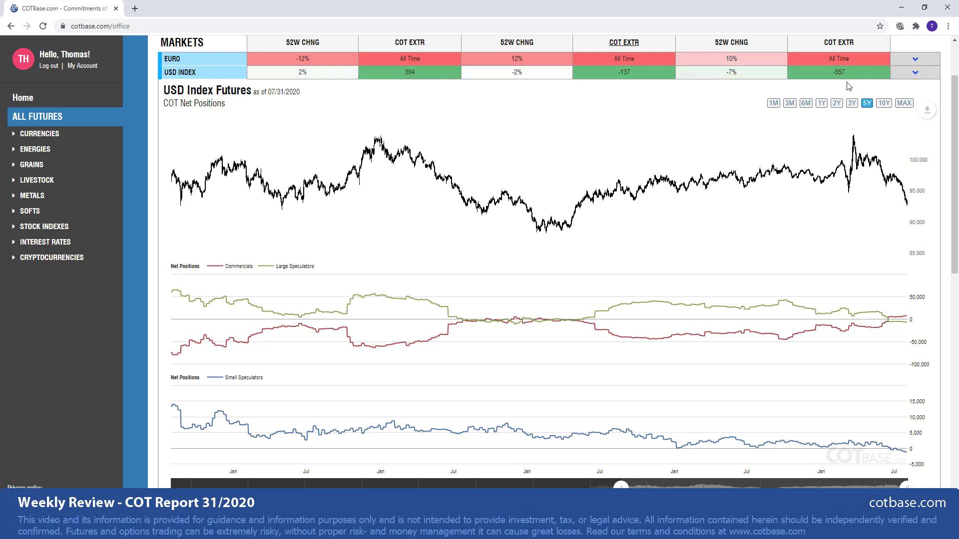
{"action": "mouse_move", "coordinate": [878, 285]}
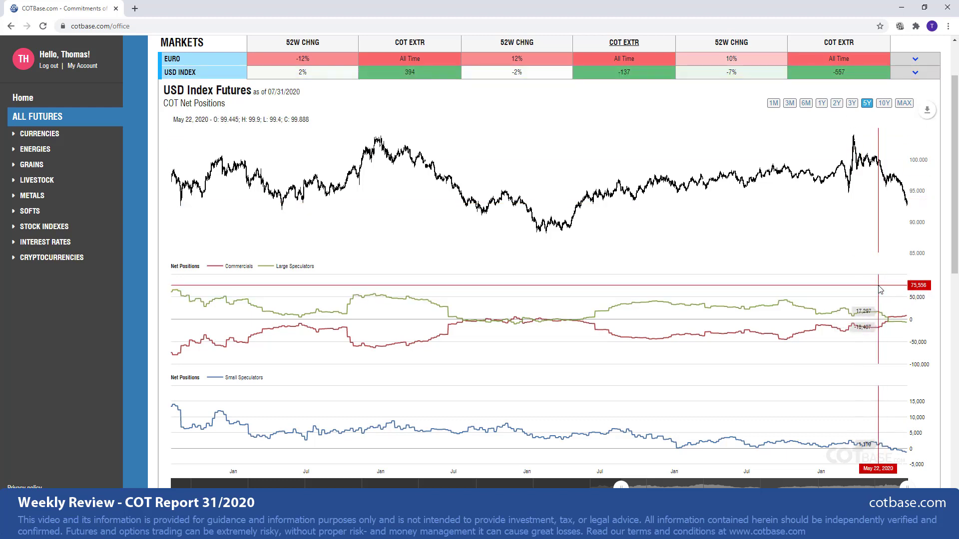
{"action": "mouse_move", "coordinate": [933, 253]}
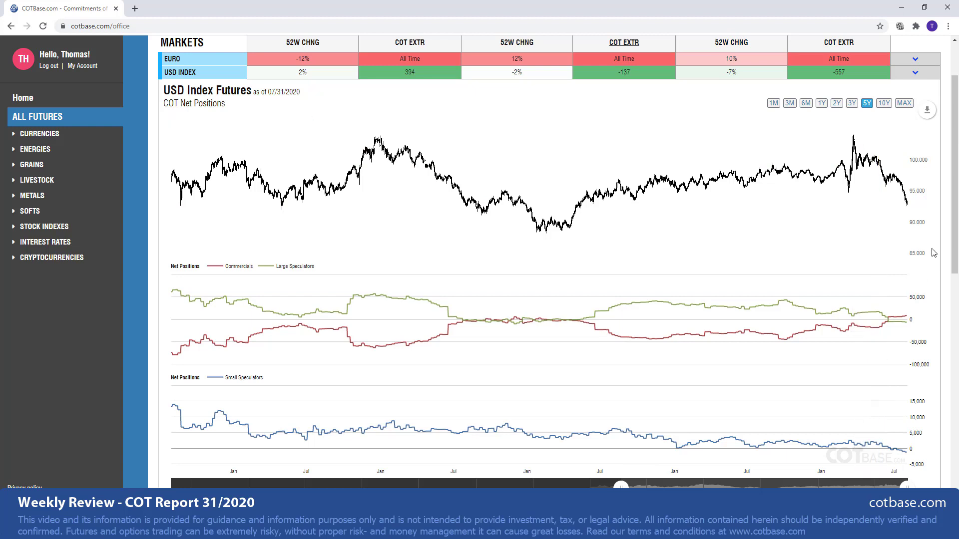
{"action": "mouse_move", "coordinate": [915, 221]}
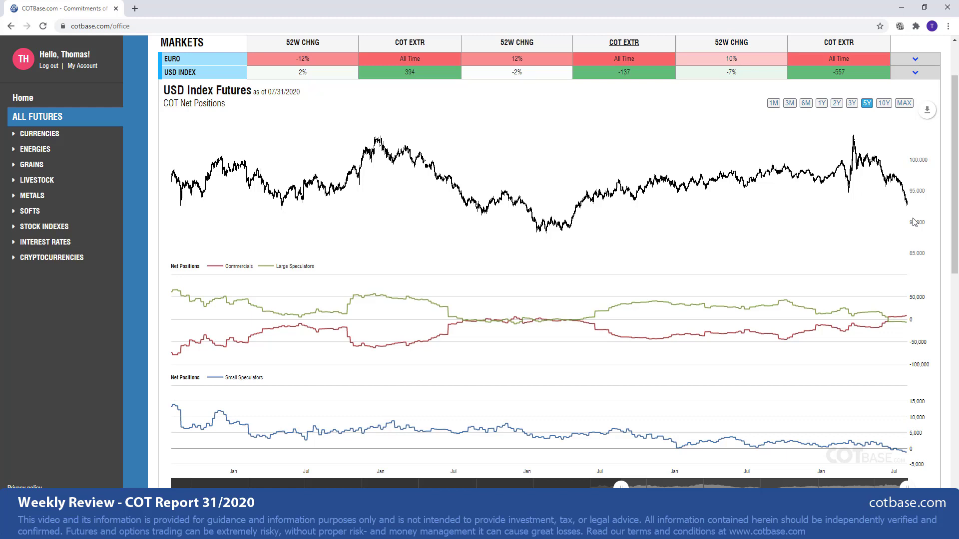
{"action": "mouse_move", "coordinate": [921, 221]}
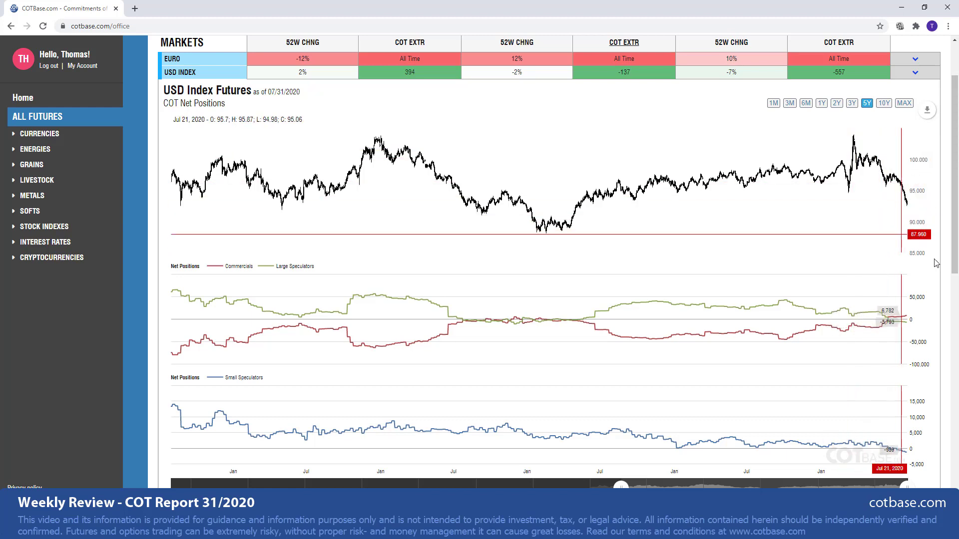
{"action": "mouse_move", "coordinate": [895, 227]}
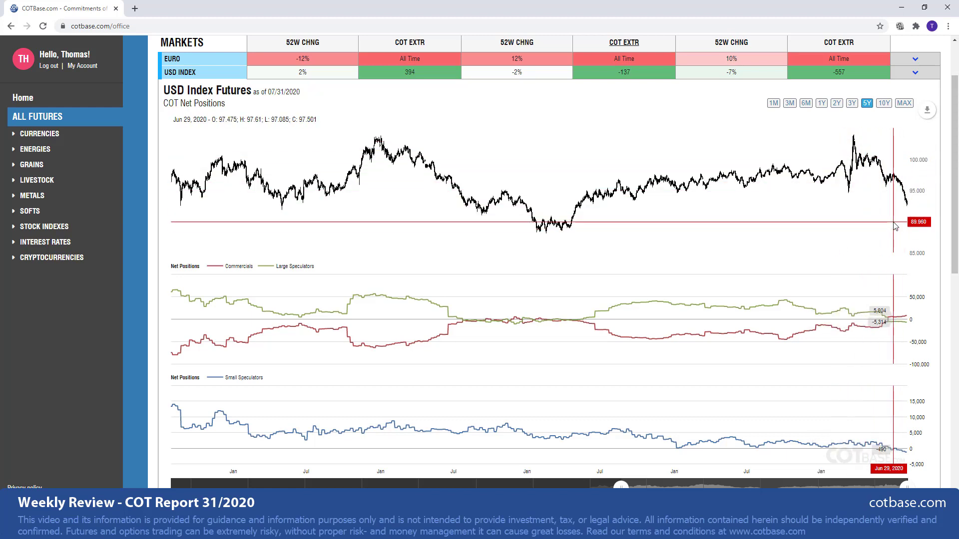
{"action": "mouse_move", "coordinate": [894, 224]}
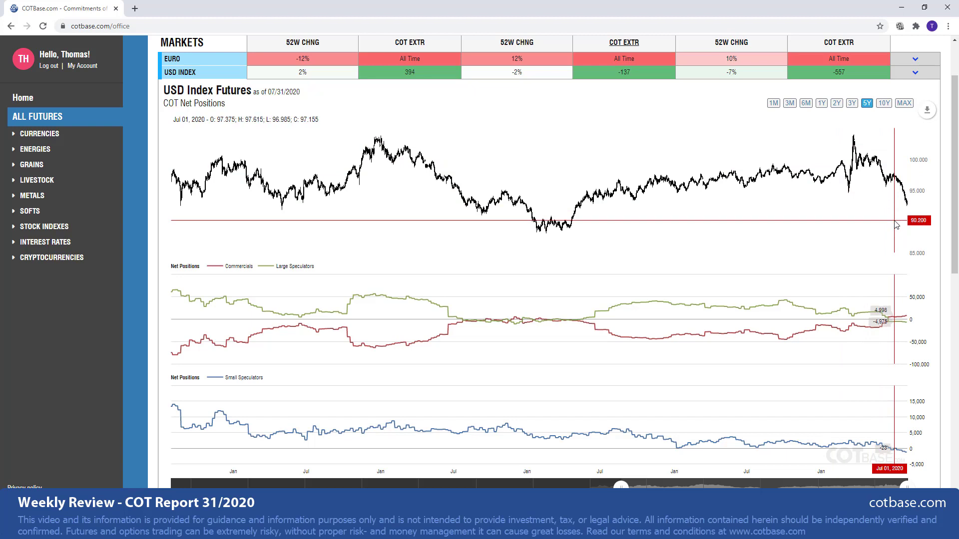
{"action": "mouse_move", "coordinate": [894, 224]}
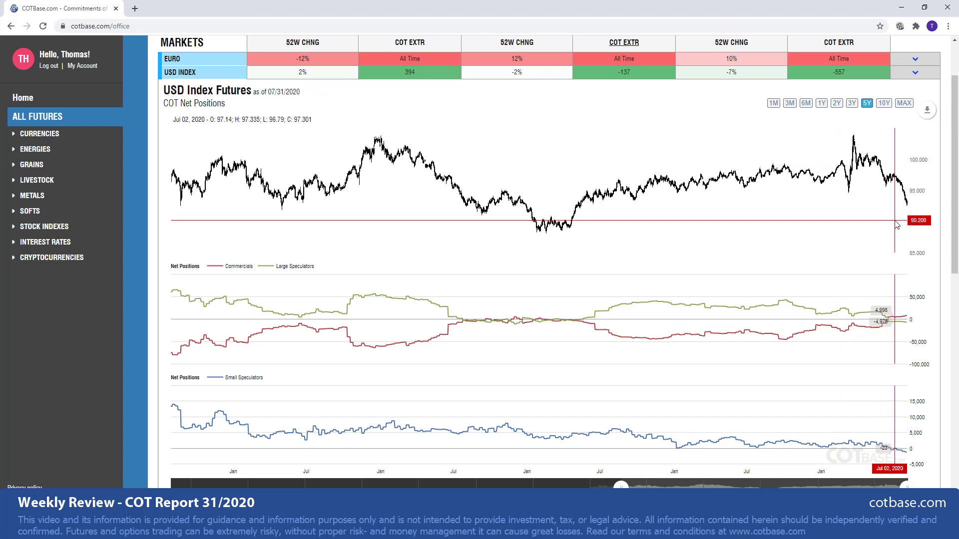
{"action": "mouse_move", "coordinate": [905, 202]}
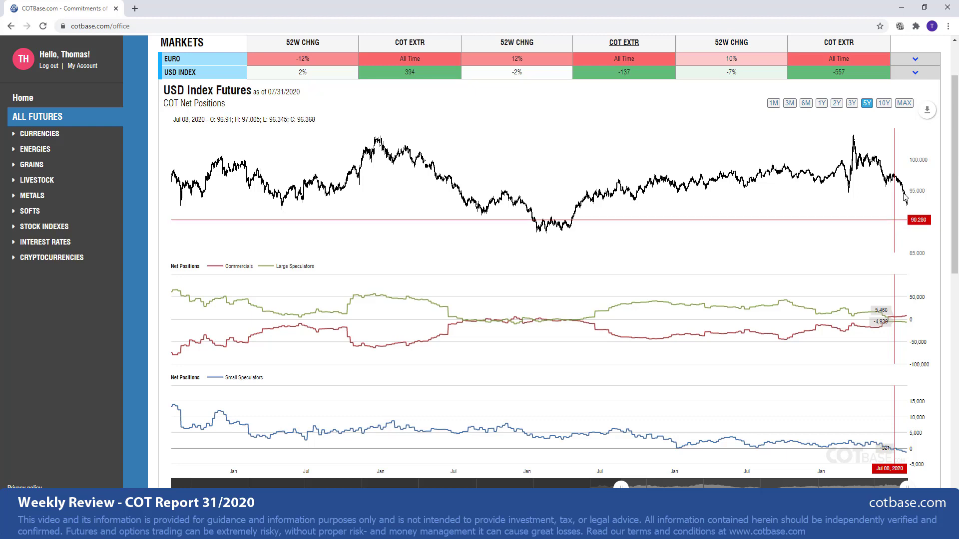
{"action": "mouse_move", "coordinate": [910, 205]}
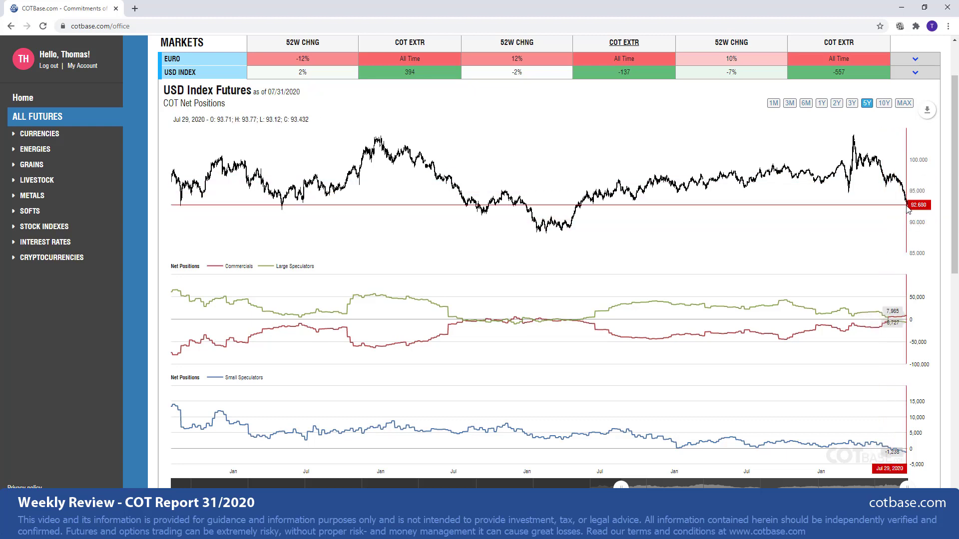
{"action": "mouse_move", "coordinate": [931, 231]}
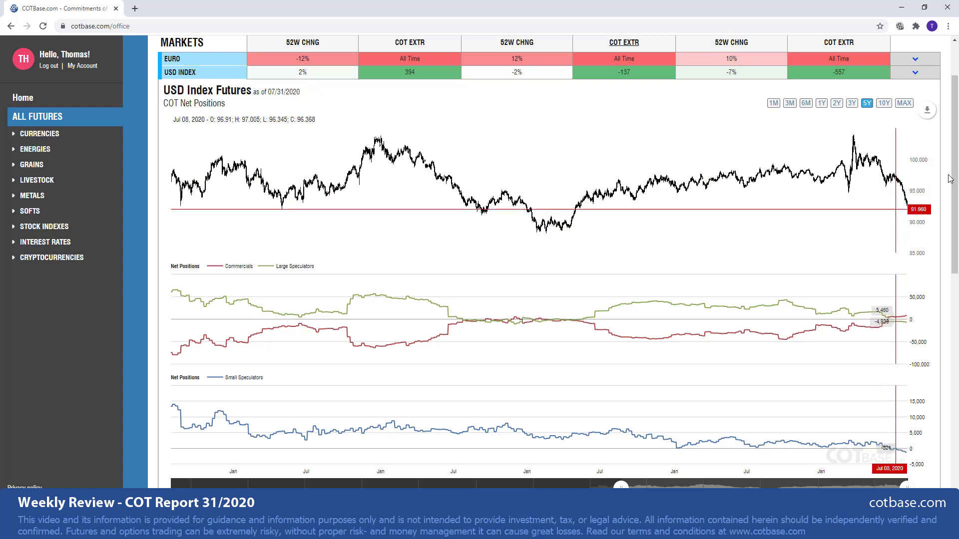
{"action": "mouse_move", "coordinate": [952, 250]}
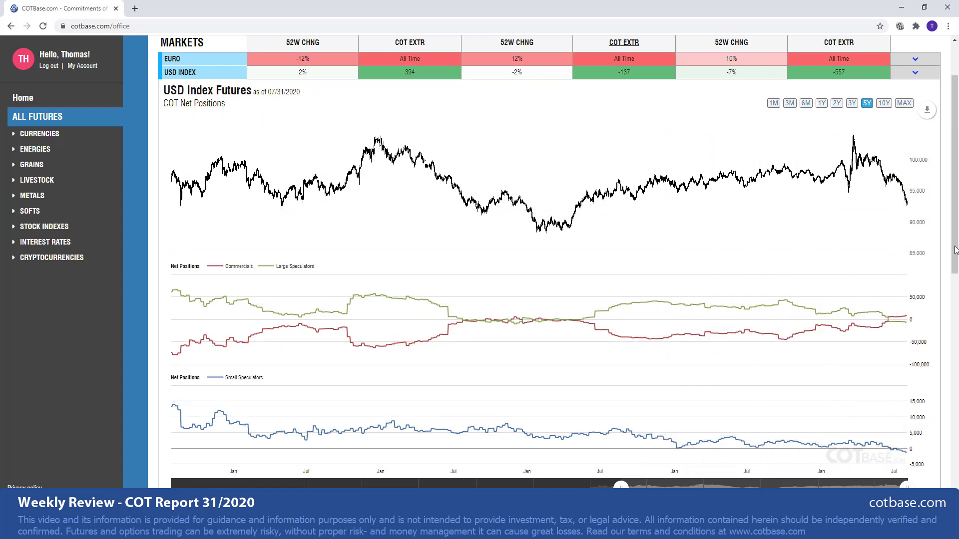
{"action": "scroll", "scroll_direction": "down", "scroll_amount": 3}
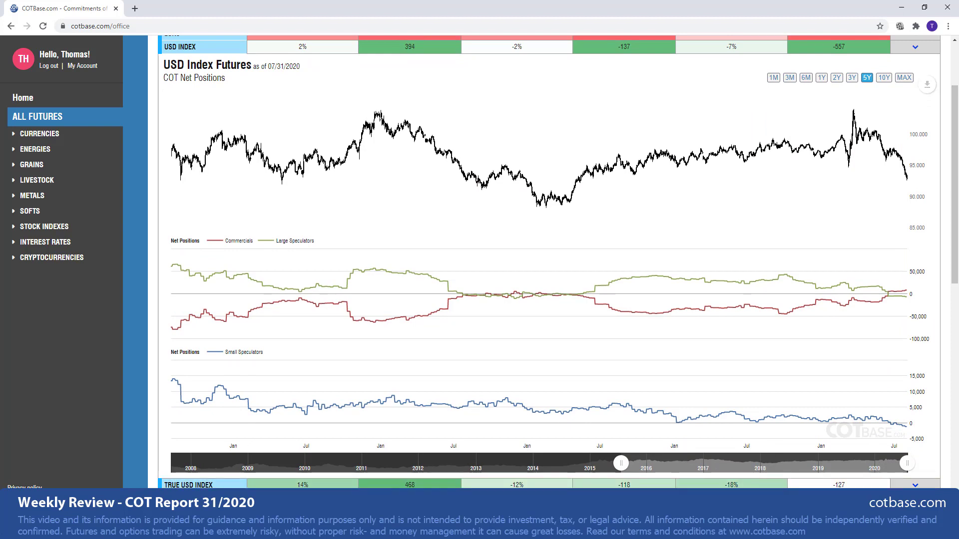
{"action": "left_click", "coordinate": [176, 72]}
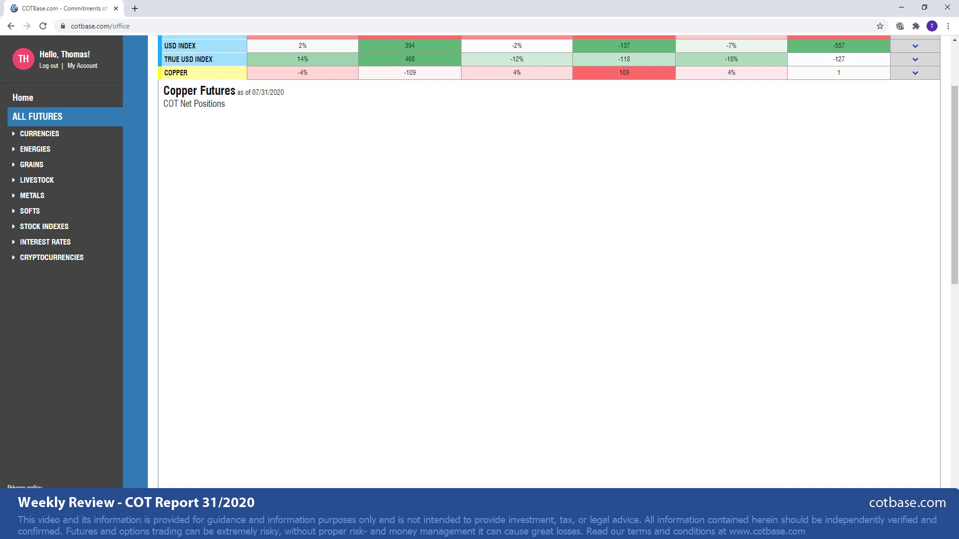
{"action": "left_click", "coordinate": [915, 72]}
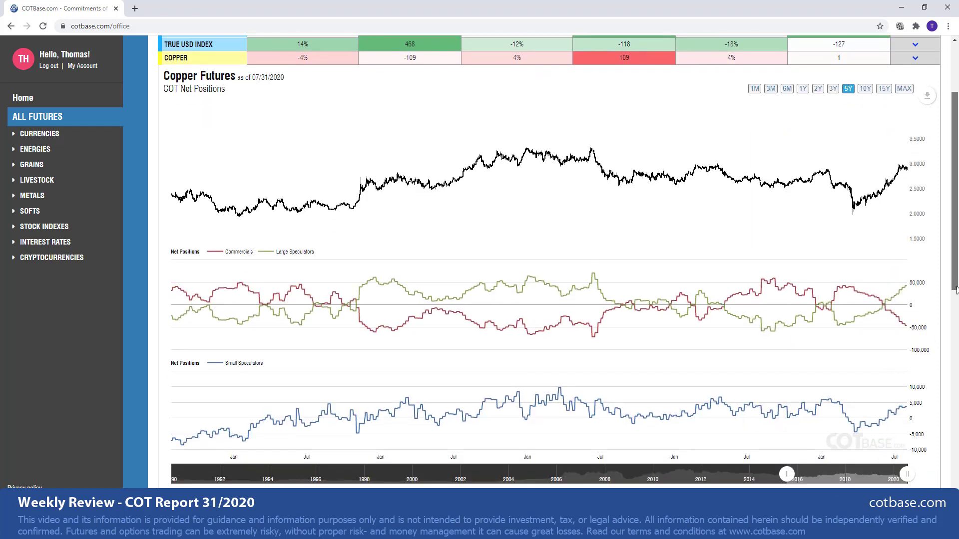
{"action": "mouse_move", "coordinate": [911, 291]}
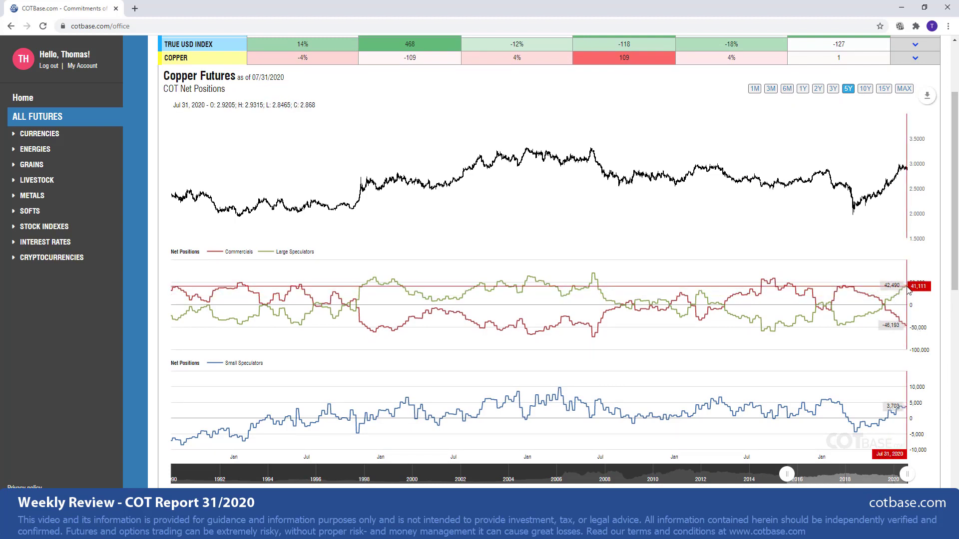
{"action": "mouse_move", "coordinate": [909, 335]}
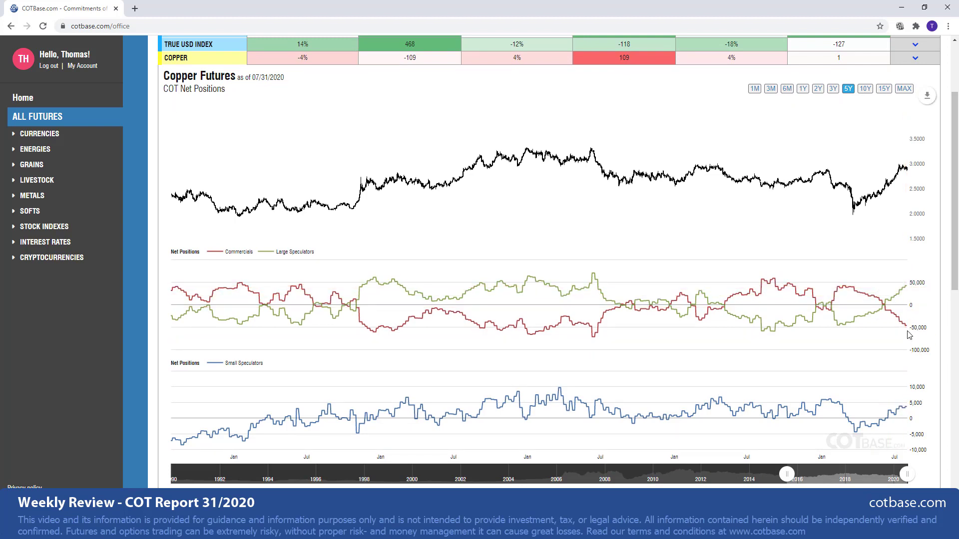
{"action": "mouse_move", "coordinate": [908, 329]}
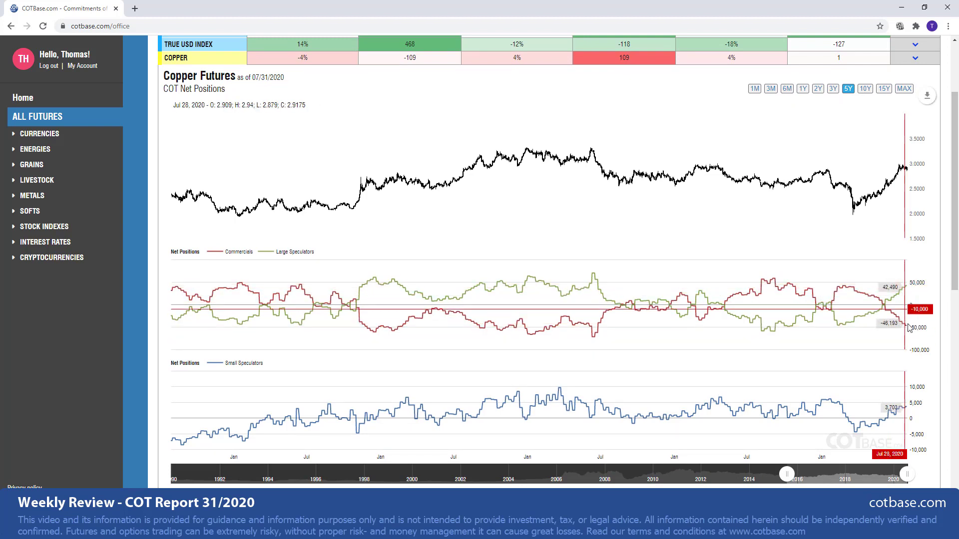
{"action": "mouse_move", "coordinate": [912, 328]}
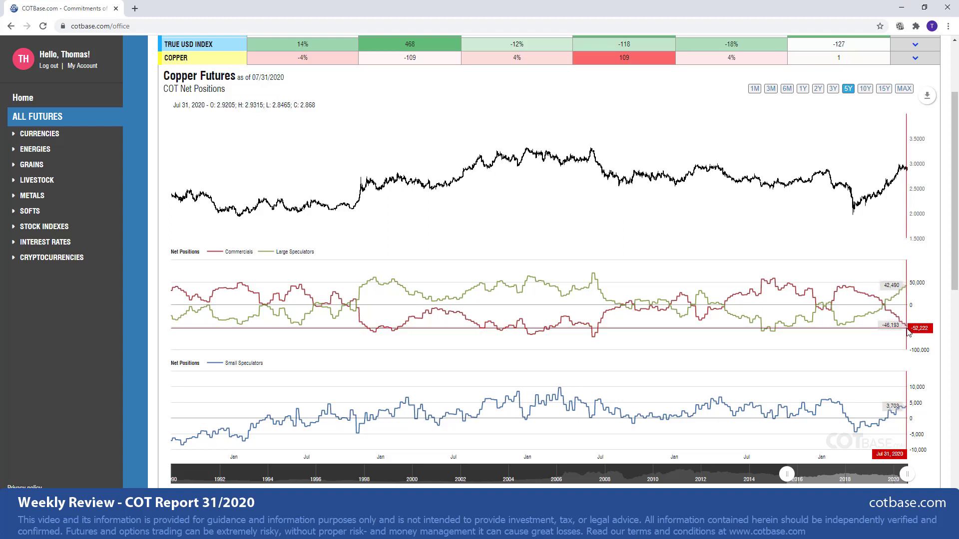
{"action": "mouse_move", "coordinate": [590, 340]}
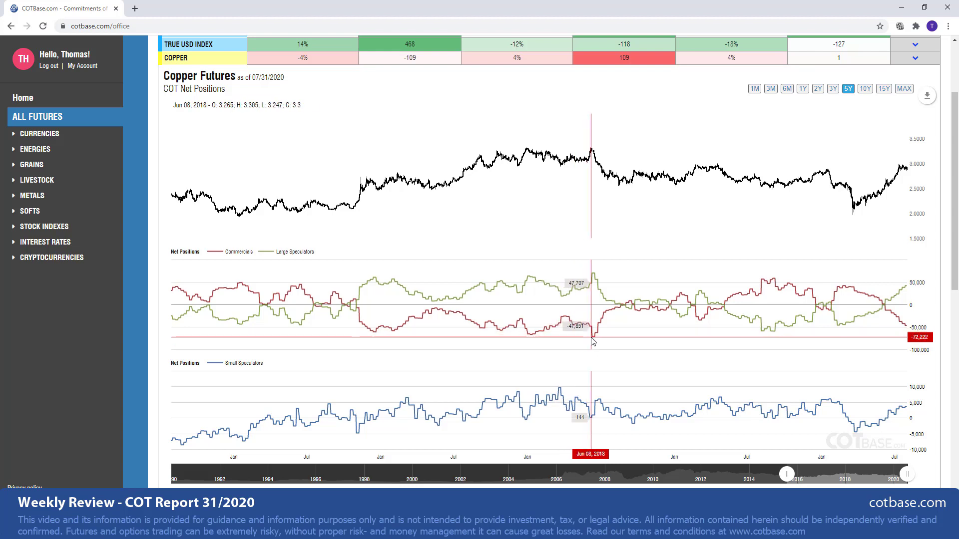
{"action": "mouse_move", "coordinate": [598, 165]}
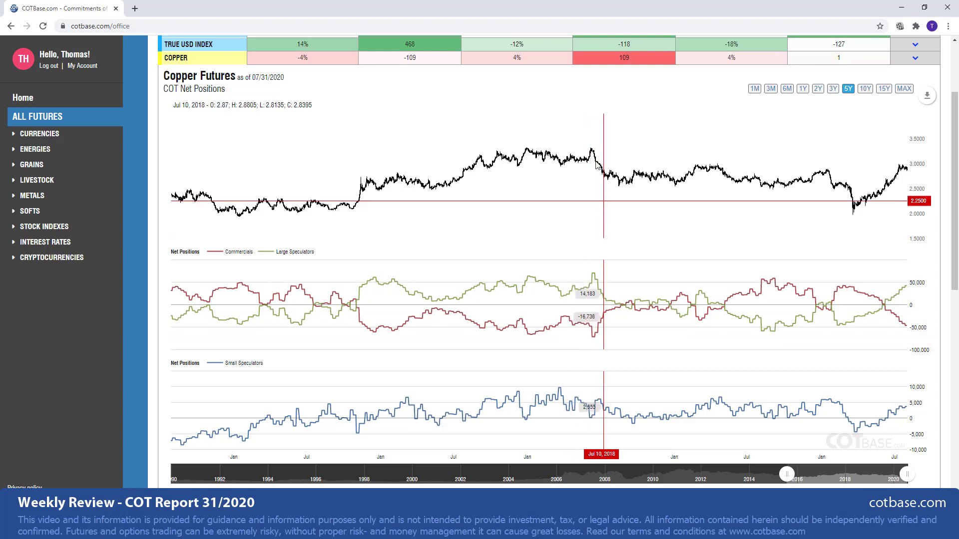
{"action": "mouse_move", "coordinate": [580, 151]}
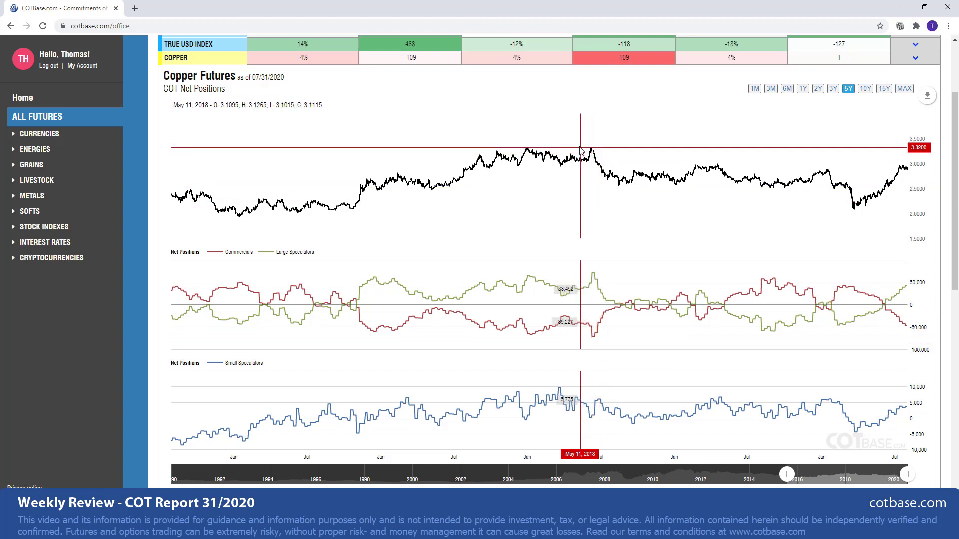
{"action": "mouse_move", "coordinate": [590, 153]}
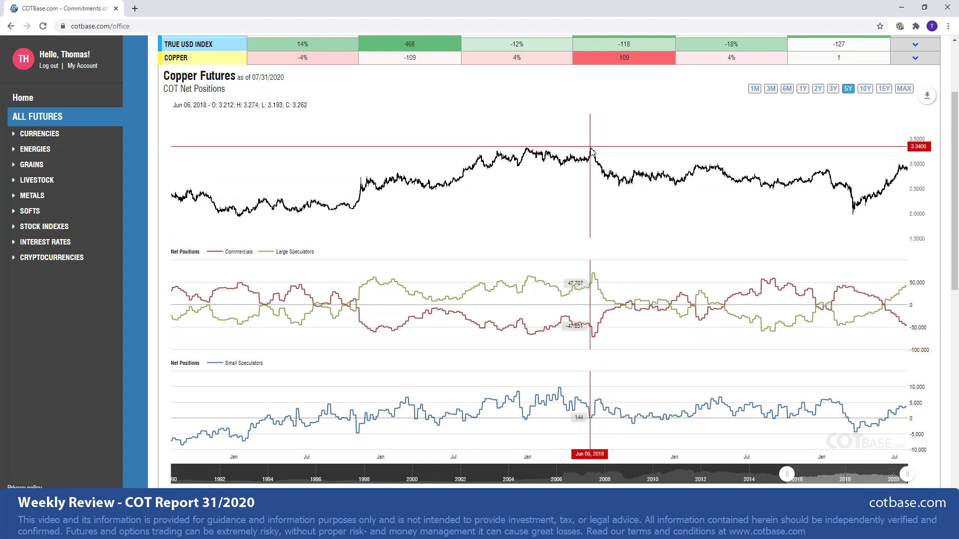
{"action": "mouse_move", "coordinate": [574, 365]}
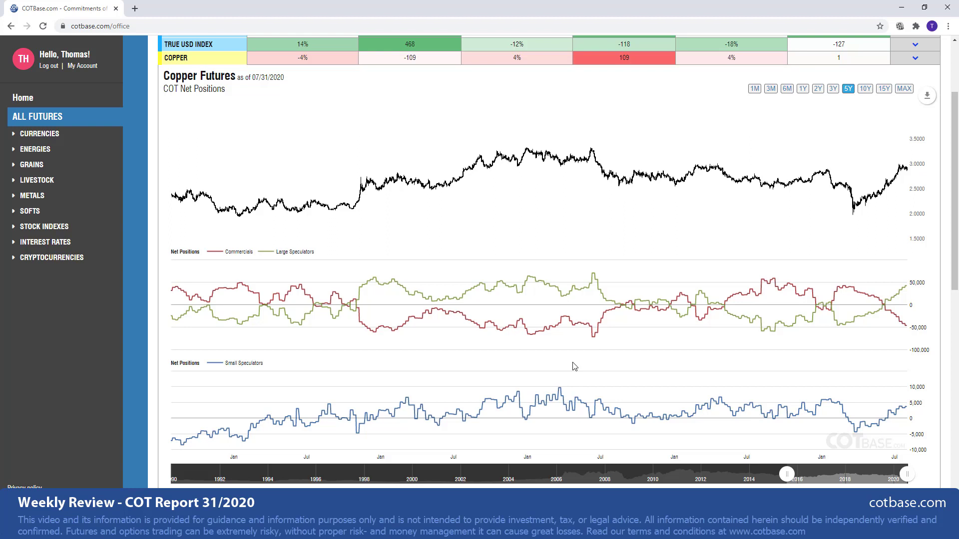
{"action": "mouse_move", "coordinate": [756, 371]}
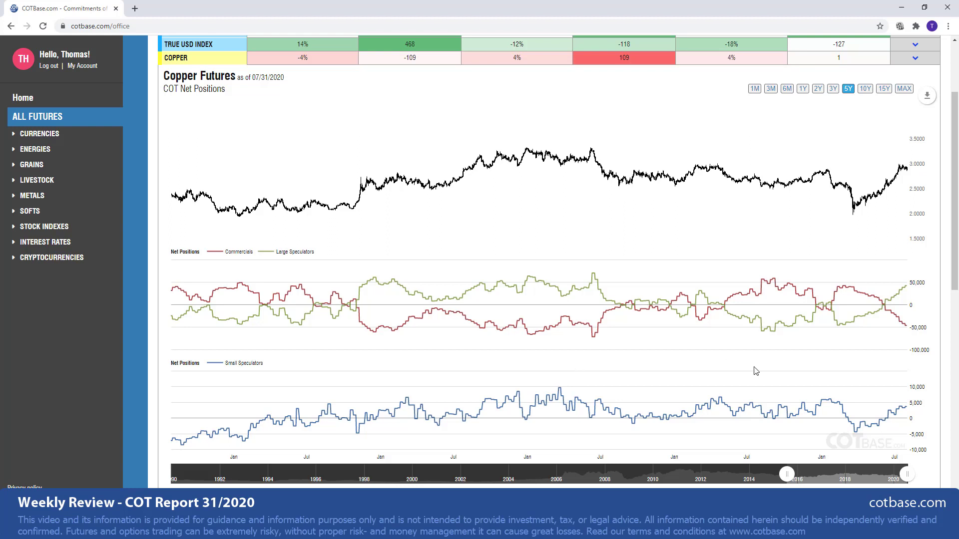
{"action": "mouse_move", "coordinate": [902, 323]}
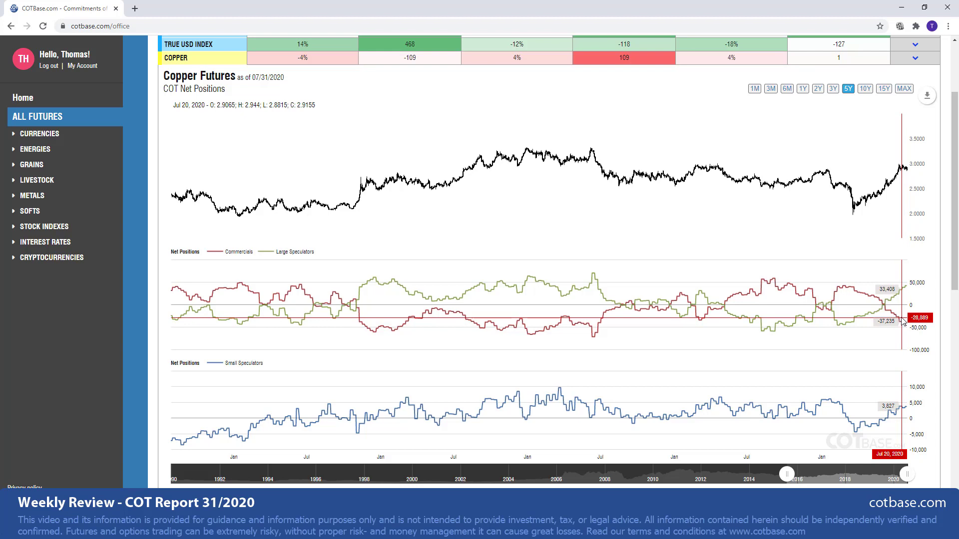
{"action": "mouse_move", "coordinate": [905, 330]}
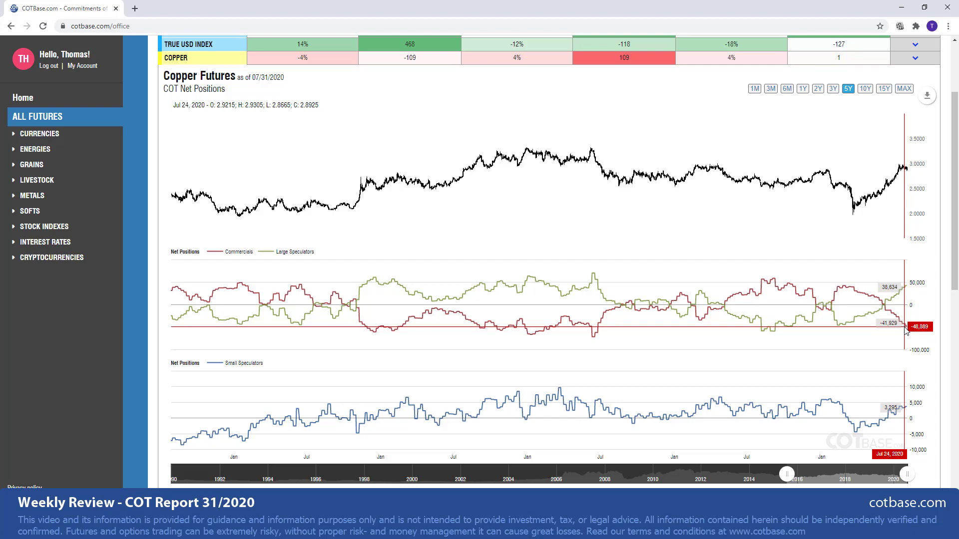
{"action": "mouse_move", "coordinate": [501, 305]}
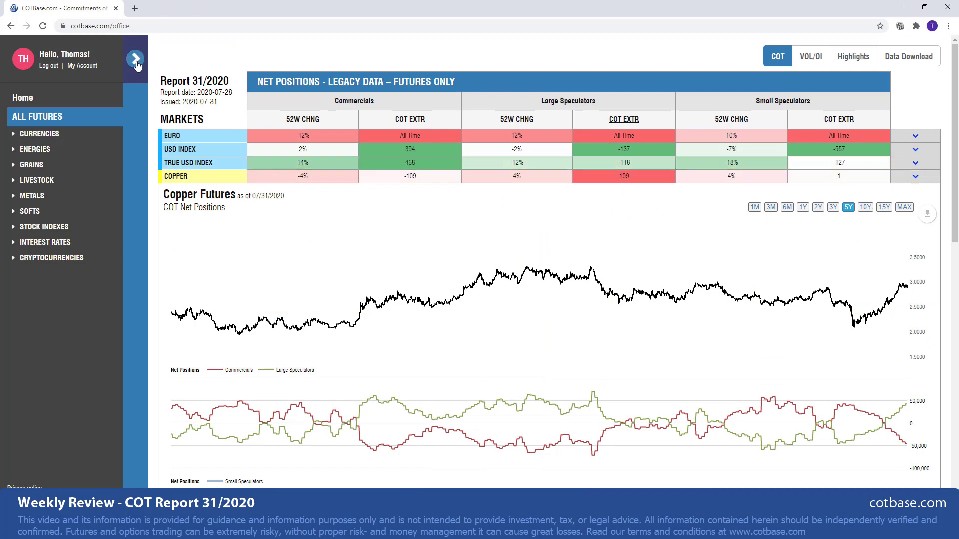
- Show the Settings sidebar and browse its market categories and analysis options
{"action": "left_click", "coordinate": [135, 59]}
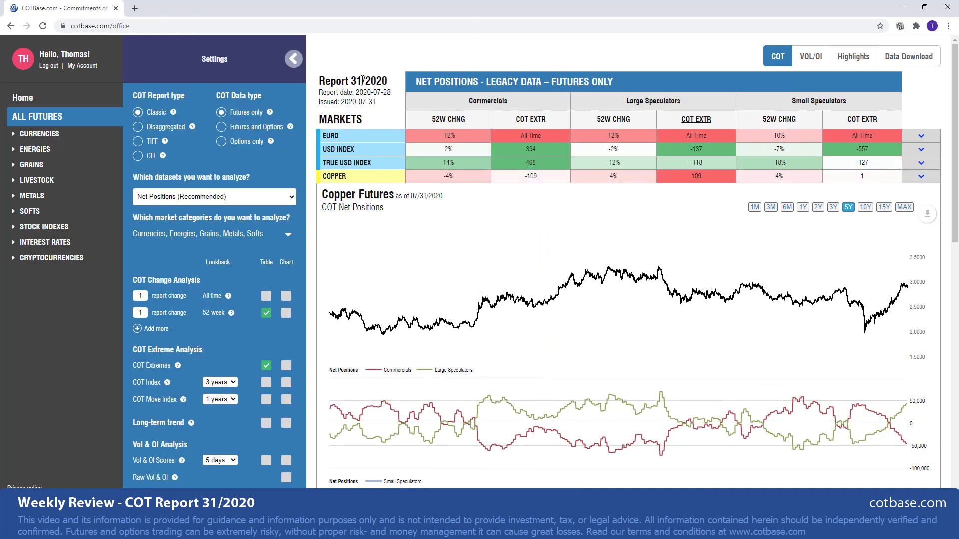
{"action": "mouse_move", "coordinate": [287, 238]}
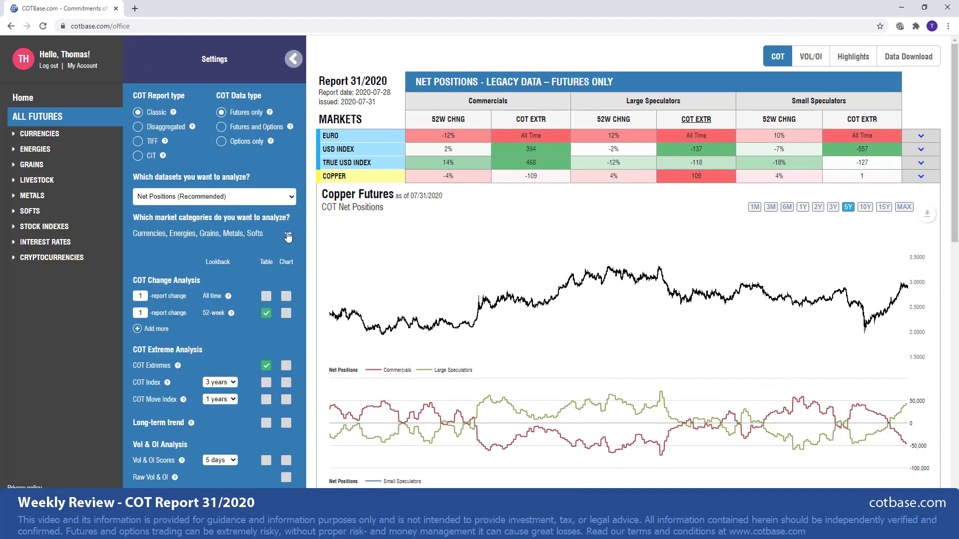
{"action": "left_click", "coordinate": [287, 237]}
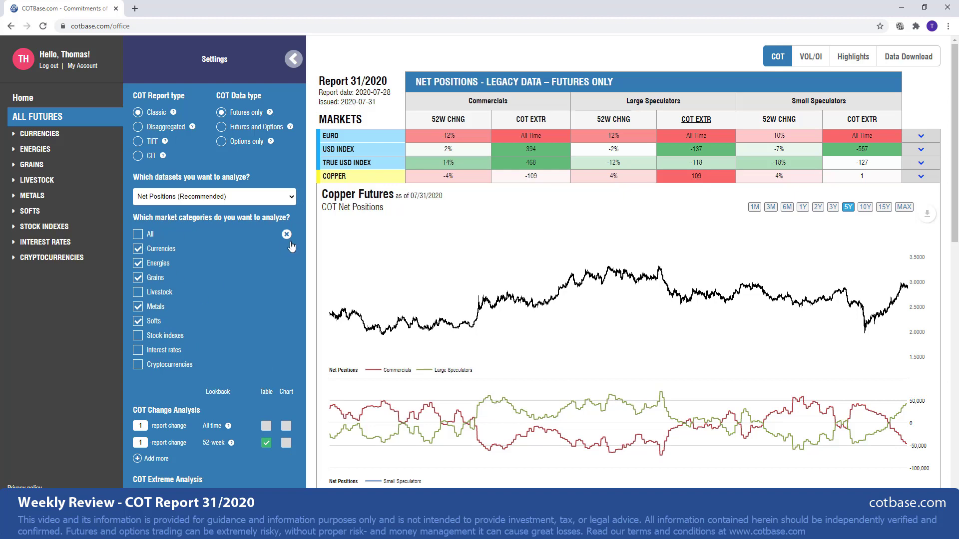
{"action": "left_click", "coordinate": [286, 233]}
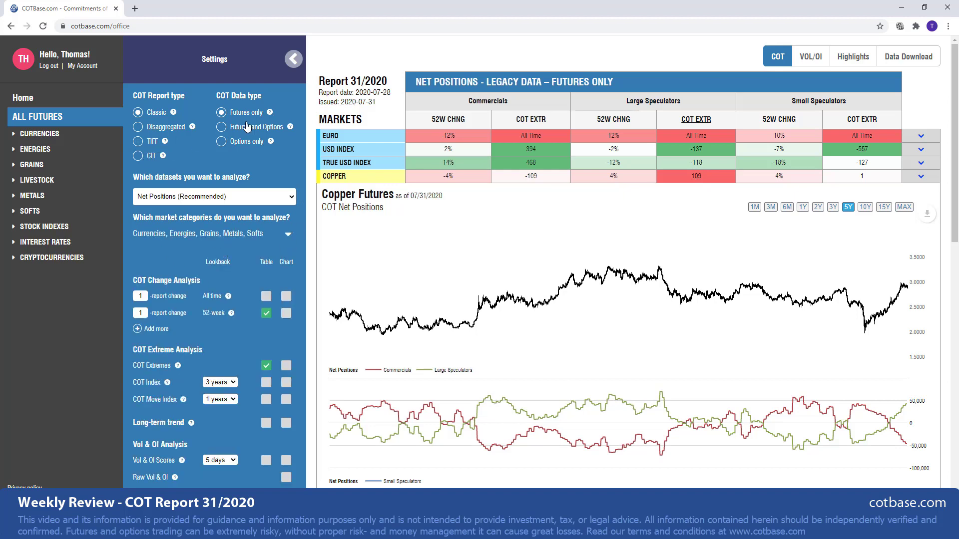
{"action": "left_click", "coordinate": [214, 197]}
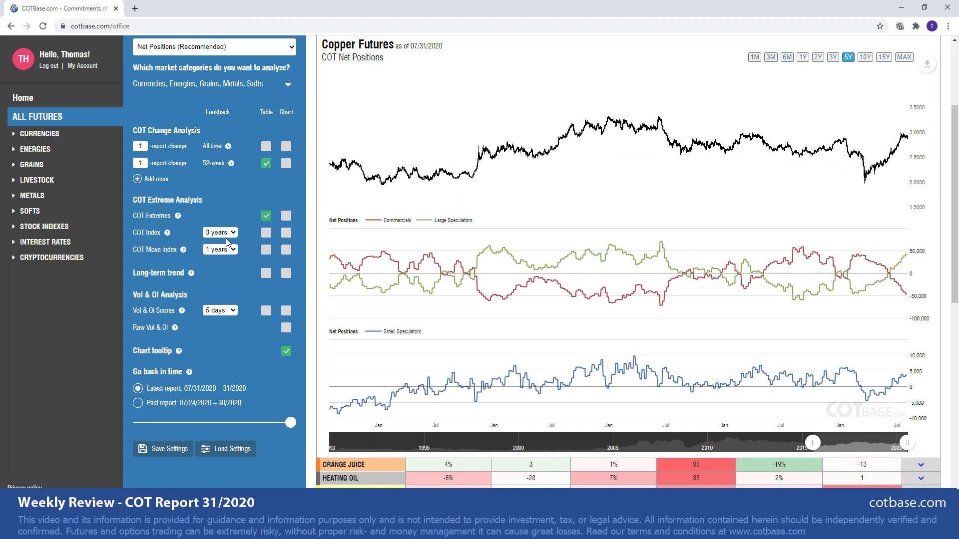
{"action": "mouse_move", "coordinate": [185, 174]}
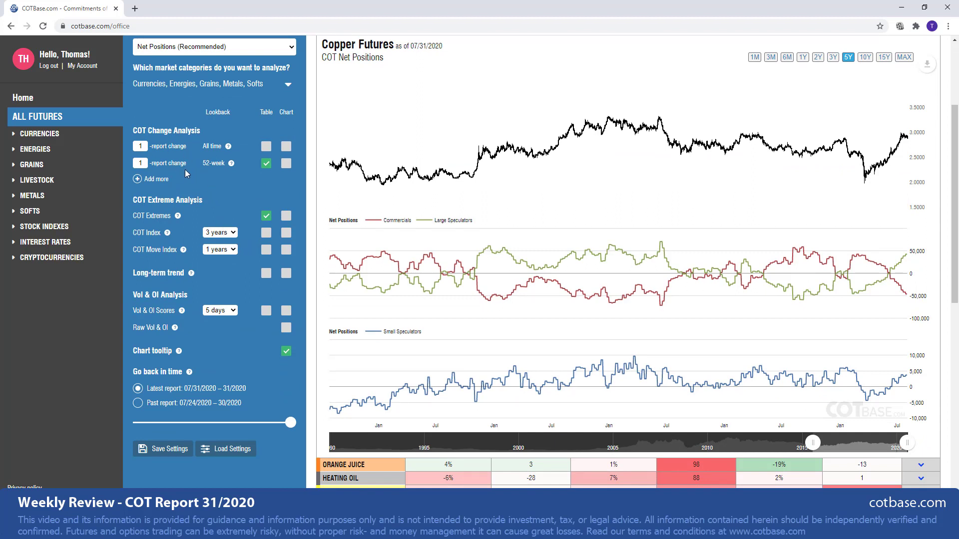
{"action": "mouse_move", "coordinate": [210, 178]}
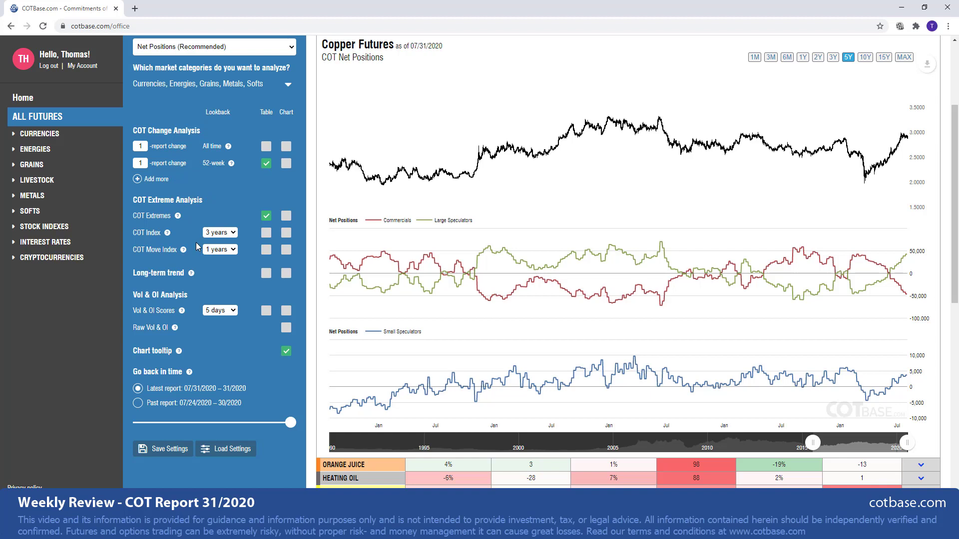
{"action": "mouse_move", "coordinate": [182, 248]}
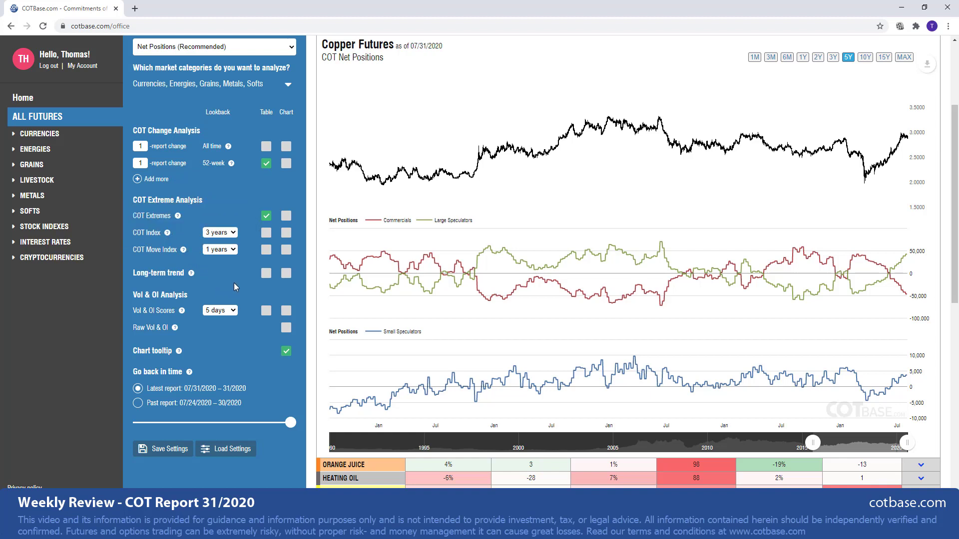
{"action": "mouse_move", "coordinate": [233, 305]}
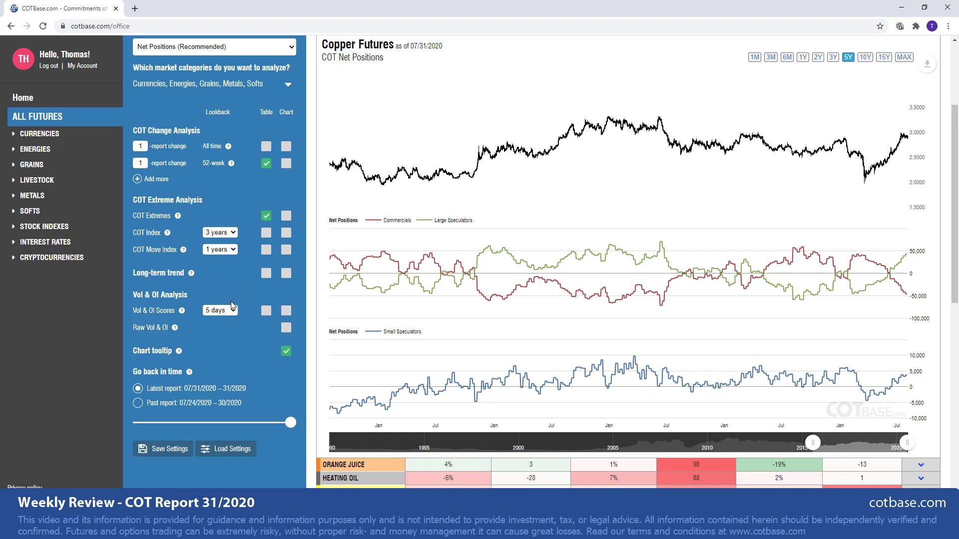
{"action": "mouse_move", "coordinate": [224, 309]}
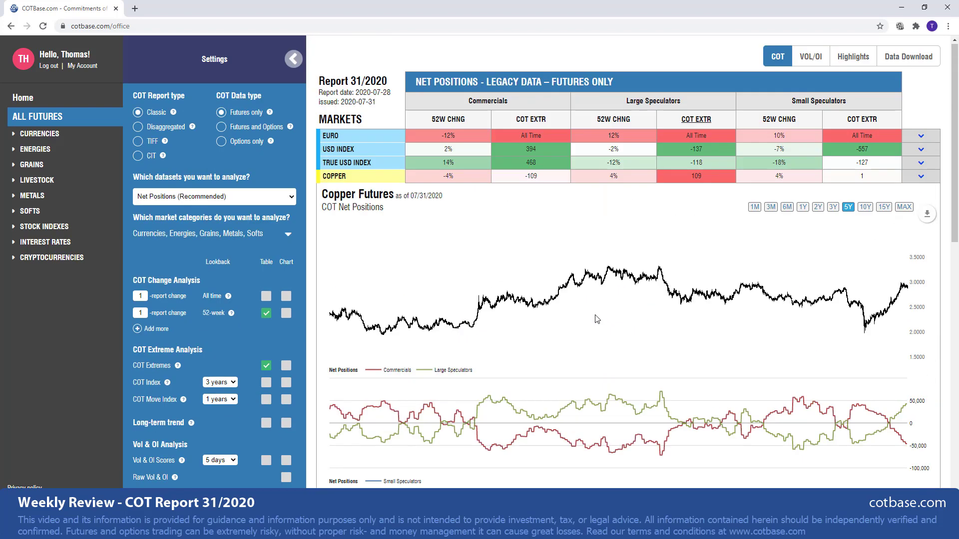
{"action": "mouse_move", "coordinate": [596, 320]}
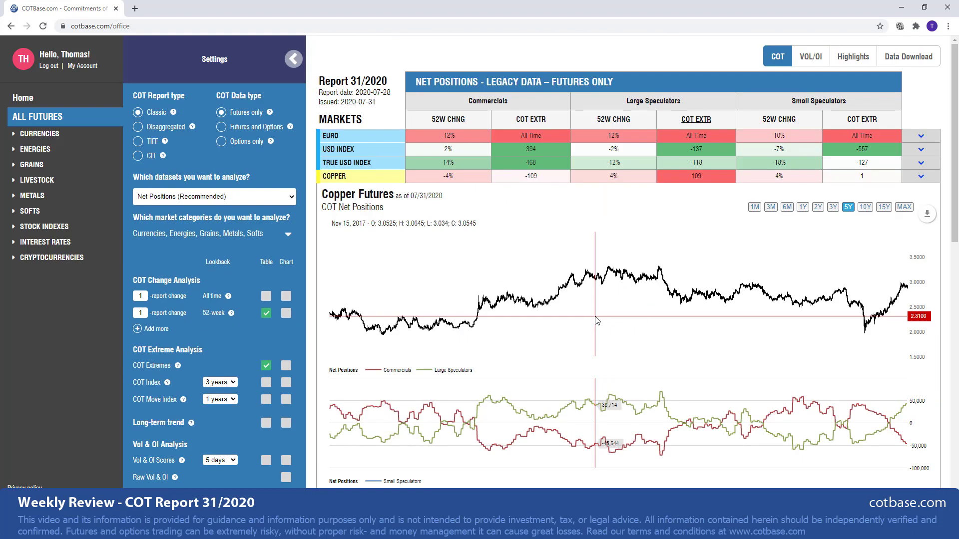